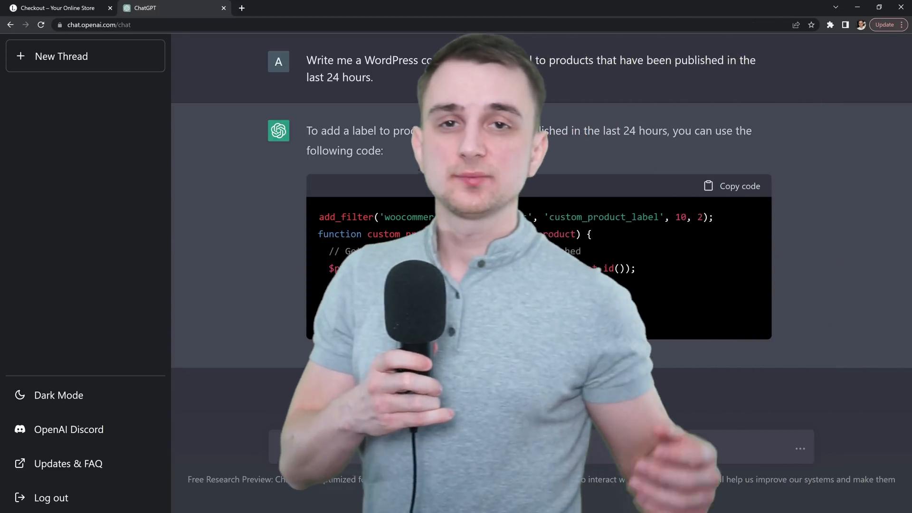
# - Review the checkout page's $66 cash-on-delivery total and its COD Shipping Fee line
pyautogui.scroll(-3)
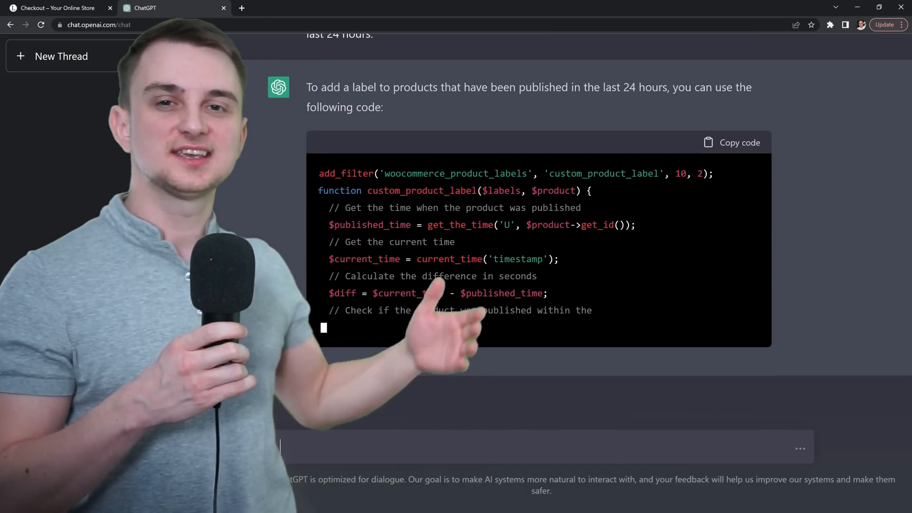
pyautogui.scroll(-3)
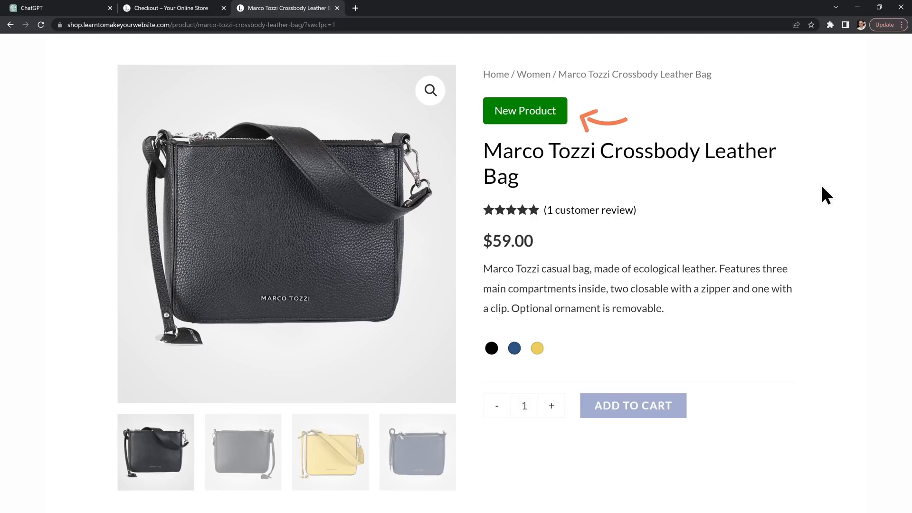
pyautogui.click(168, 8)
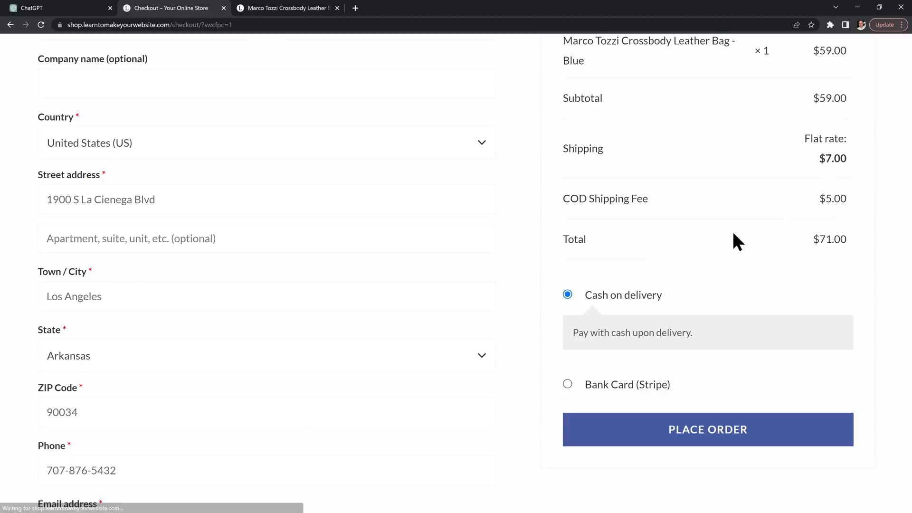
pyautogui.doubleClick(575, 199)
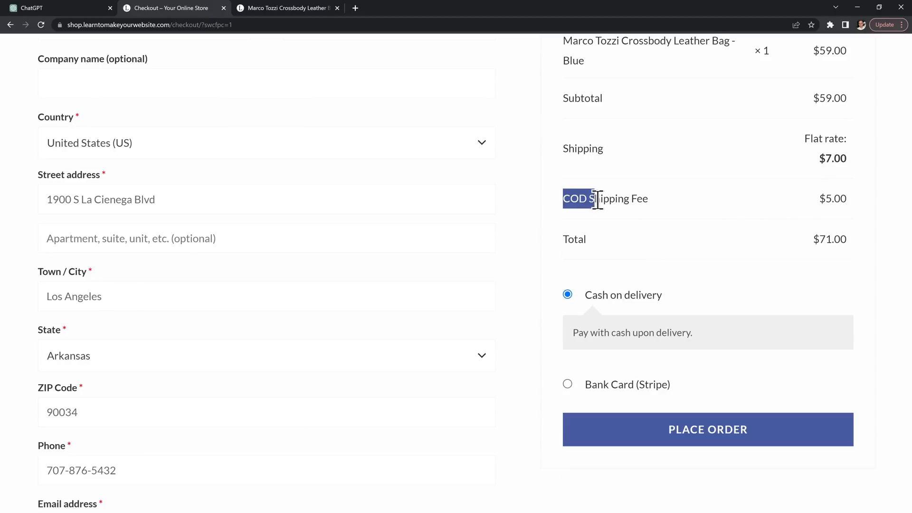
# - Open the Checkout page in Elementor to show its WooCommerce checkout shortcode widget
pyautogui.click(53, 7)
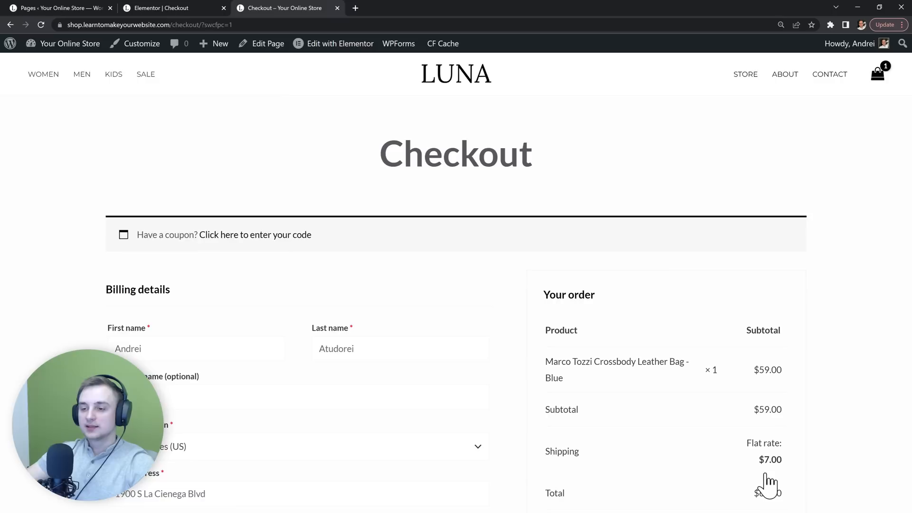
pyautogui.scroll(-3)
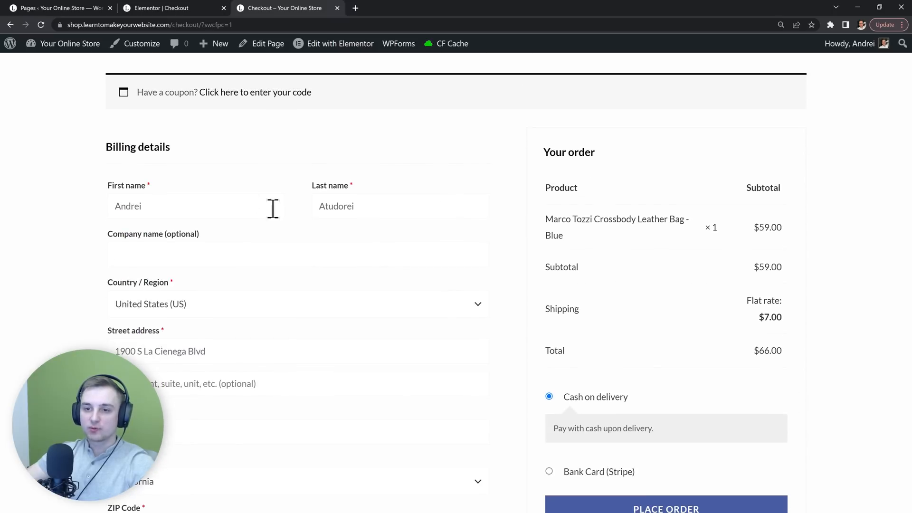
pyautogui.doubleClick(138, 146)
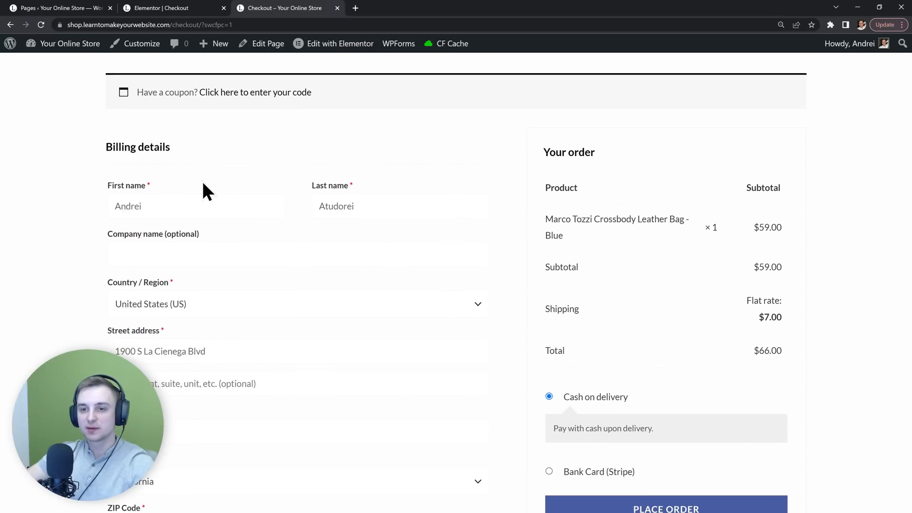
pyautogui.click(169, 8)
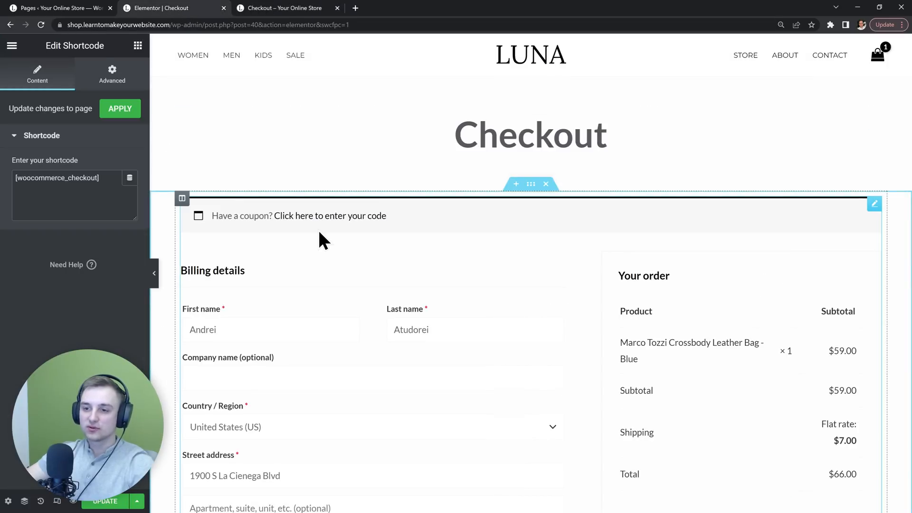
pyautogui.moveTo(275, 313)
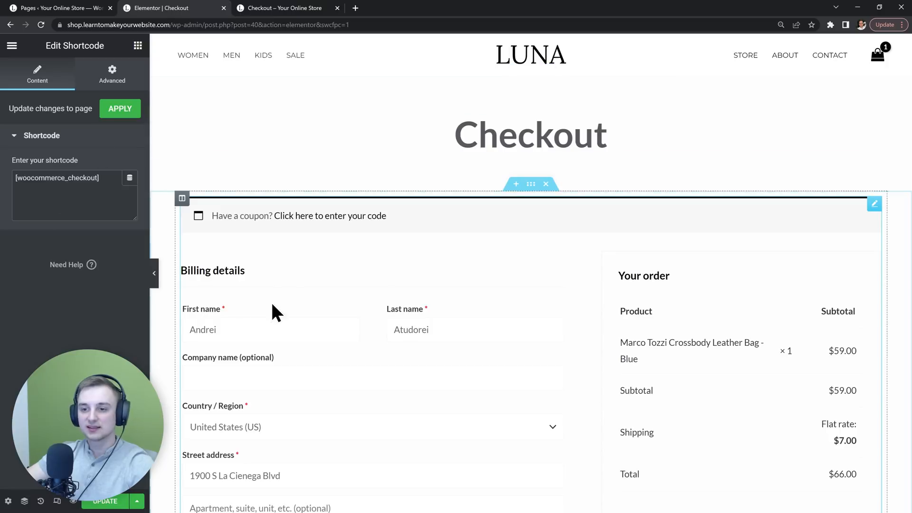
pyautogui.moveTo(314, 273)
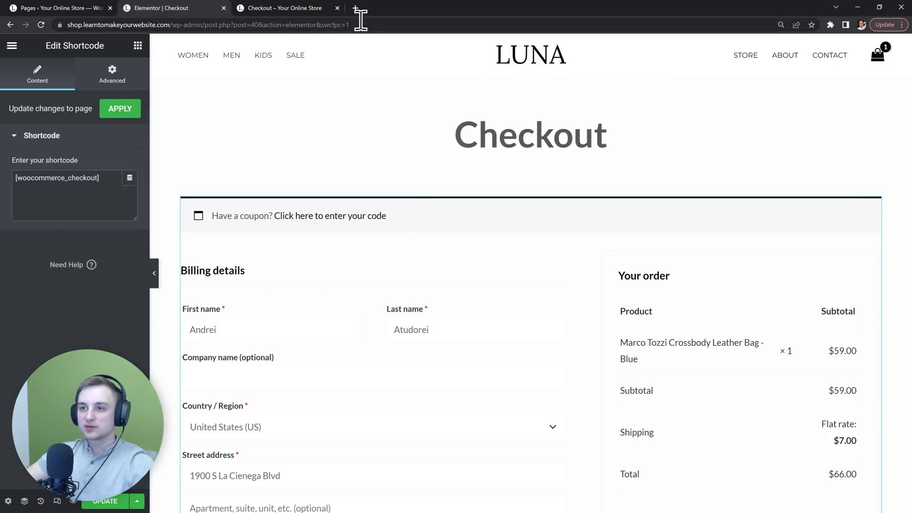
# - Open ChatGPT from openai.com in a new tab, log in, and dismiss the research preview notice
pyautogui.click(355, 8)
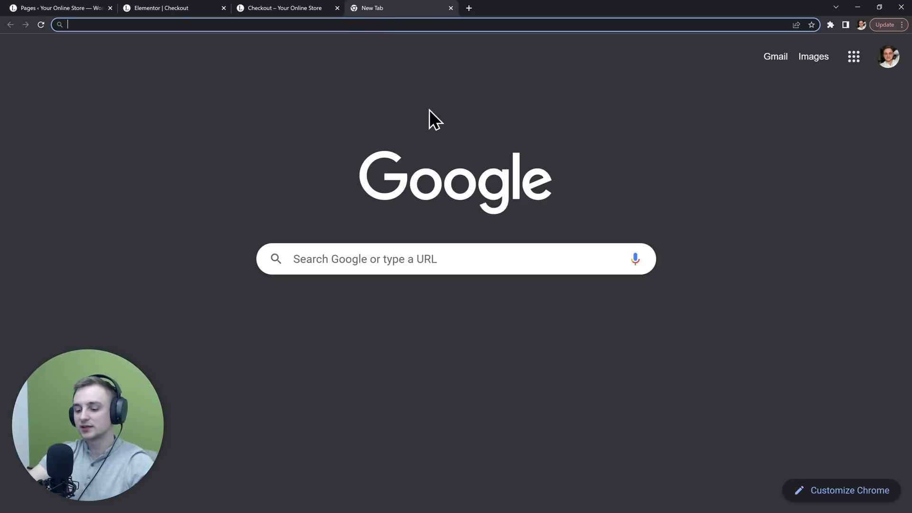
pyautogui.write('openai')
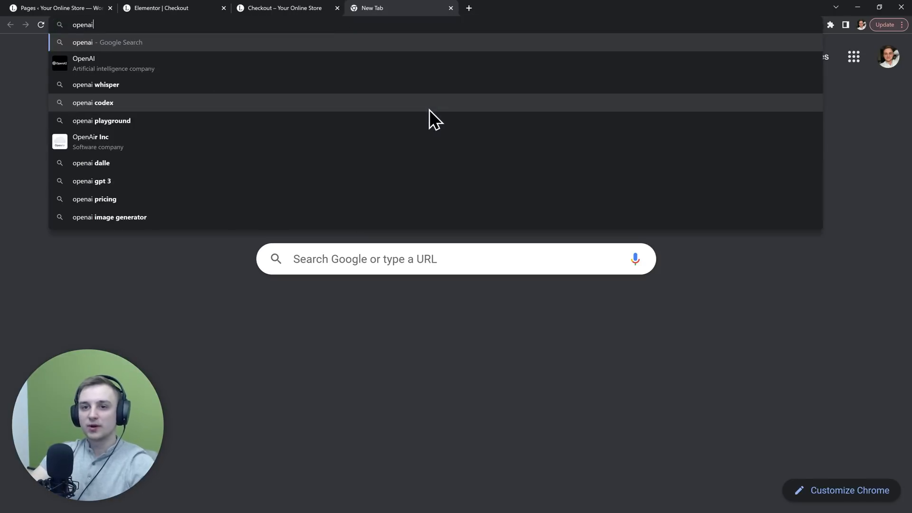
pyautogui.click(83, 63)
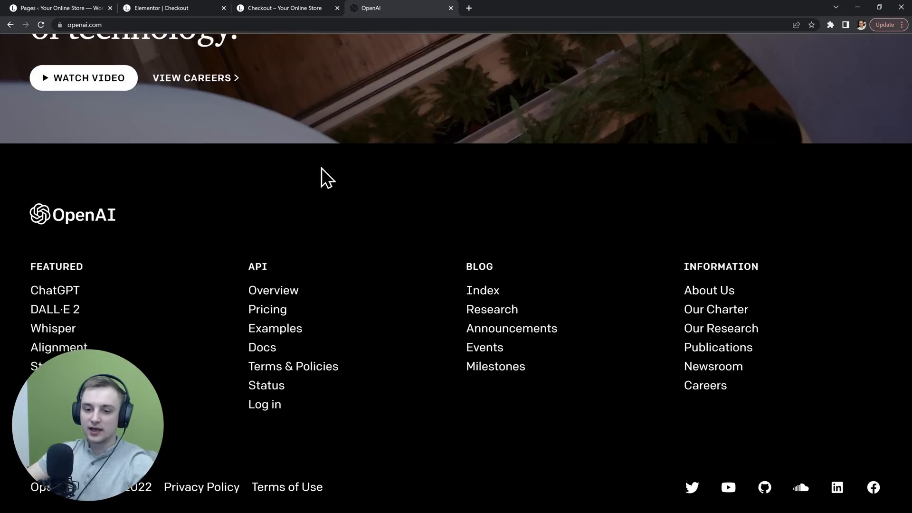
pyautogui.click(55, 290)
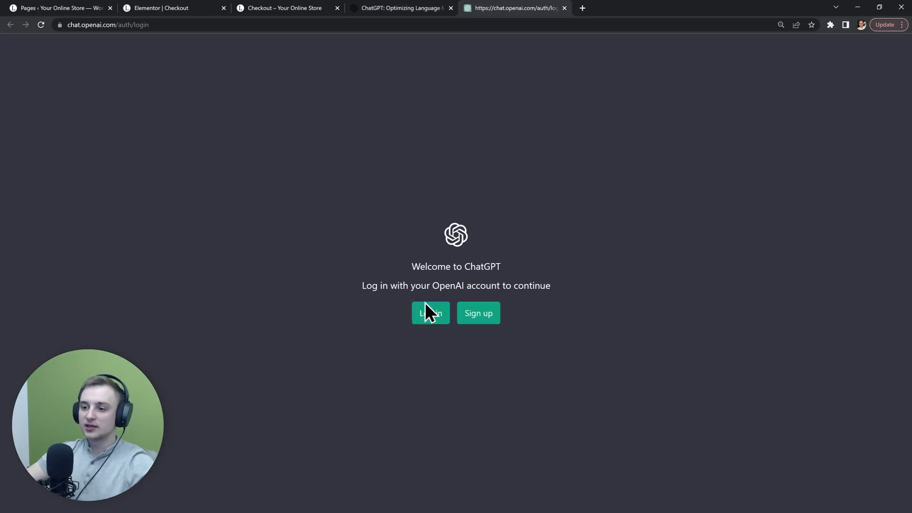
pyautogui.click(430, 313)
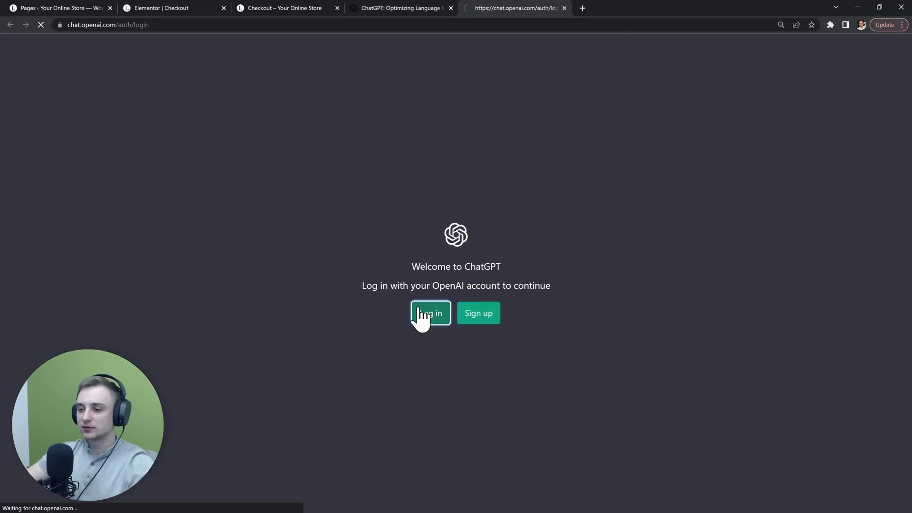
pyautogui.click(430, 313)
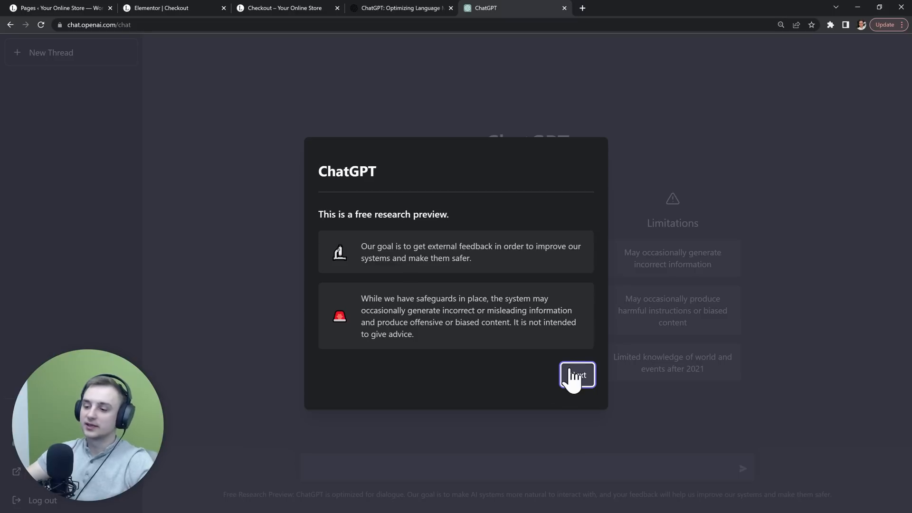
pyautogui.click(576, 376)
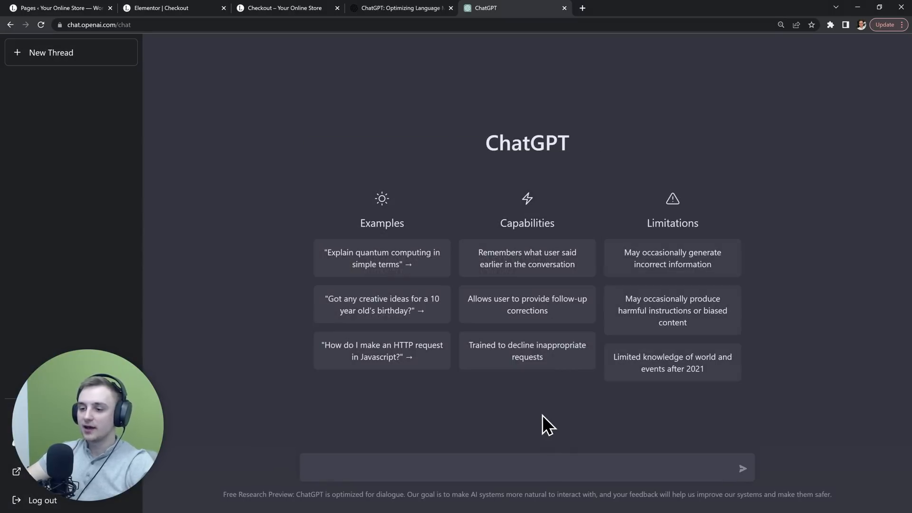
# - Ask ChatGPT for code renaming WooCommerce checkout First and Last Name labels, and read the answer
pyautogui.write('Write me some code to change the First Name and Last Name labels on the WooCommerce checkout page.')
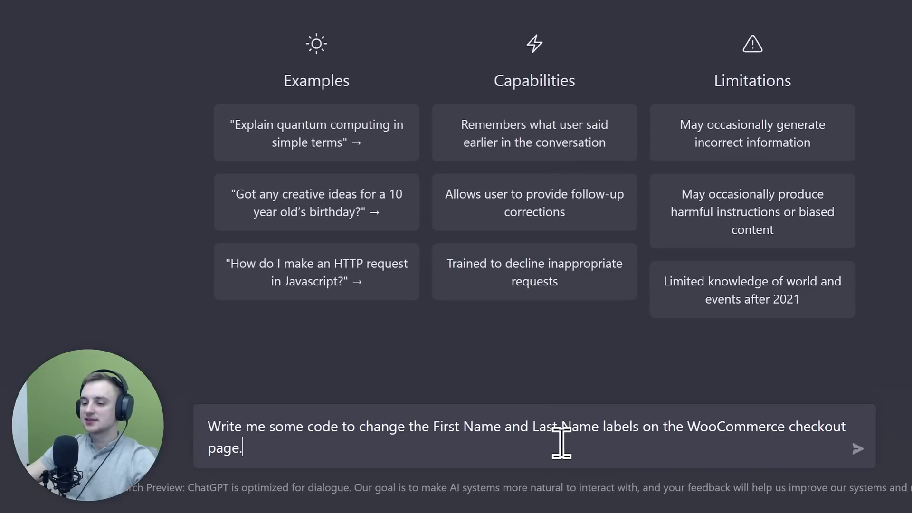
pyautogui.moveTo(433, 429)
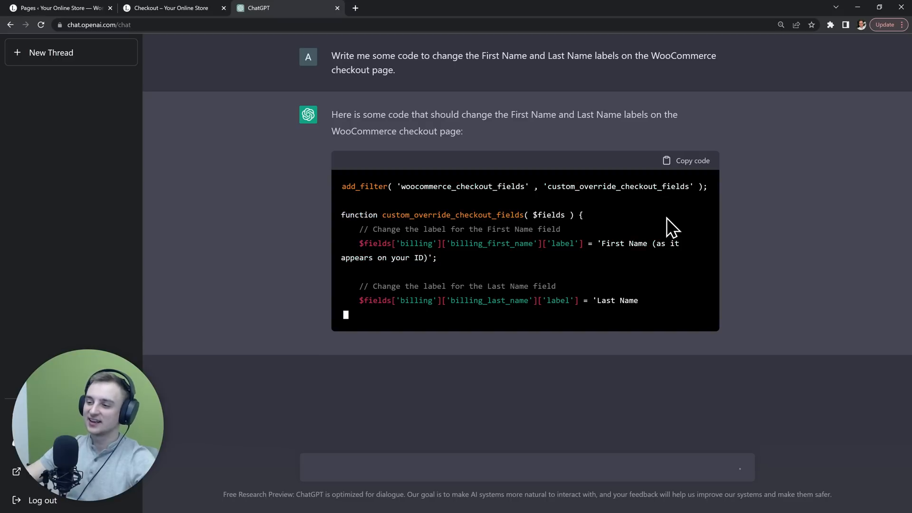
pyautogui.scroll(-3)
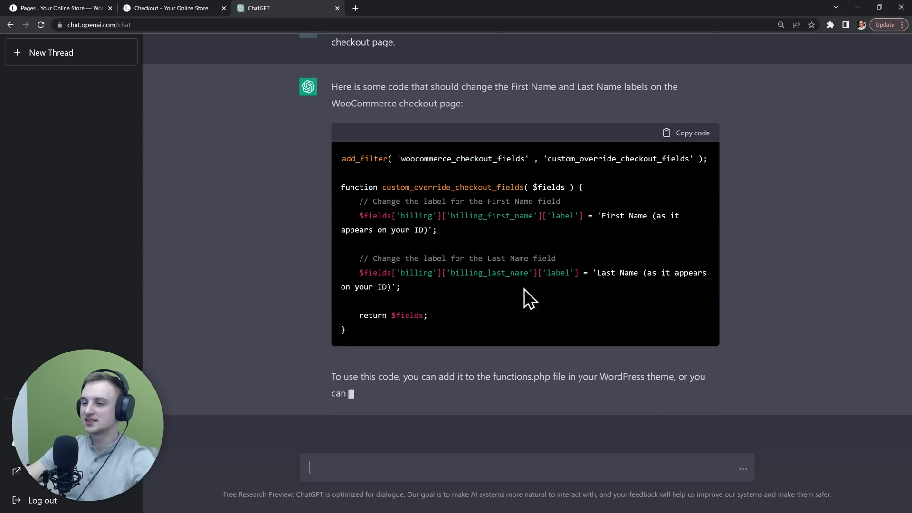
pyautogui.scroll(-3)
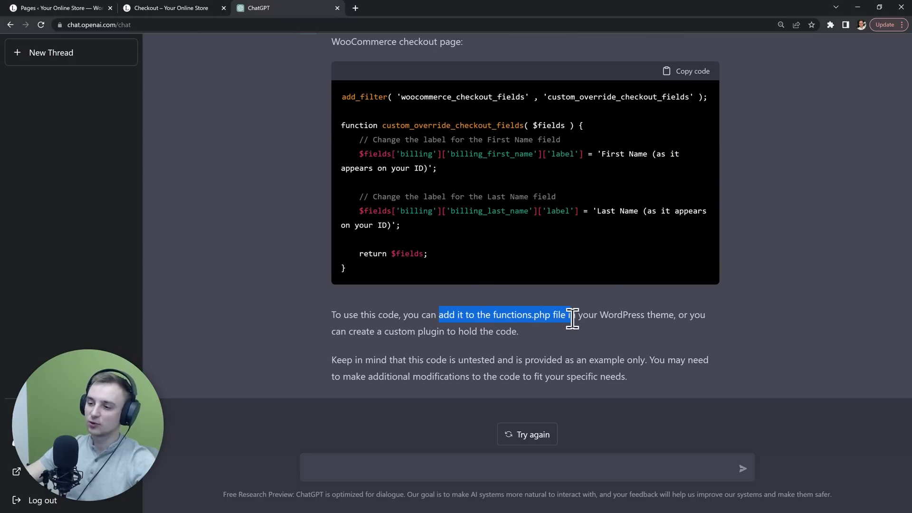
pyautogui.moveTo(647, 342)
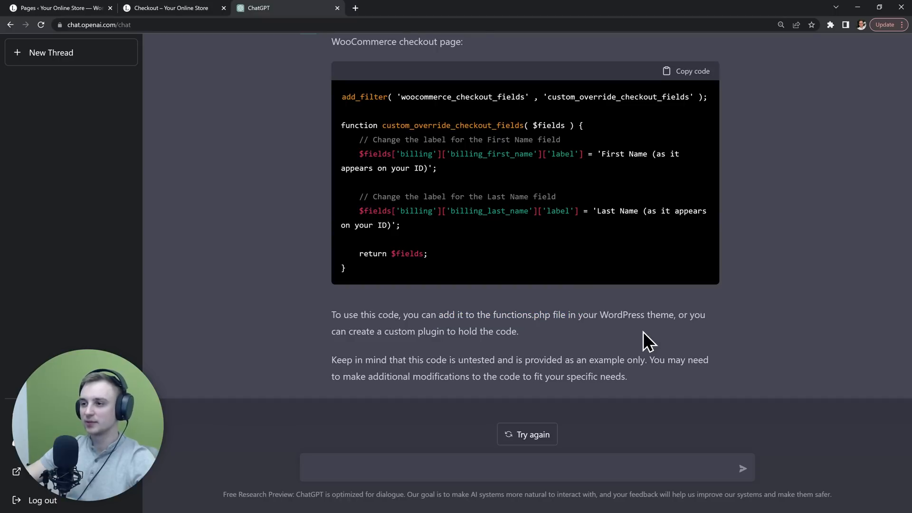
pyautogui.scroll(3)
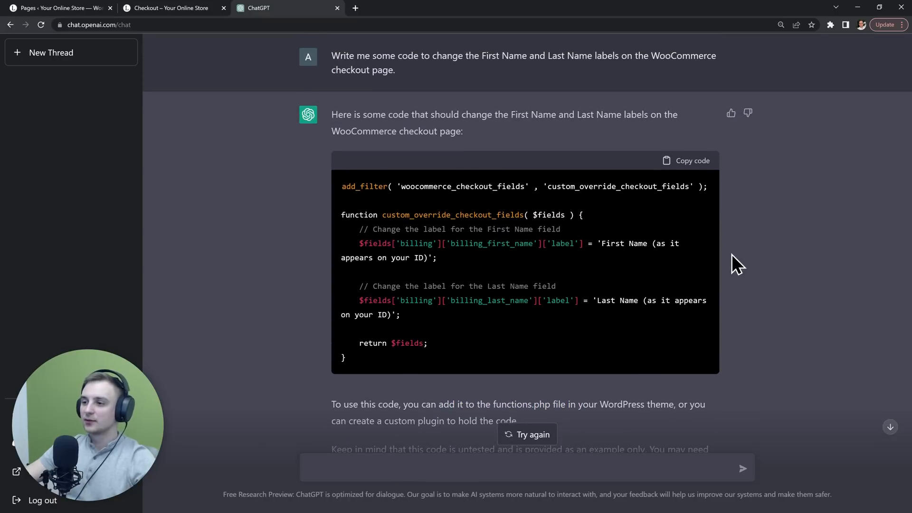
# - Copy ChatGPT's label code and open Astra's functions.php in the Theme File Editor
pyautogui.click(692, 160)
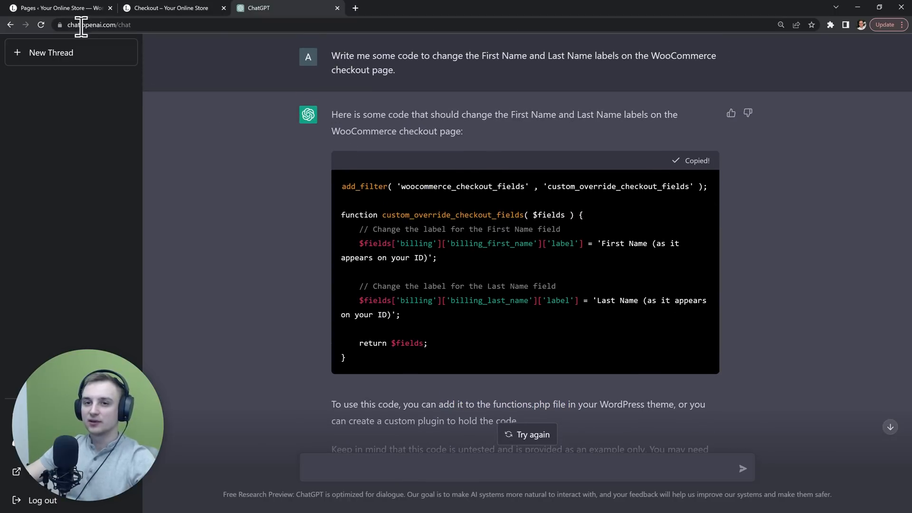
pyautogui.click(58, 8)
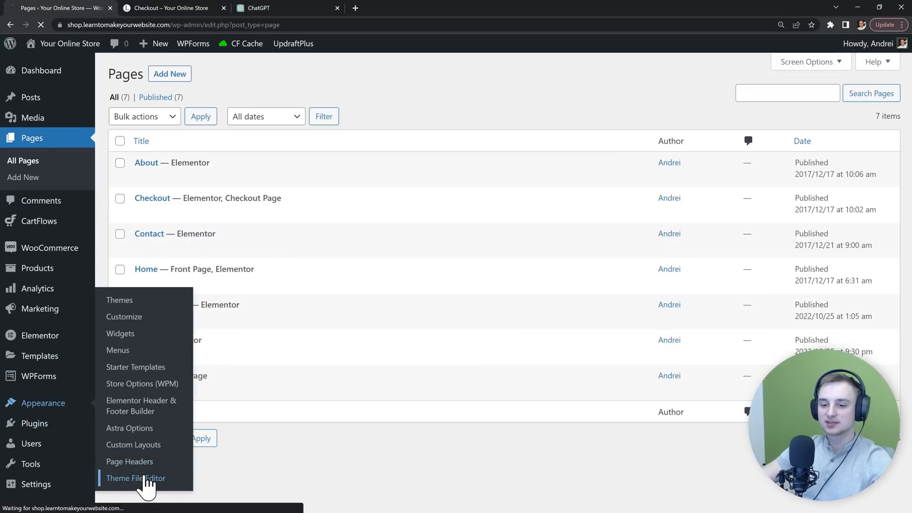
pyautogui.click(136, 478)
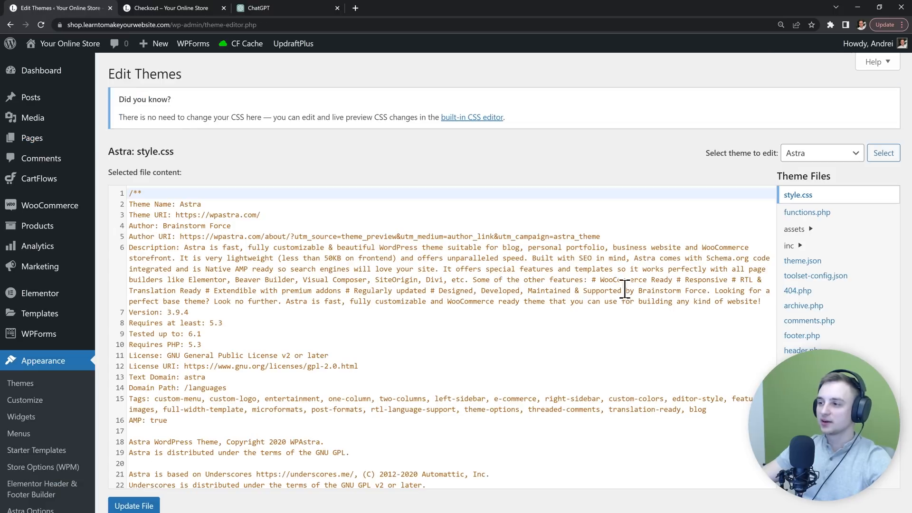
pyautogui.click(807, 212)
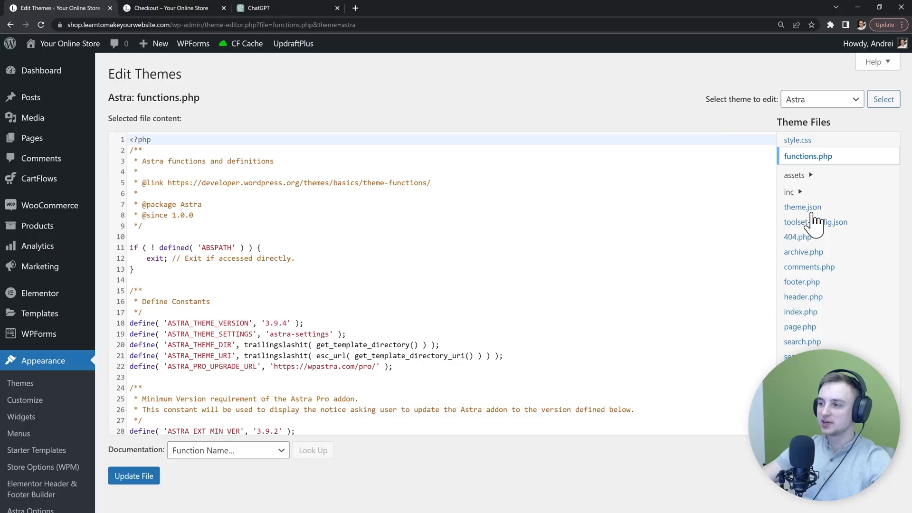
# - Edit the pasted labels to 'Your First Name' and 'Your Last Name' and update the file
pyautogui.scroll(-3)
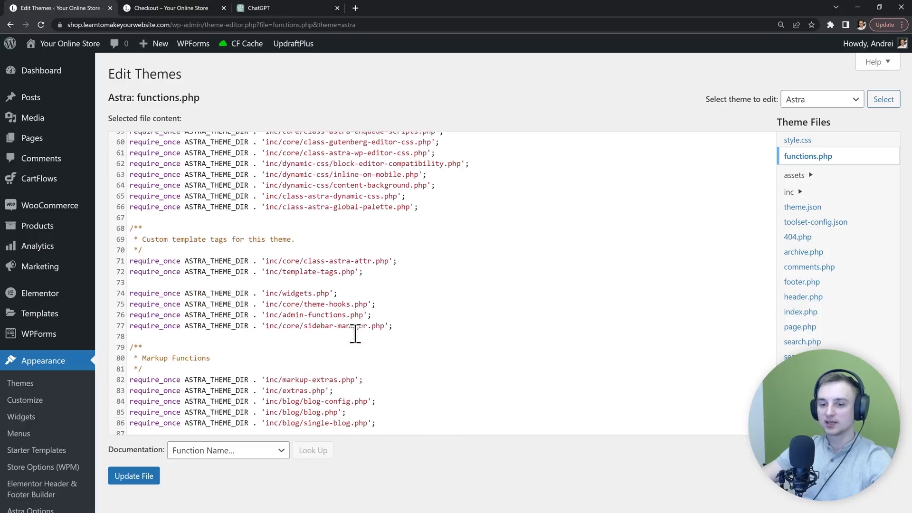
pyautogui.scroll(-3)
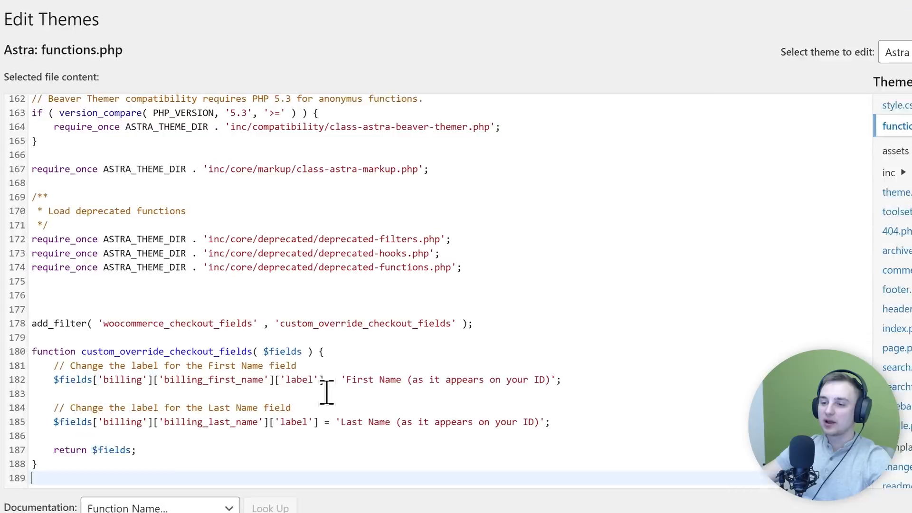
pyautogui.write('Your')
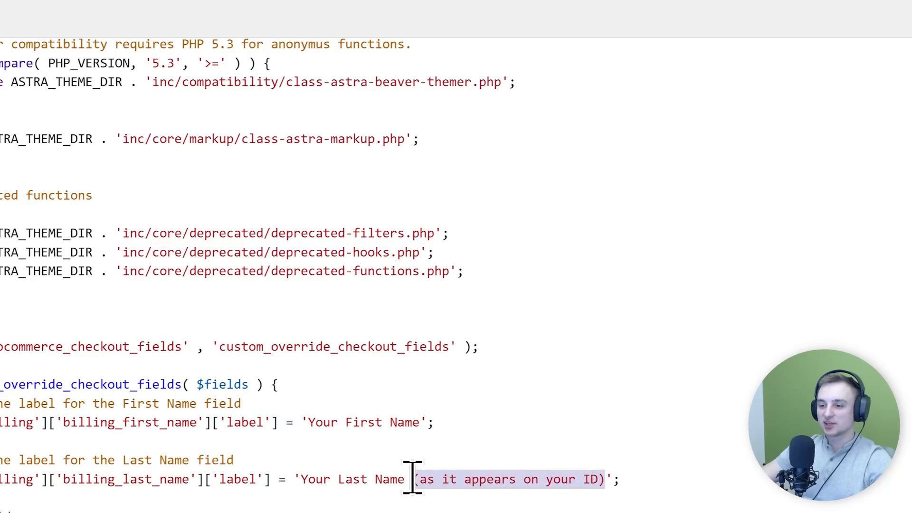
pyautogui.click(133, 476)
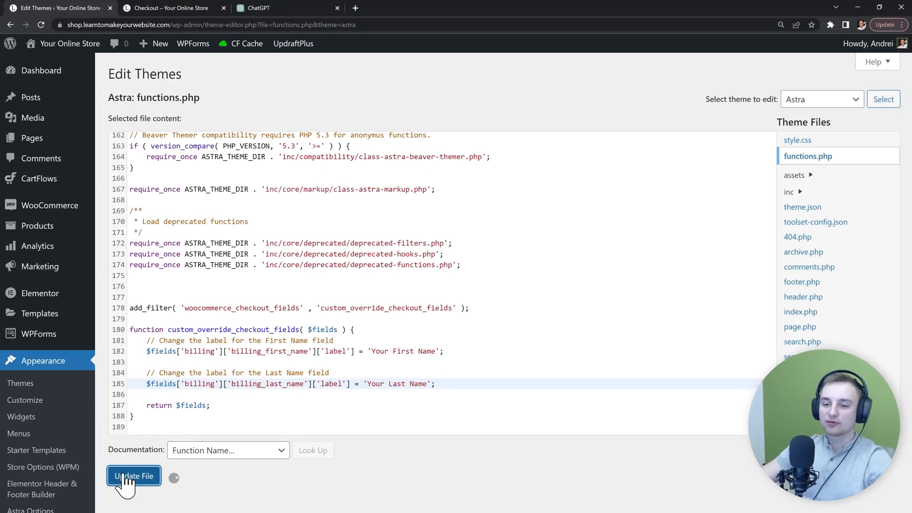
# - View the Checkout page to confirm the 'Your First Name' and 'Your Last Name' labels
pyautogui.click(169, 7)
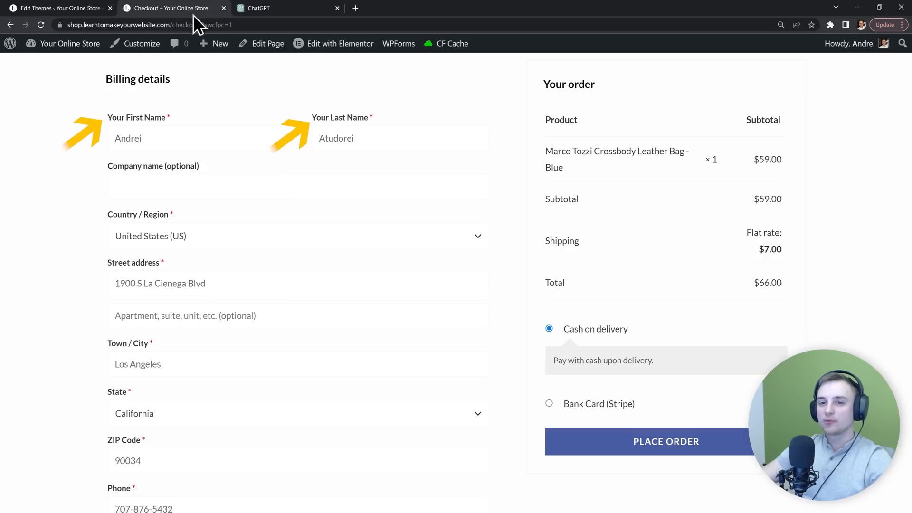
pyautogui.moveTo(317, 133)
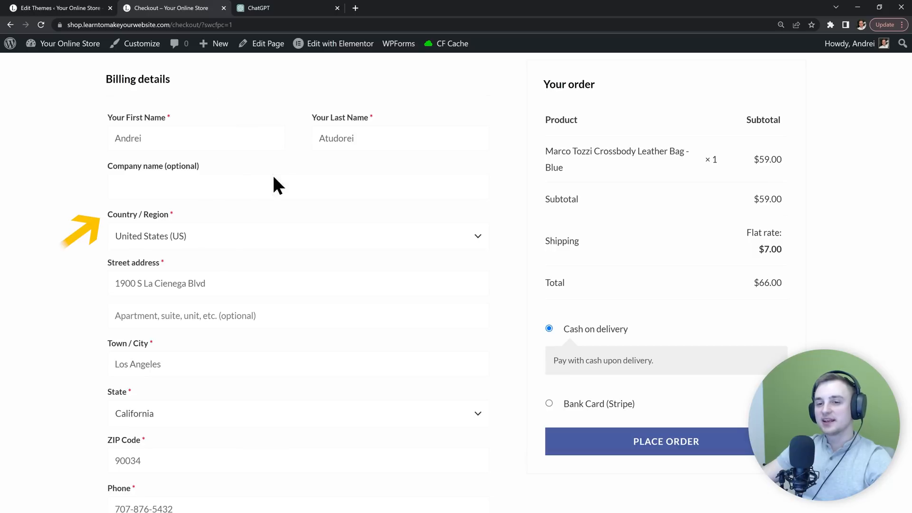
pyautogui.moveTo(153, 224)
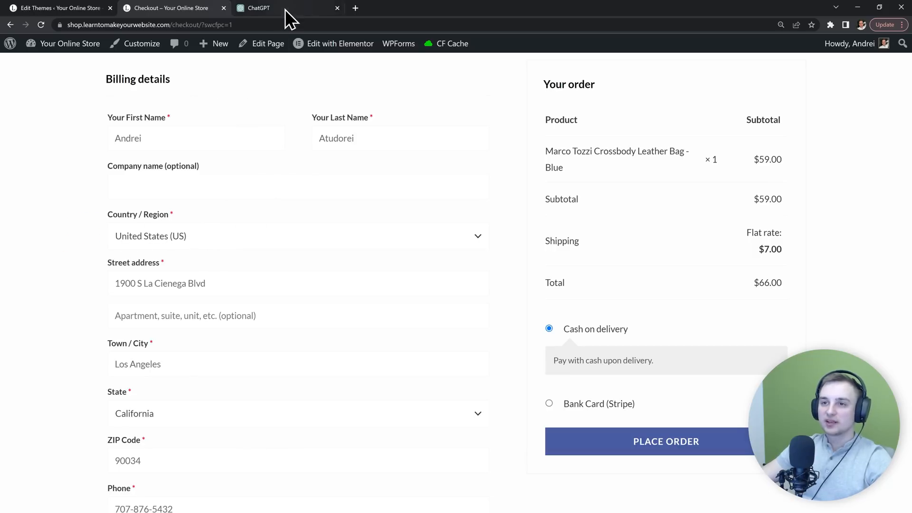
# - Ask ChatGPT to also change the Country label, getting a 'Country of residence' code line
pyautogui.click(262, 8)
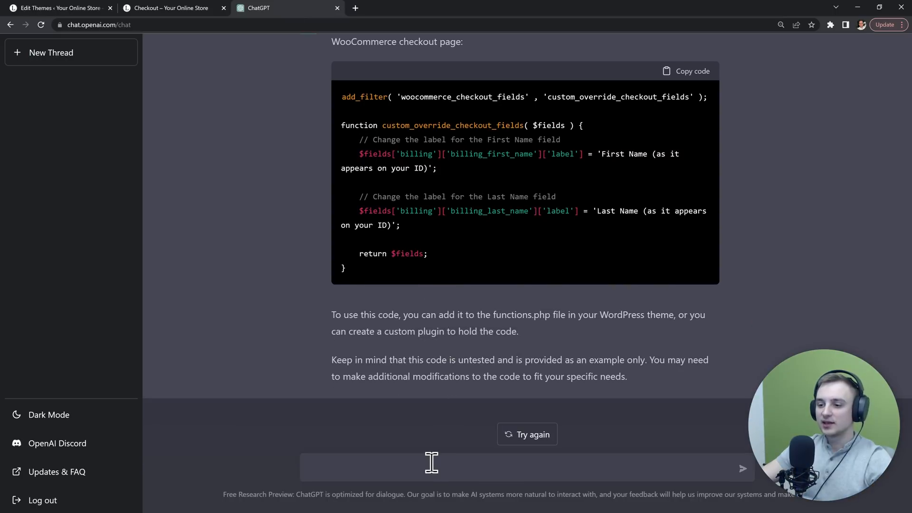
pyautogui.write('Also change th')
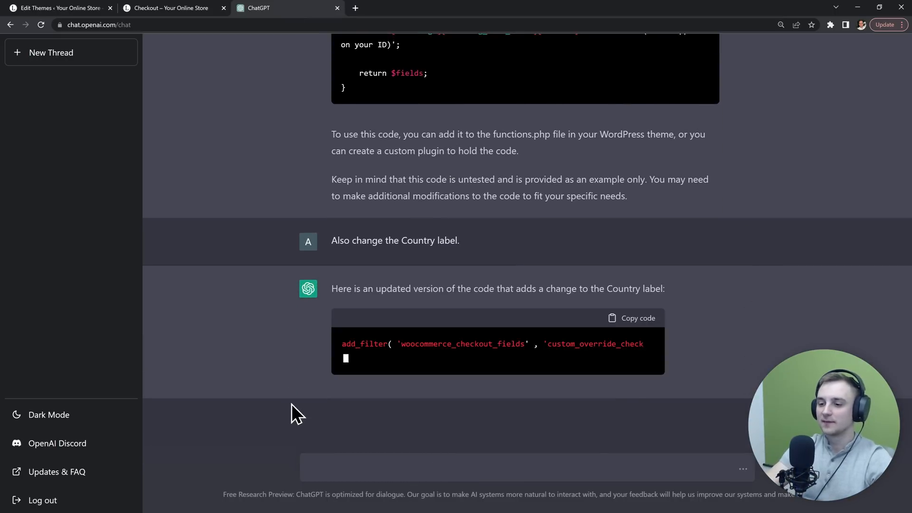
pyautogui.scroll(-3)
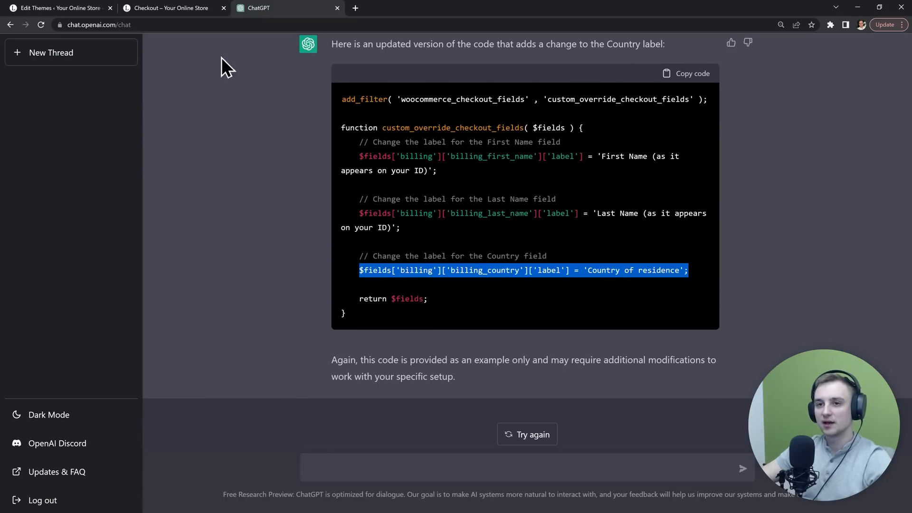
# - Add the billing_country label line to functions.php as 'Your Country' and save
pyautogui.click(58, 8)
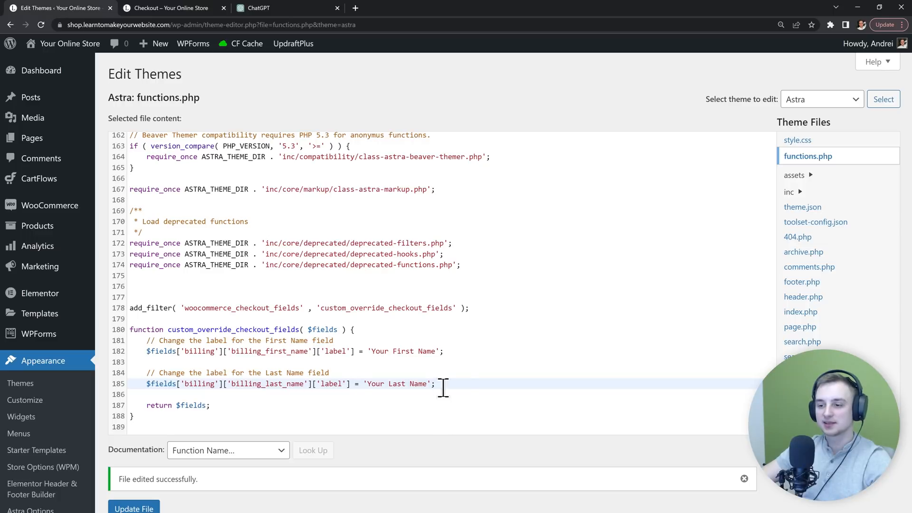
pyautogui.write("$fields['billing']['billing_country']['label'] = 'Country of residence';")
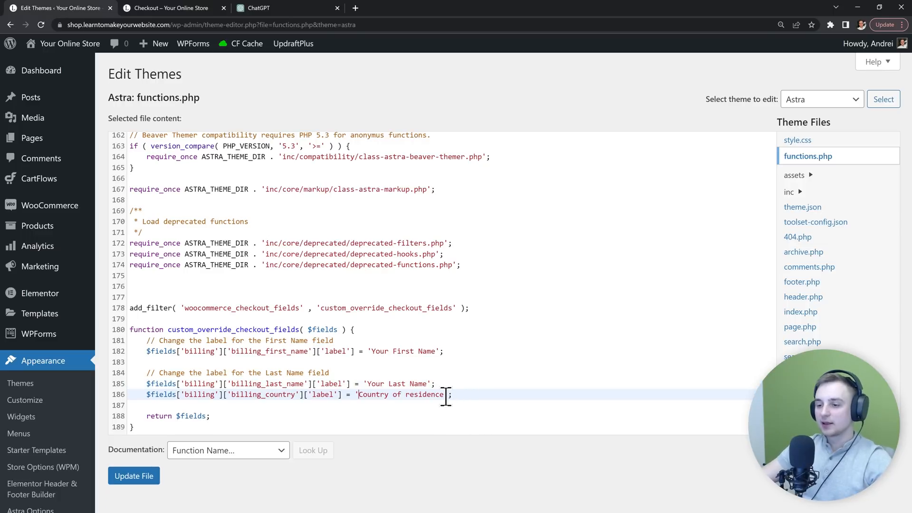
pyautogui.write('Your Coun')
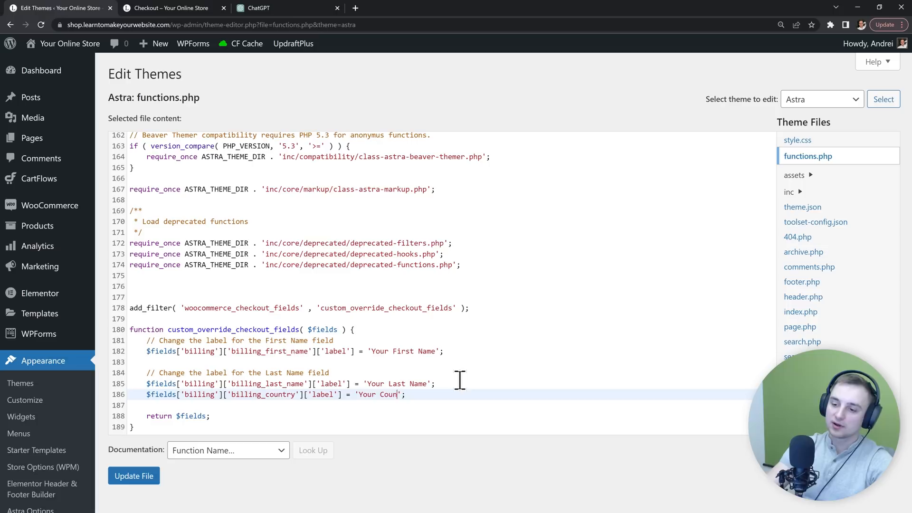
pyautogui.click(133, 476)
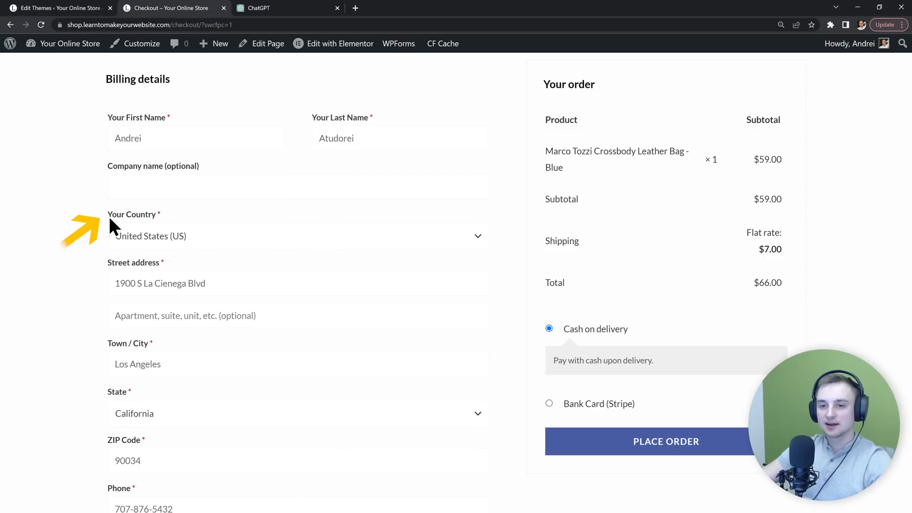
pyautogui.moveTo(227, 220)
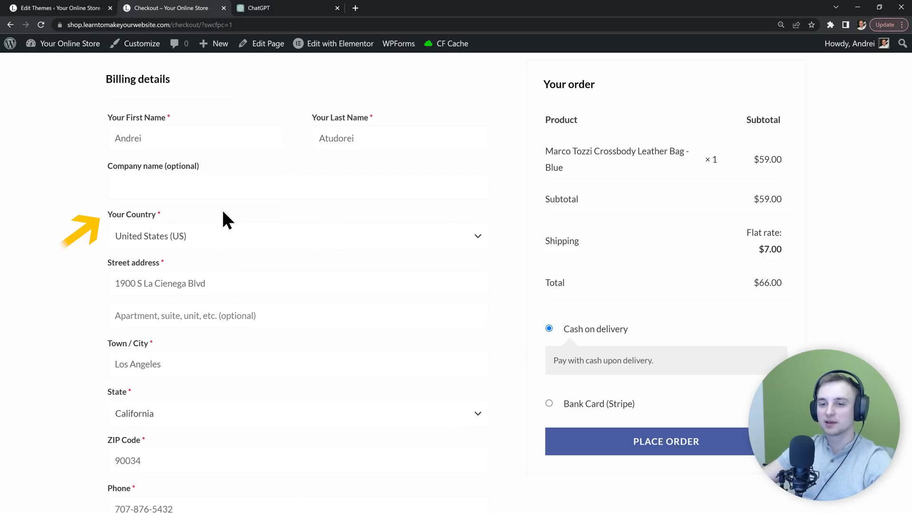
# - Scroll back through ChatGPT's 'Country of residence' reply and clear the code line highlight
pyautogui.click(285, 8)
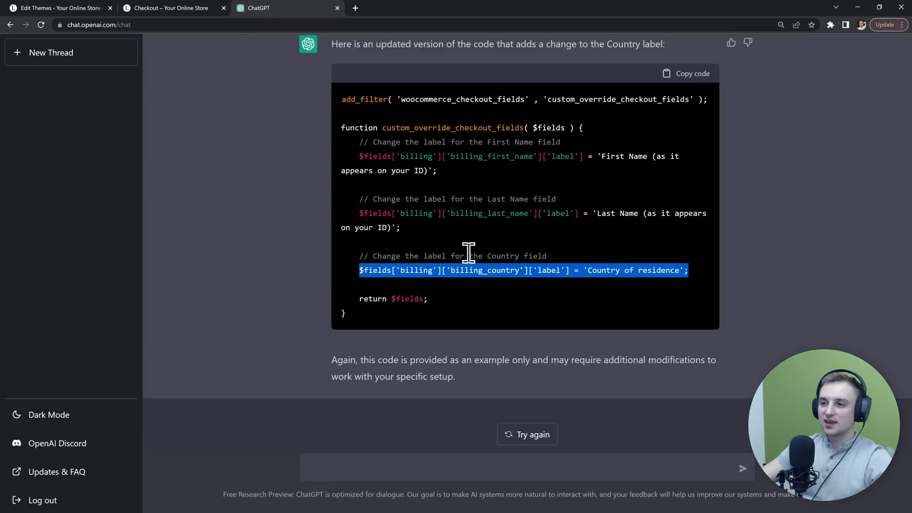
pyautogui.scroll(3)
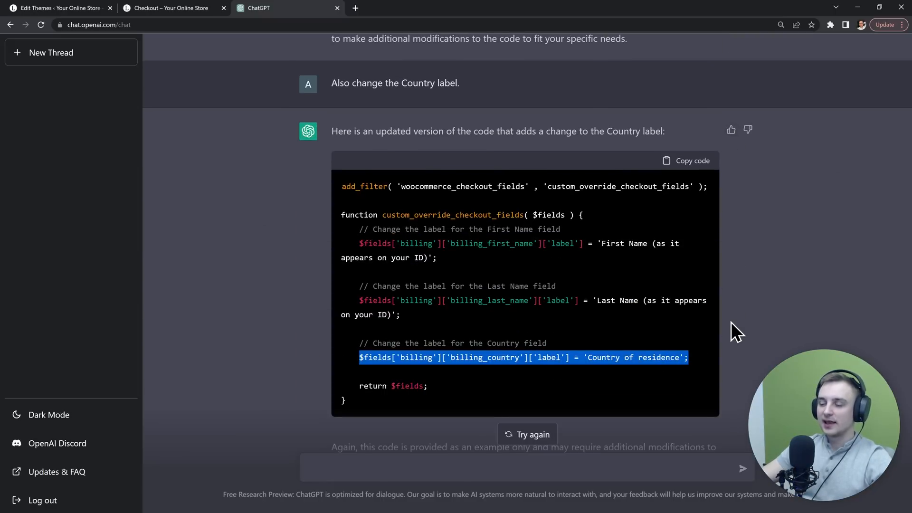
pyautogui.doubleClick(394, 82)
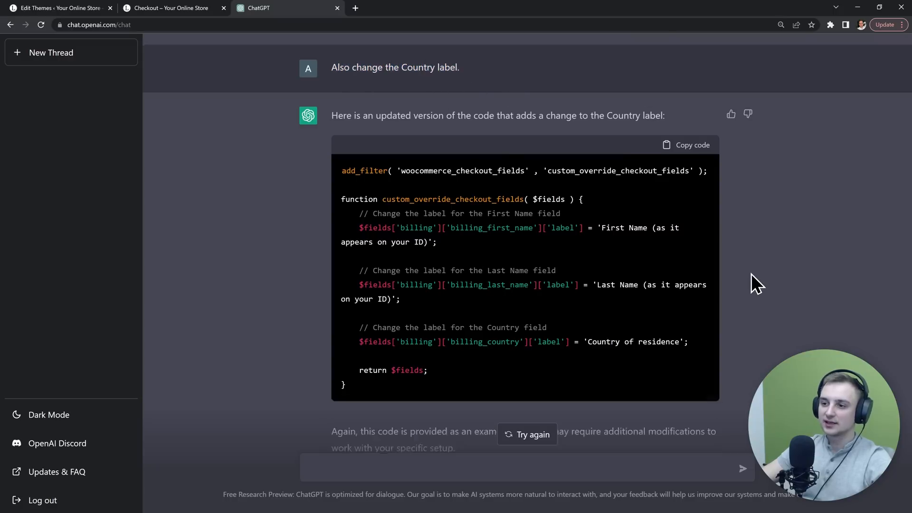
pyautogui.scroll(-3)
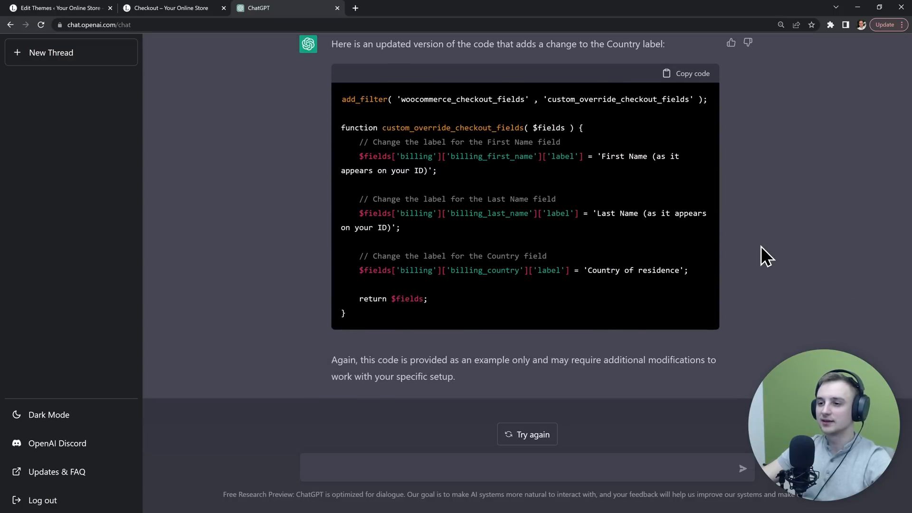
pyautogui.moveTo(747, 259)
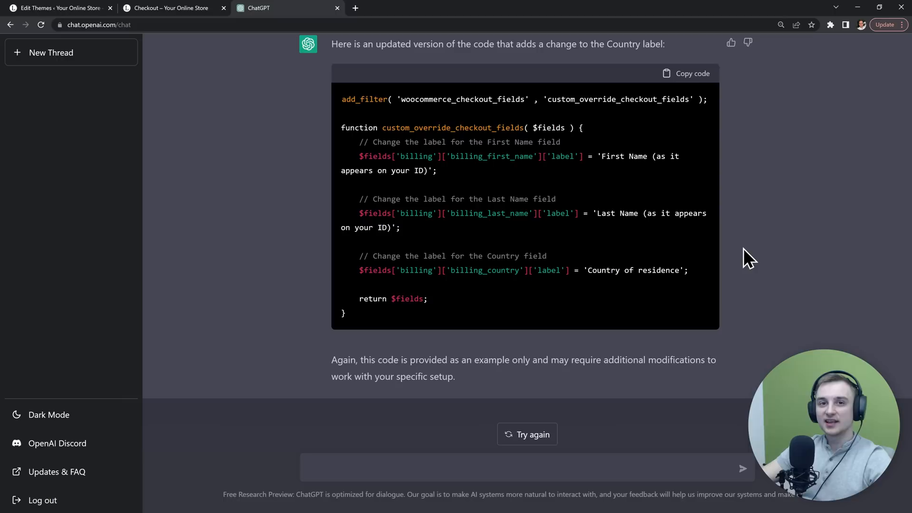
pyautogui.moveTo(738, 293)
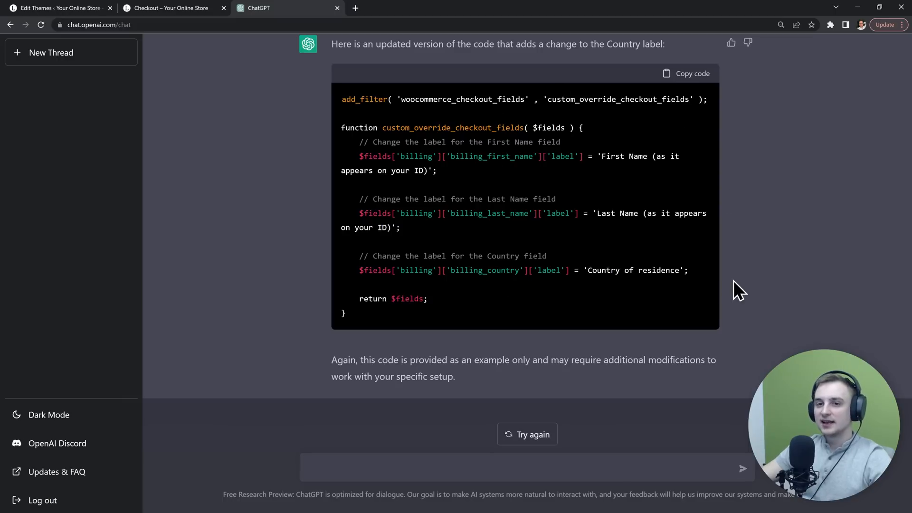
# - In a new thread, request WordPress code labelling products published in the last 24 hours
pyautogui.click(52, 53)
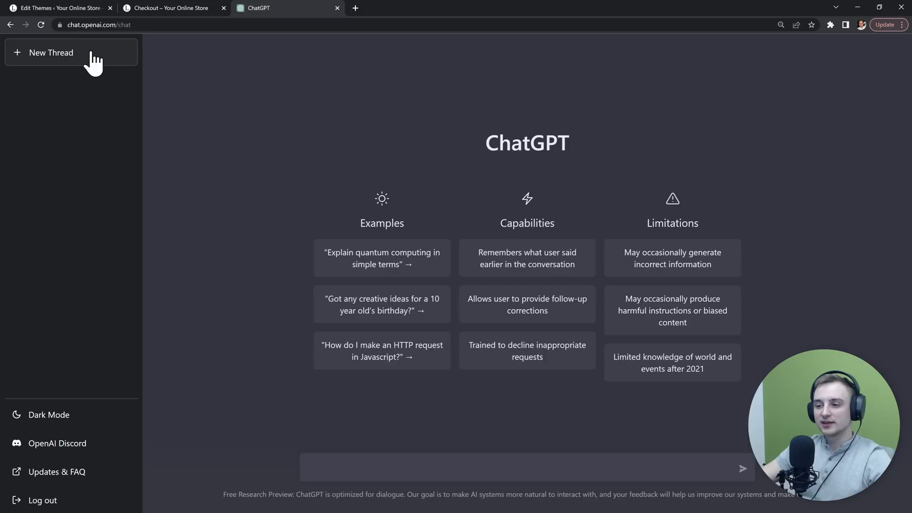
pyautogui.moveTo(585, 416)
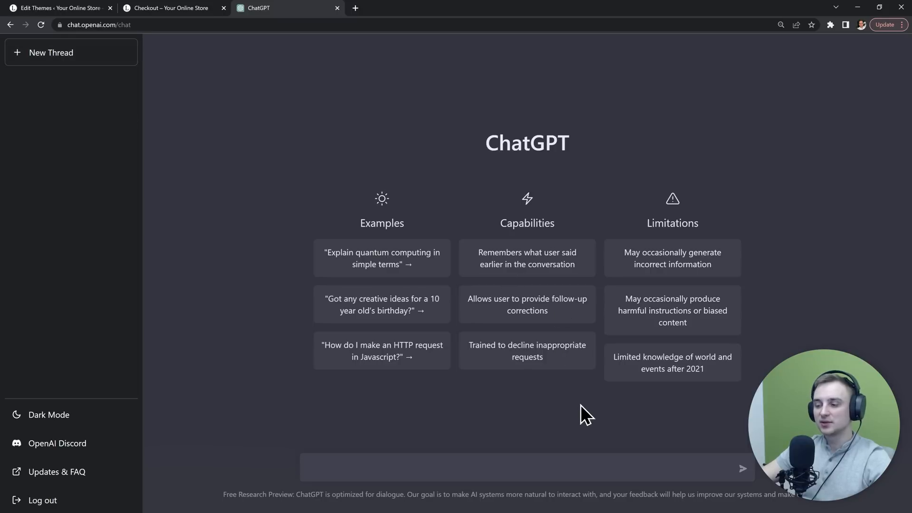
pyautogui.write('W')
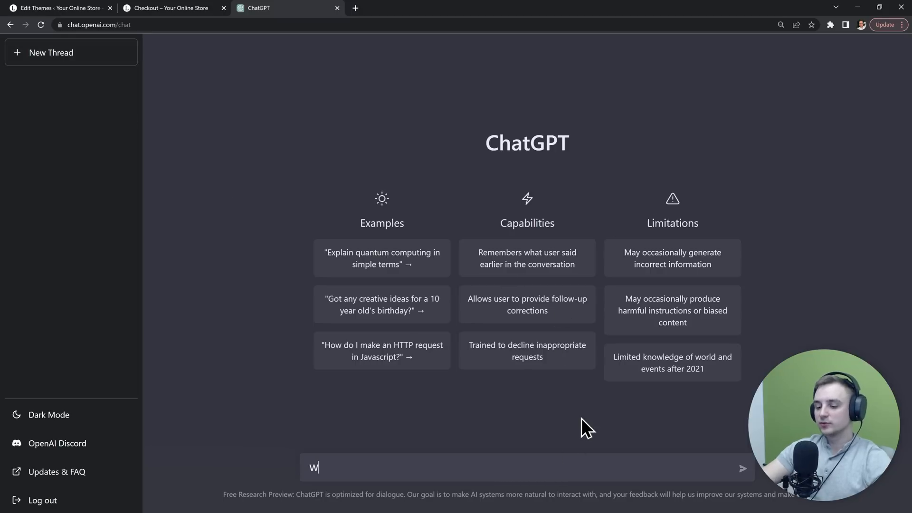
pyautogui.write('rite me a WordPress')
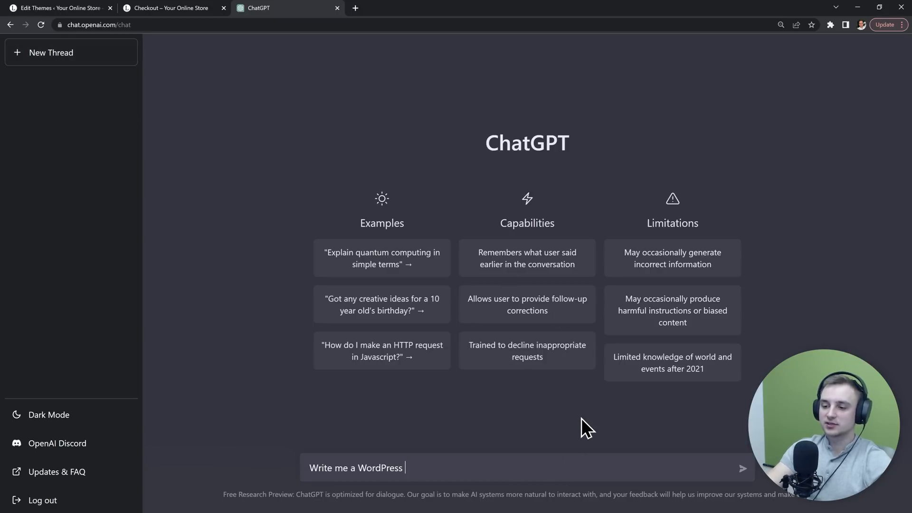
pyautogui.write('code that adds a label')
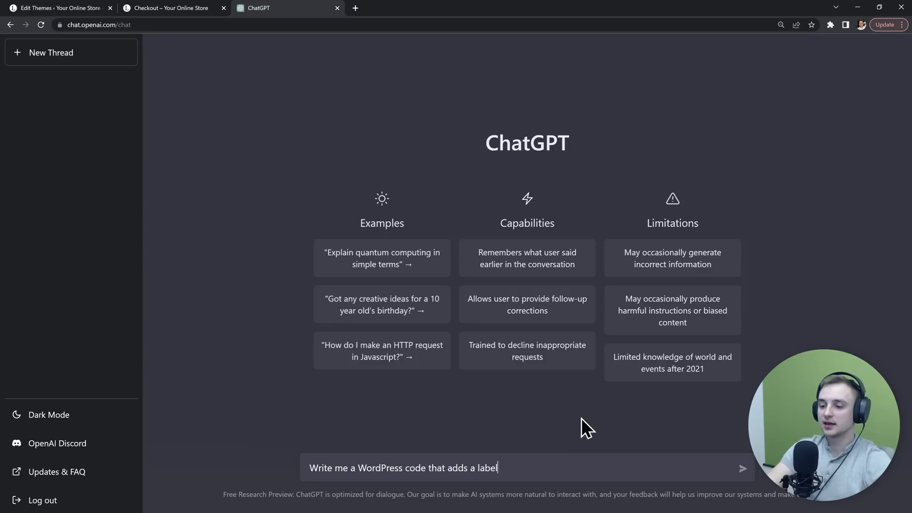
pyautogui.write('to products that have bee')
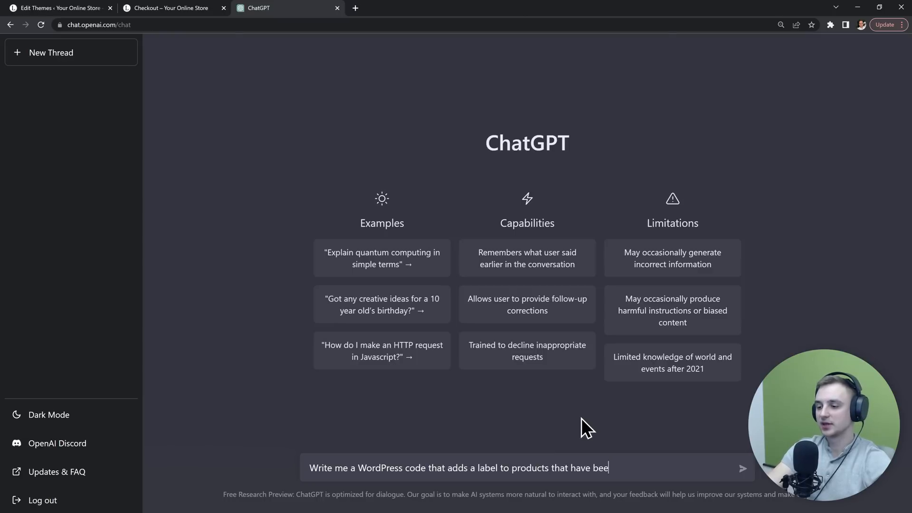
pyautogui.write('n published in the last 24 hours.')
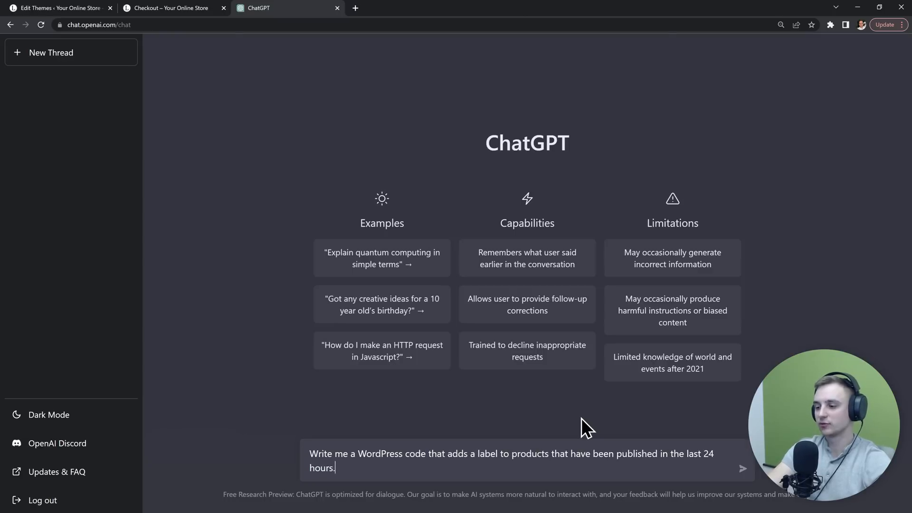
pyautogui.click(742, 469)
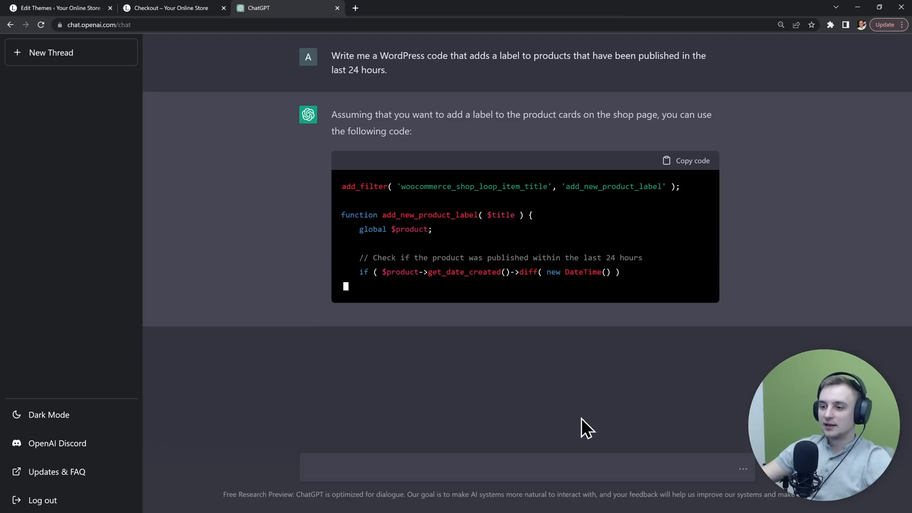
pyautogui.scroll(-3)
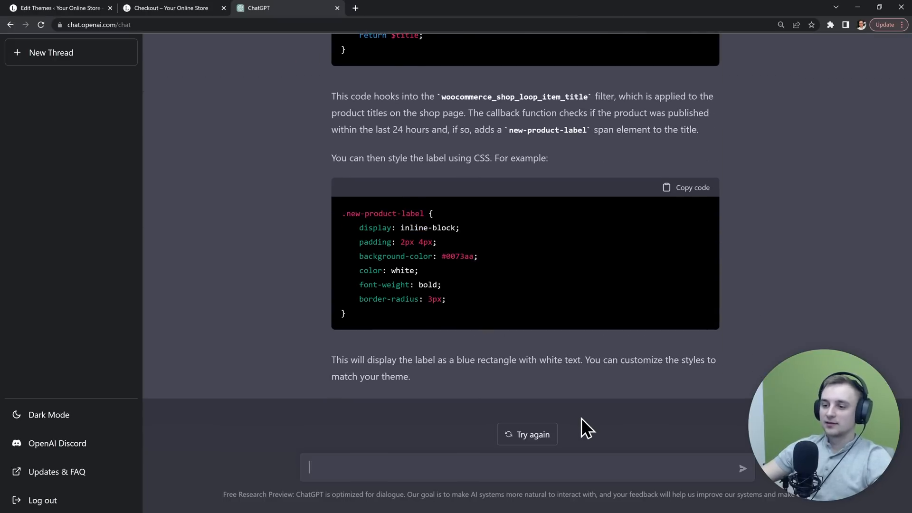
pyautogui.scroll(3)
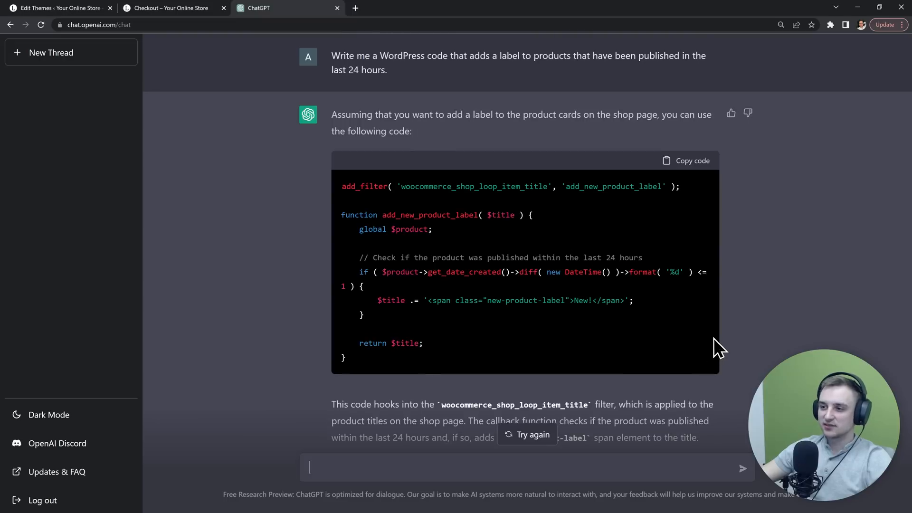
pyautogui.moveTo(550, 216)
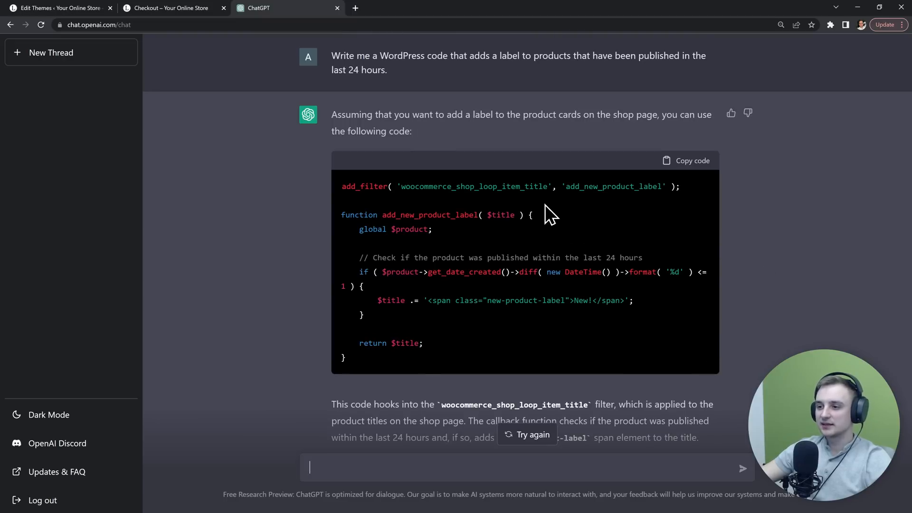
pyautogui.moveTo(645, 317)
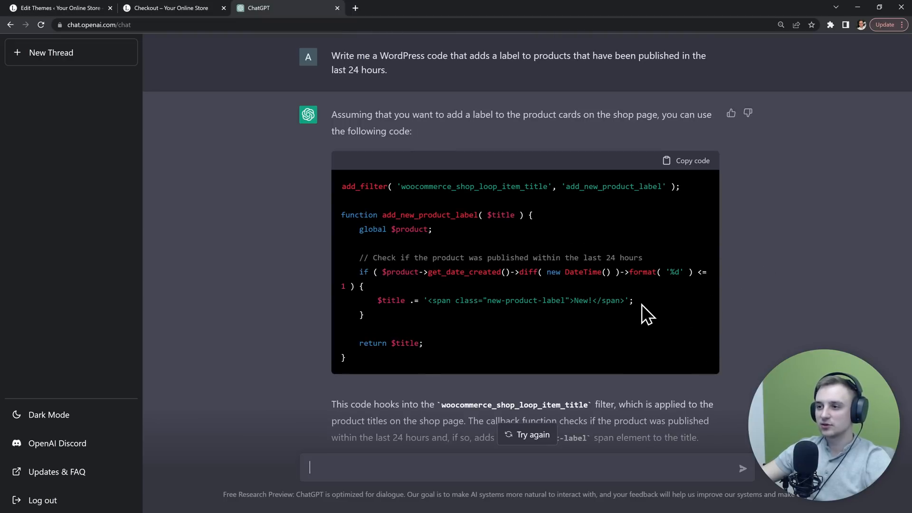
pyautogui.moveTo(336, 115)
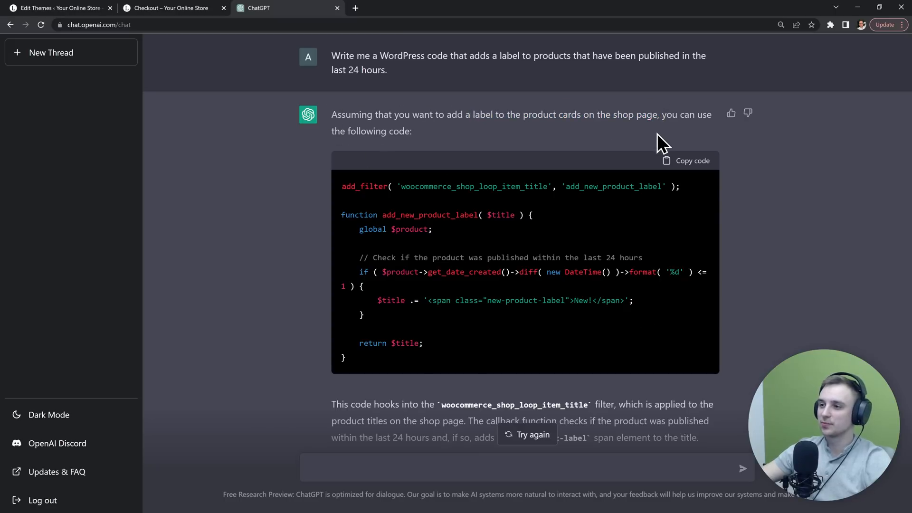
pyautogui.moveTo(527, 208)
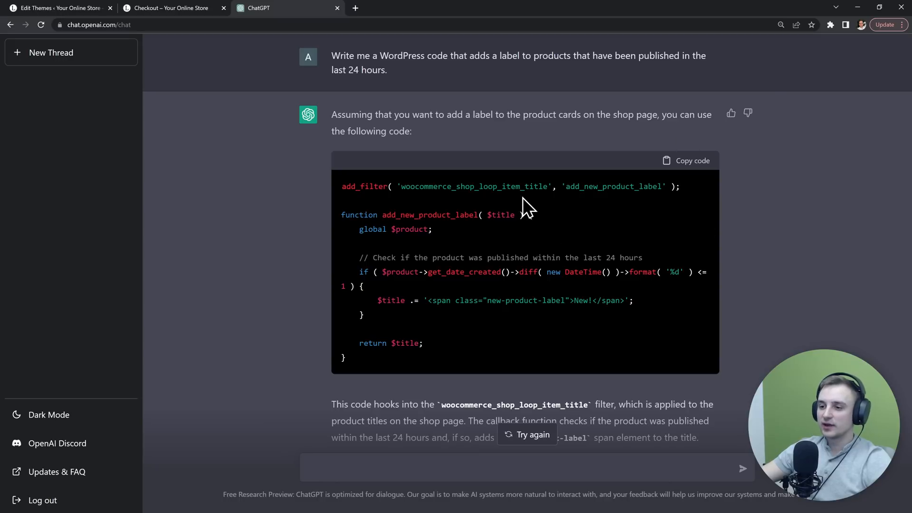
pyautogui.scroll(-3)
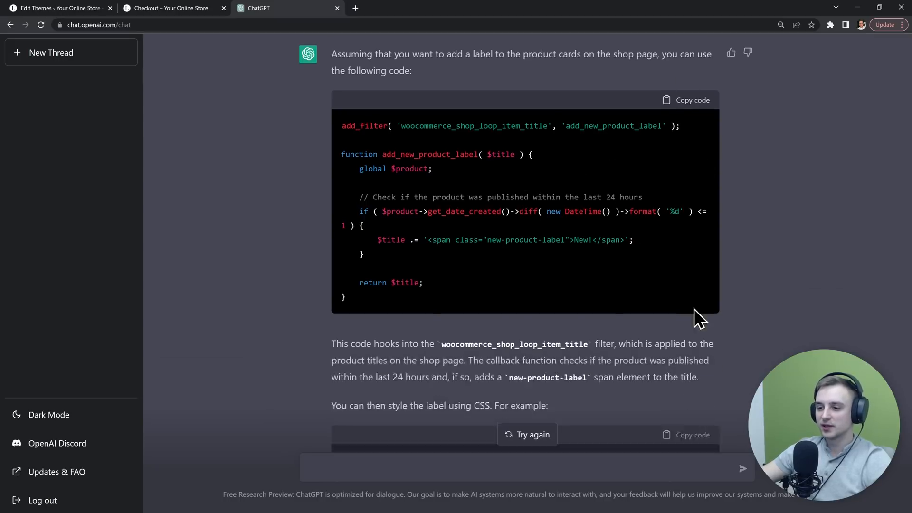
pyautogui.scroll(-3)
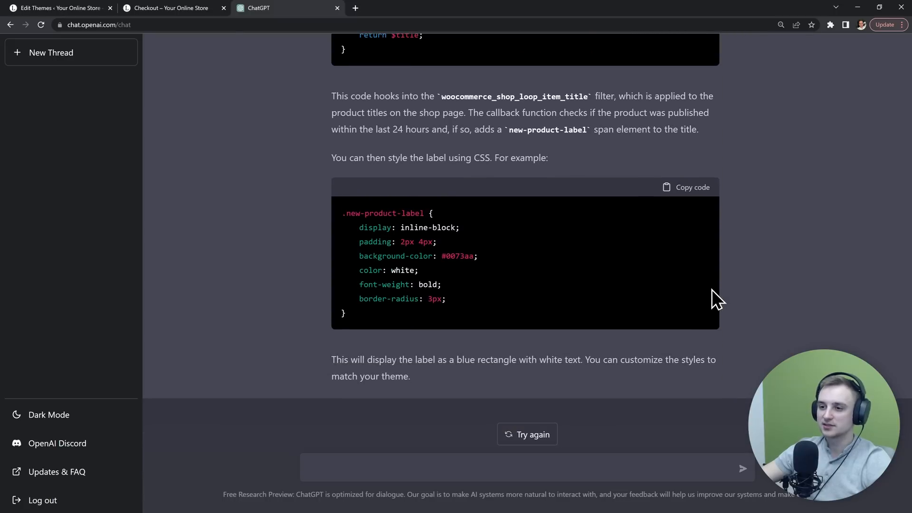
pyautogui.moveTo(557, 307)
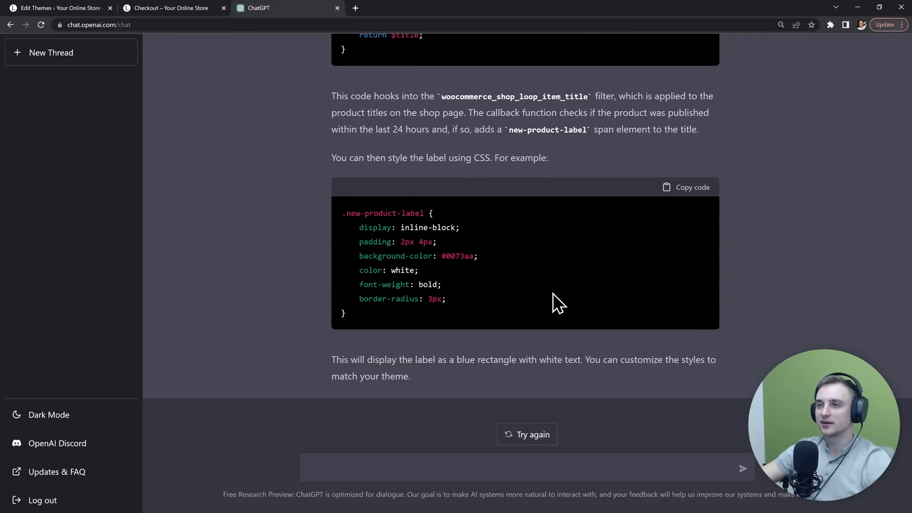
pyautogui.scroll(3)
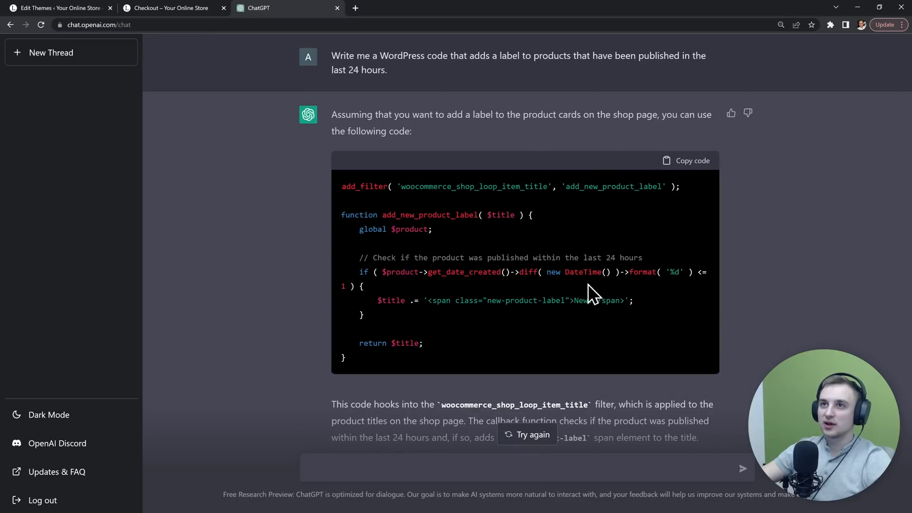
pyautogui.scroll(-3)
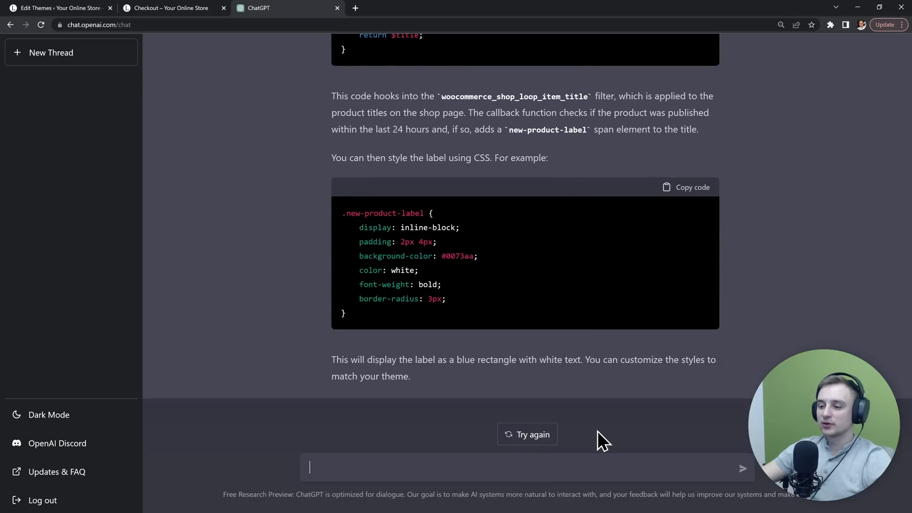
# - Ask for the New! label just below the product title on single product pages, and copy the code
pyautogui.write('Place the label on t')
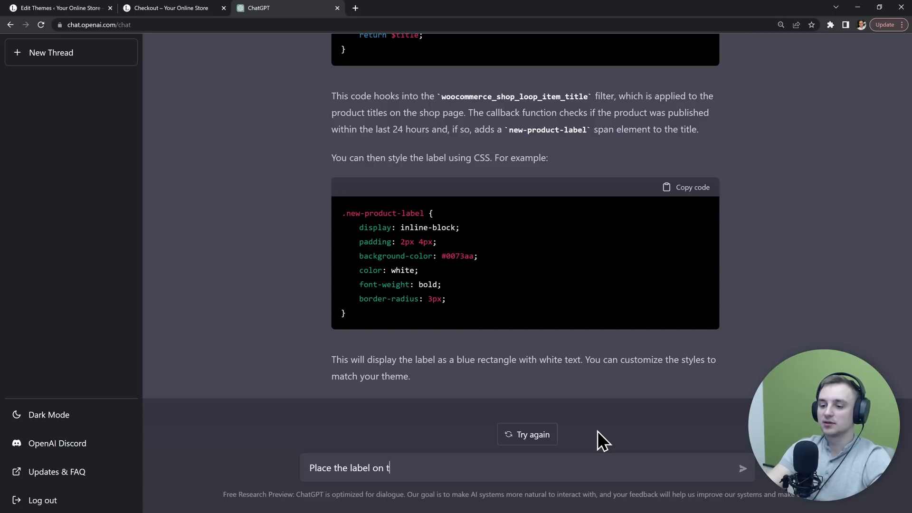
pyautogui.write('he single product page')
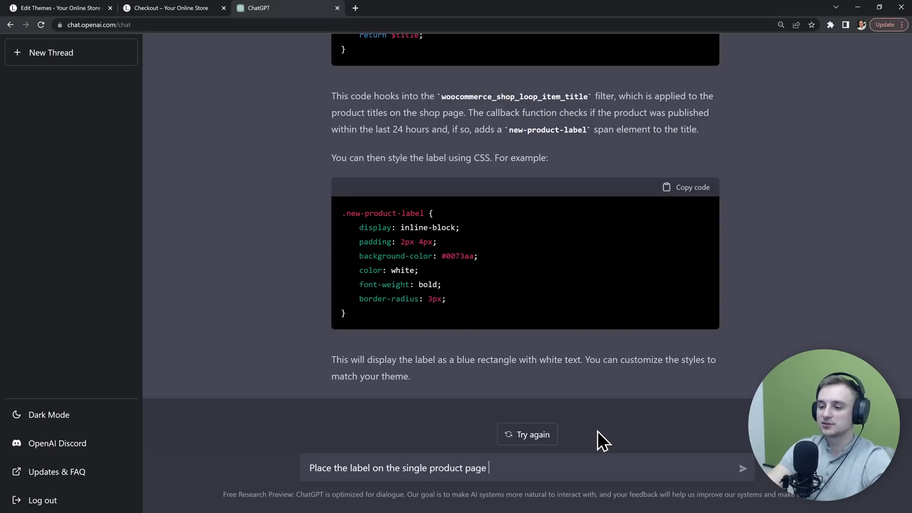
pyautogui.write(', just below the product')
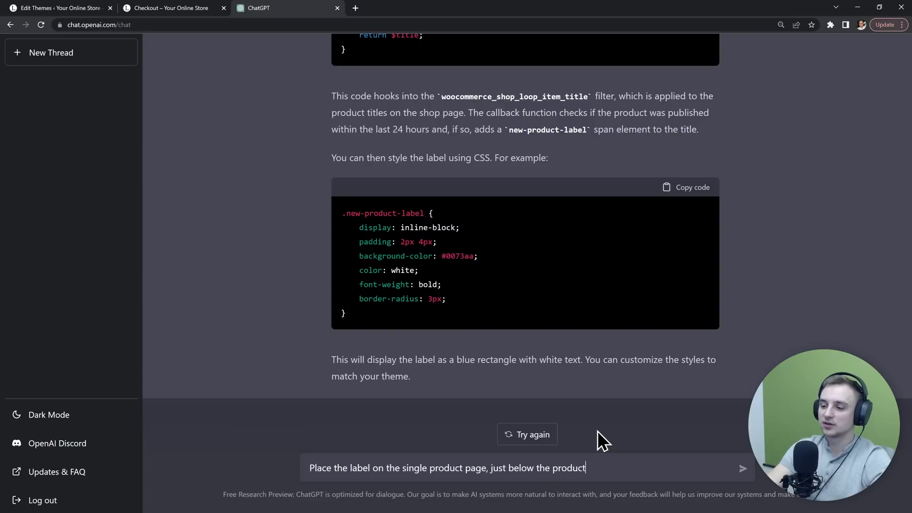
pyautogui.click(742, 468)
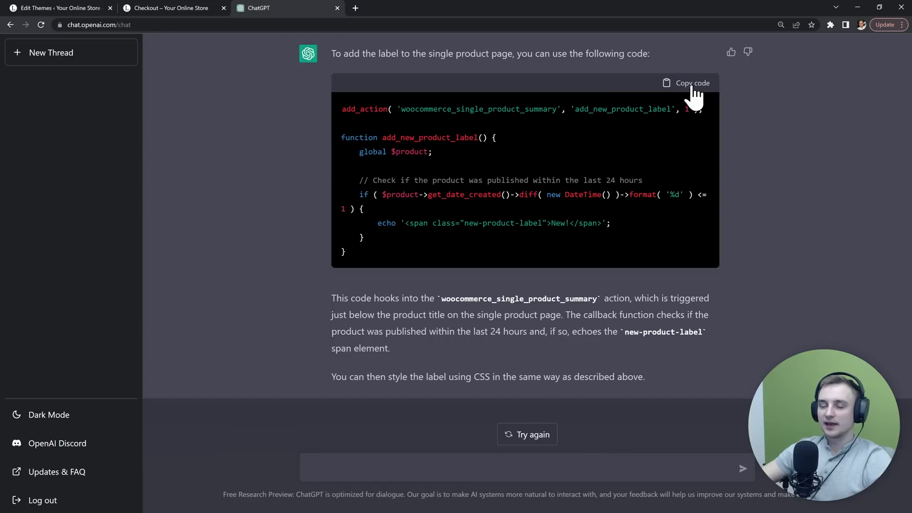
pyautogui.click(171, 8)
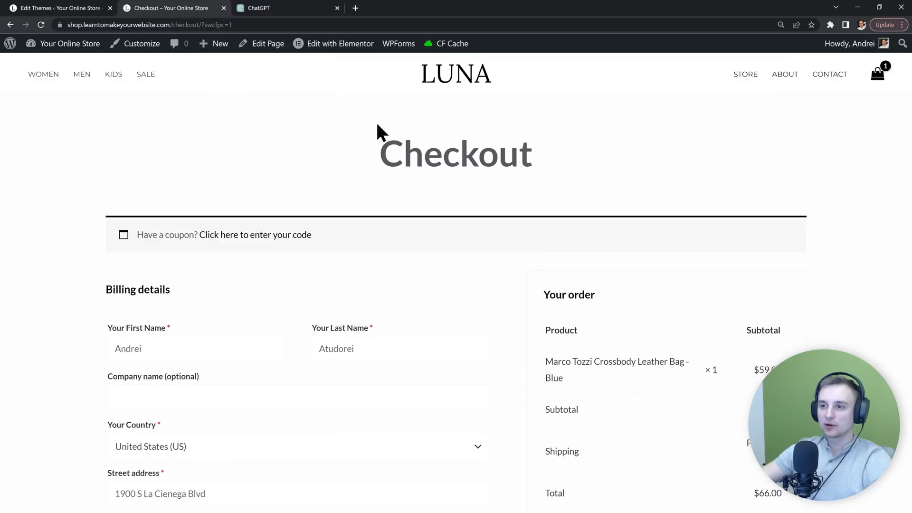
# - Open the leather bag's product page, then return to the Astra functions.php editor
pyautogui.click(285, 7)
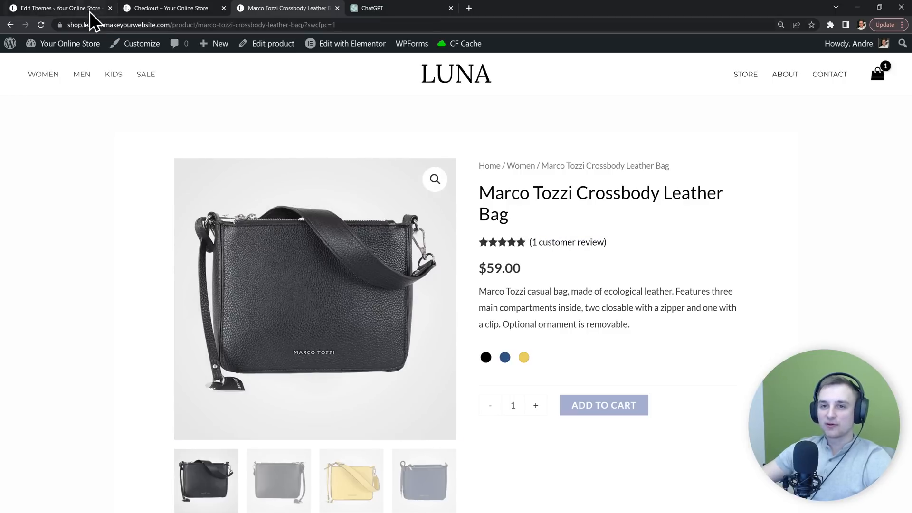
pyautogui.click(56, 7)
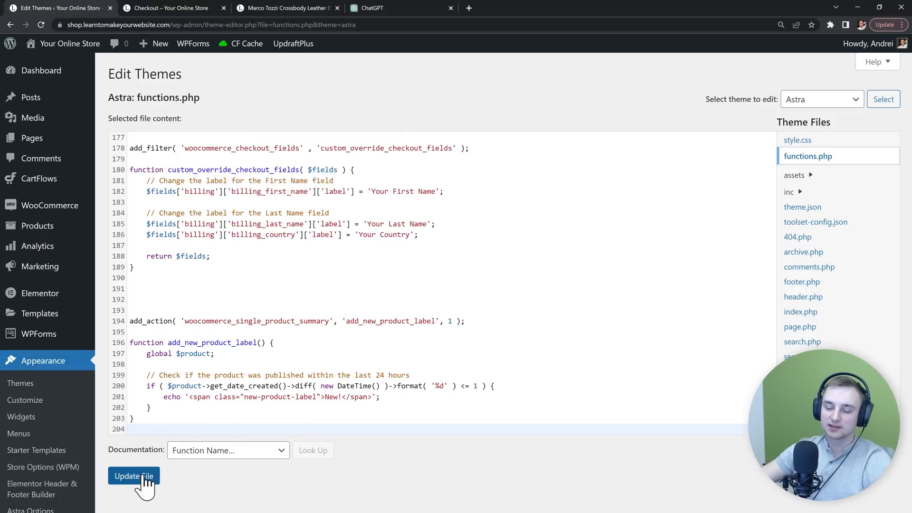
# - Save the label code, then raise the new-product age limit from 1 to 90 days and save
pyautogui.click(133, 476)
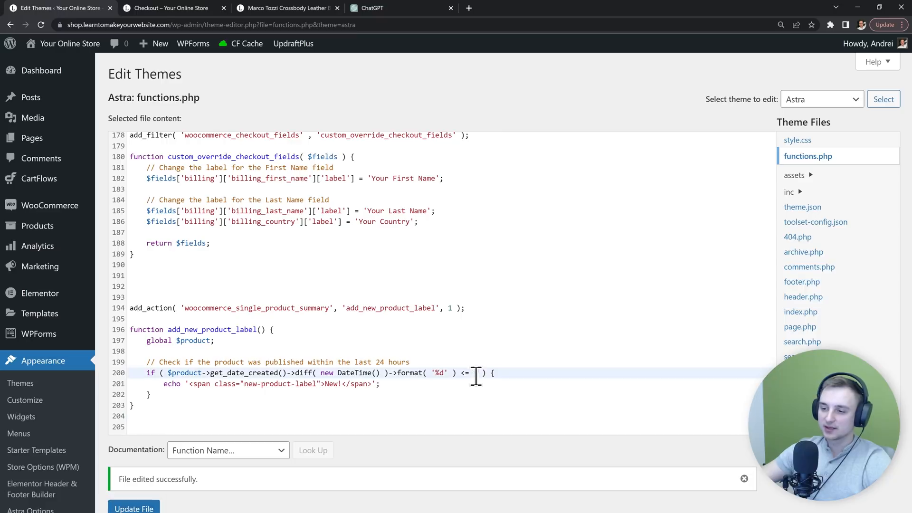
pyautogui.write('1')
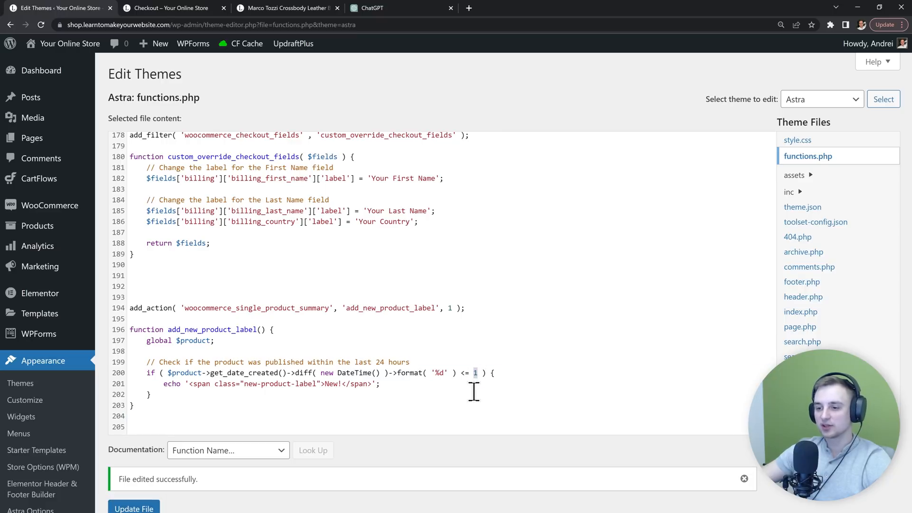
pyautogui.moveTo(479, 396)
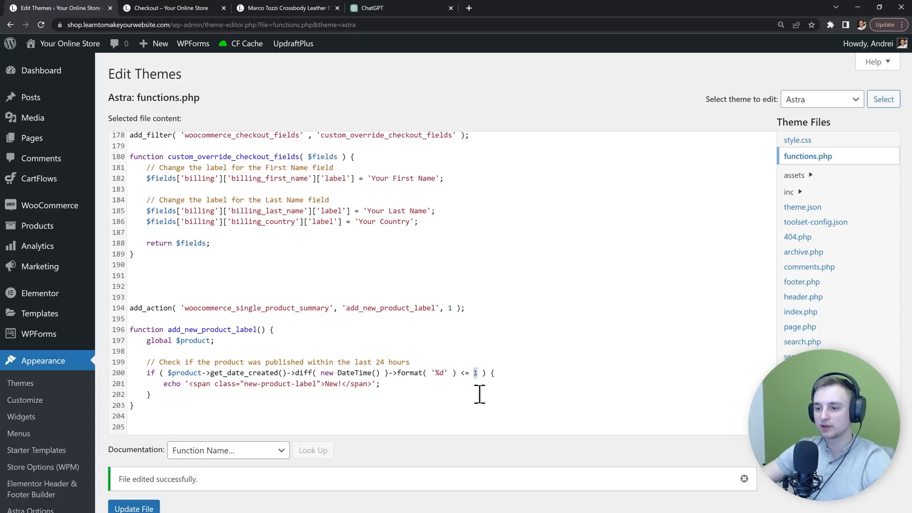
pyautogui.press('ctrl+plus')
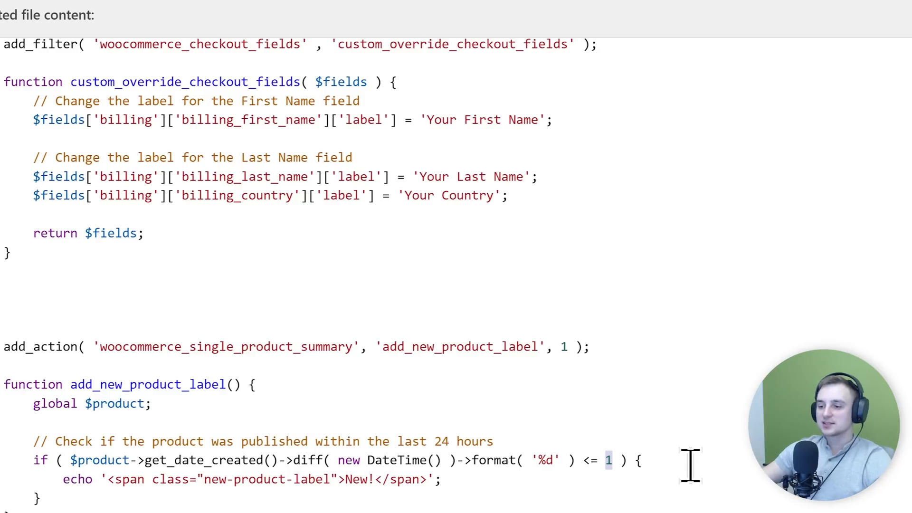
pyautogui.write('90')
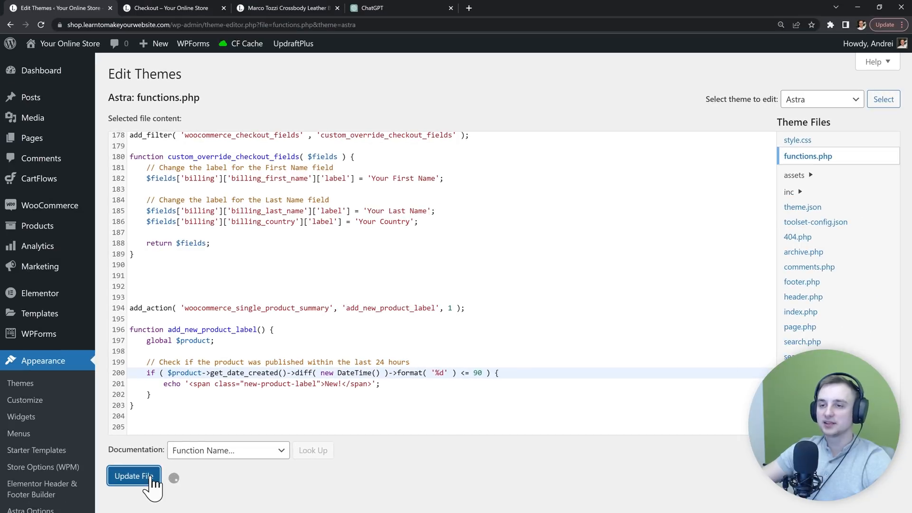
pyautogui.click(285, 8)
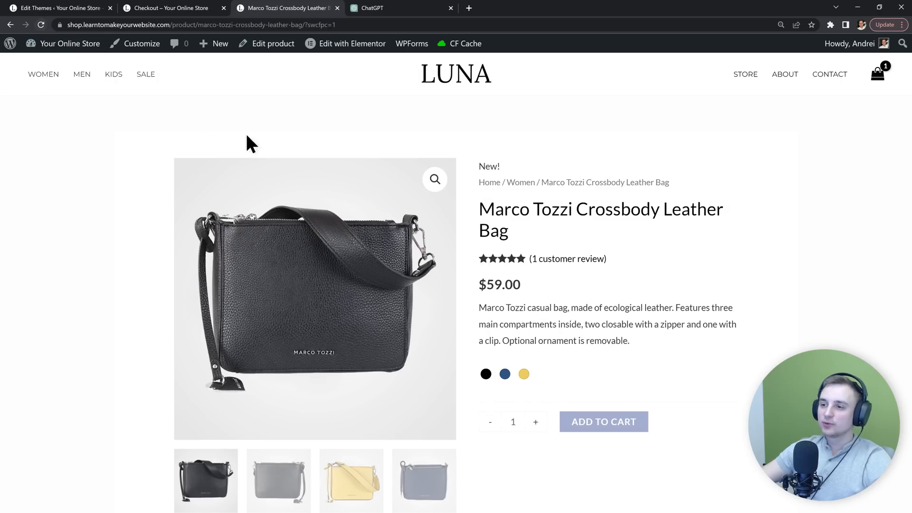
pyautogui.moveTo(481, 166)
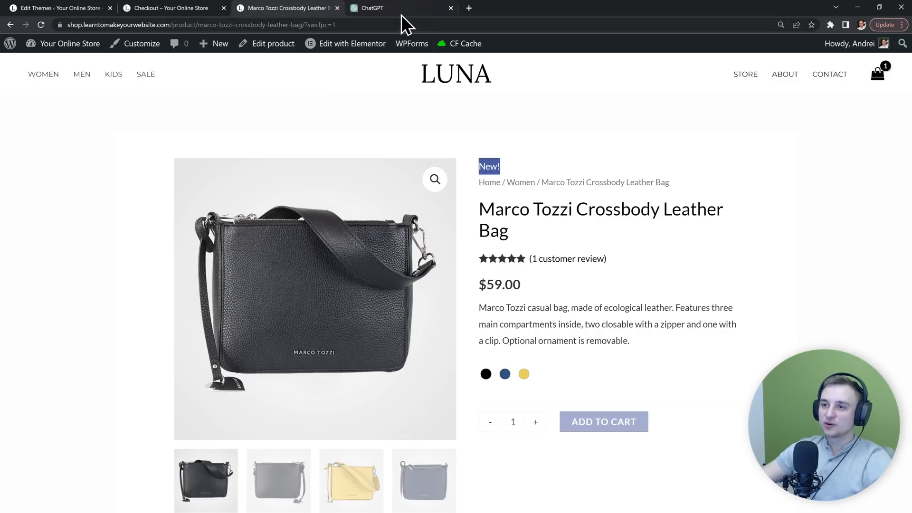
# - Ask ChatGPT to move the New! label further down, below the product title
pyautogui.click(372, 7)
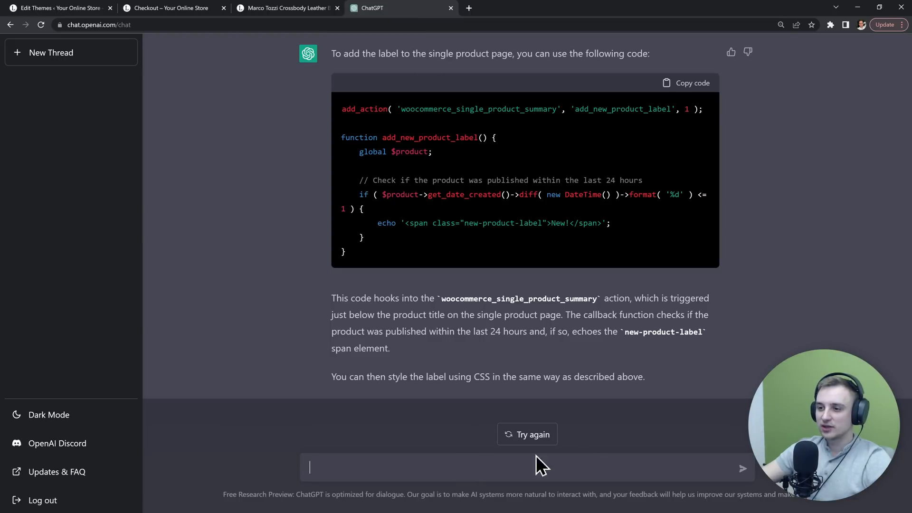
pyautogui.moveTo(671, 438)
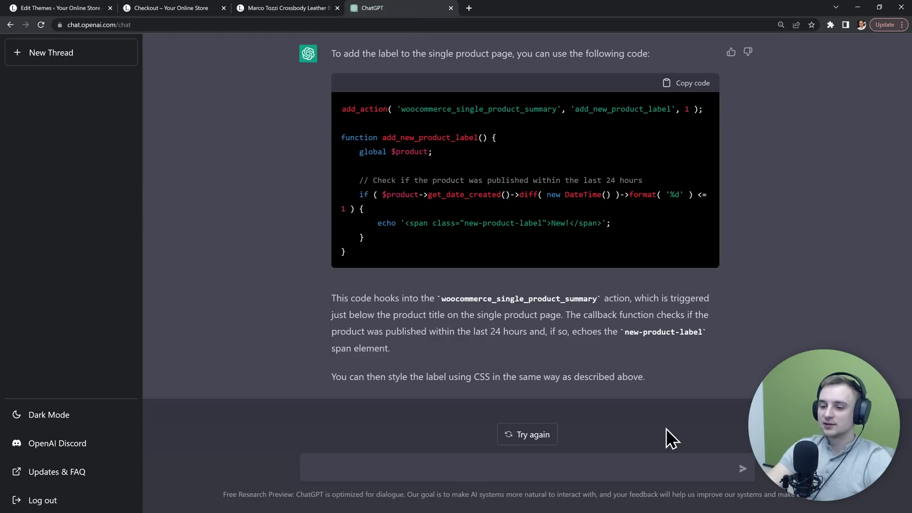
pyautogui.write('Move this label further')
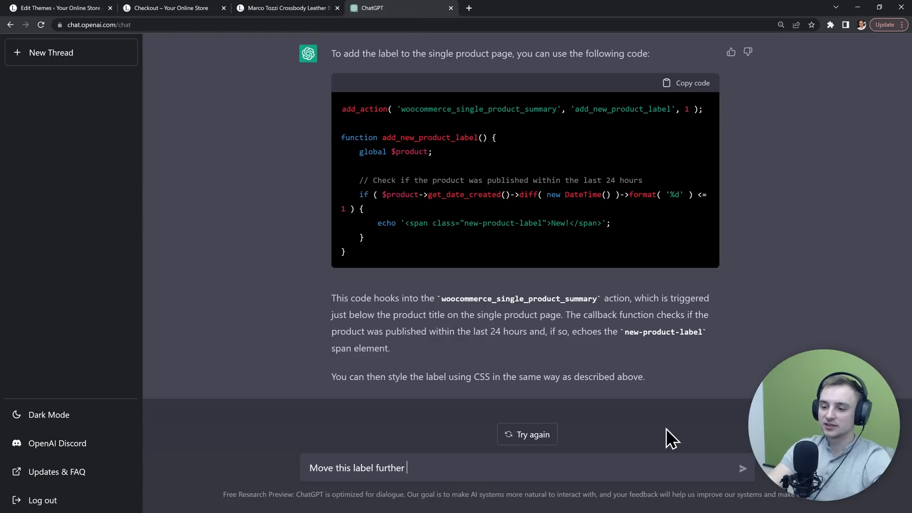
pyautogui.press('Return')
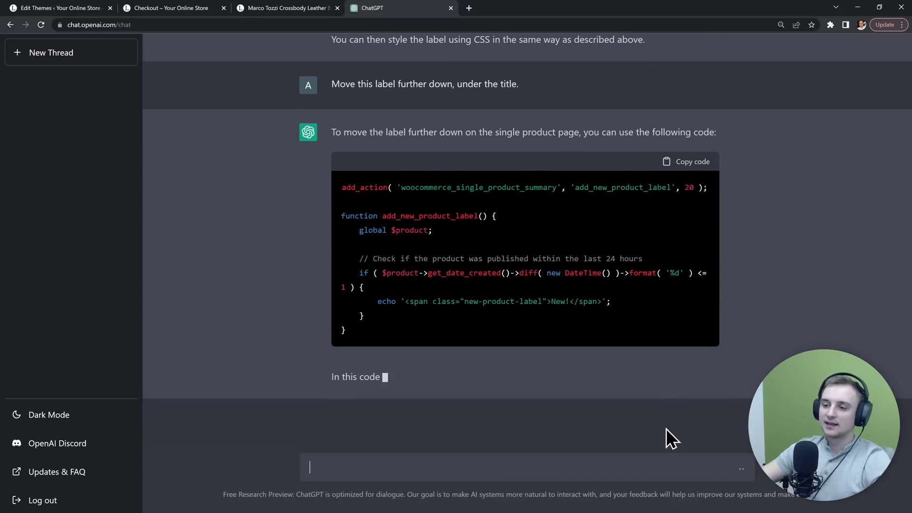
# - Review ChatGPT's returned add_action code using hook priority 20
pyautogui.scroll(-3)
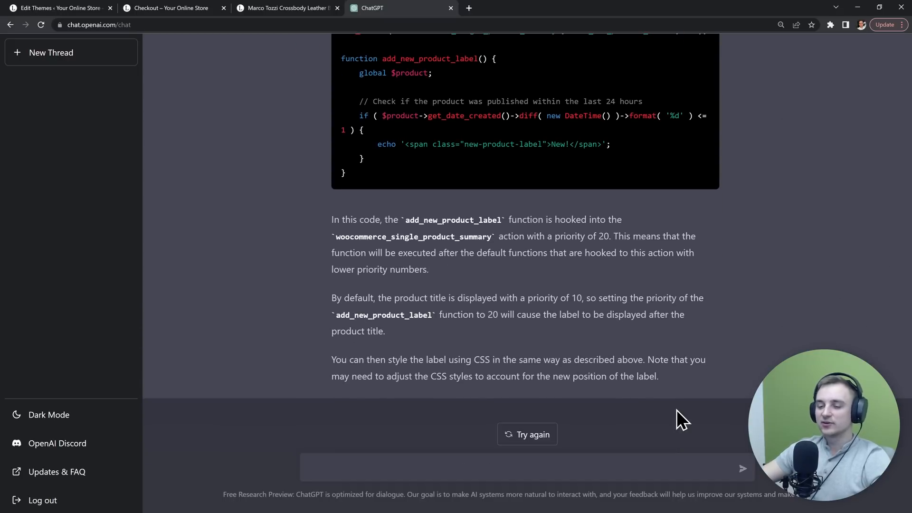
pyautogui.scroll(3)
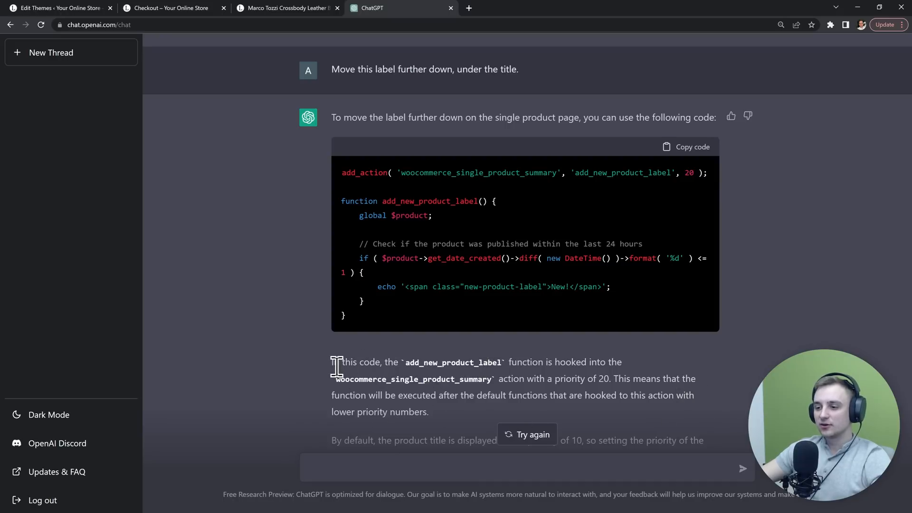
pyautogui.moveTo(423, 378)
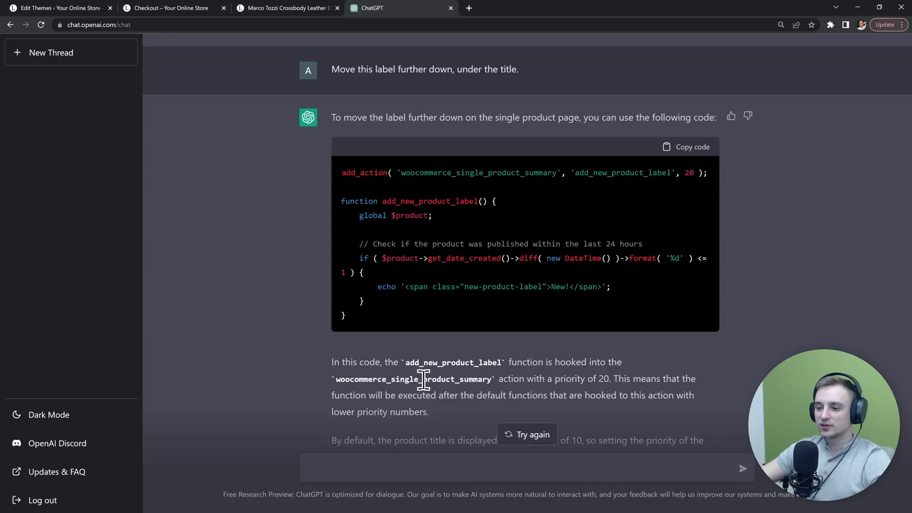
pyautogui.doubleClick(603, 378)
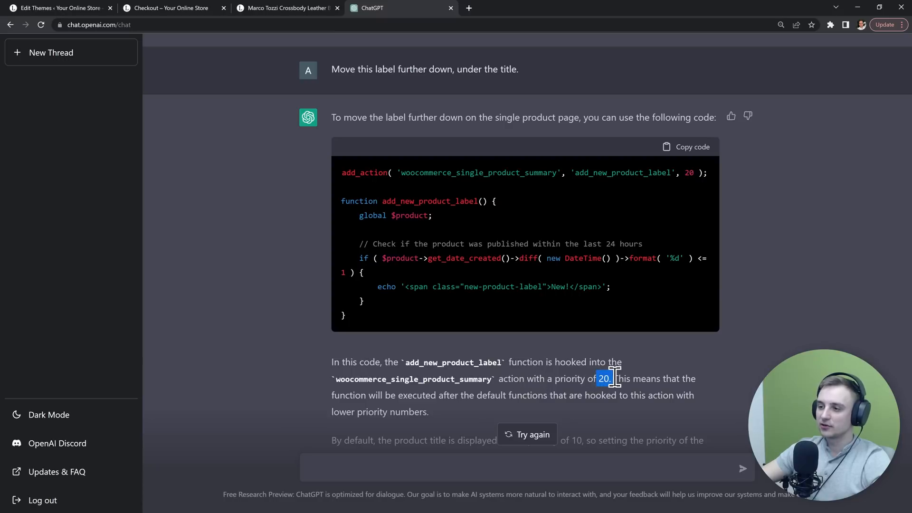
pyautogui.moveTo(673, 242)
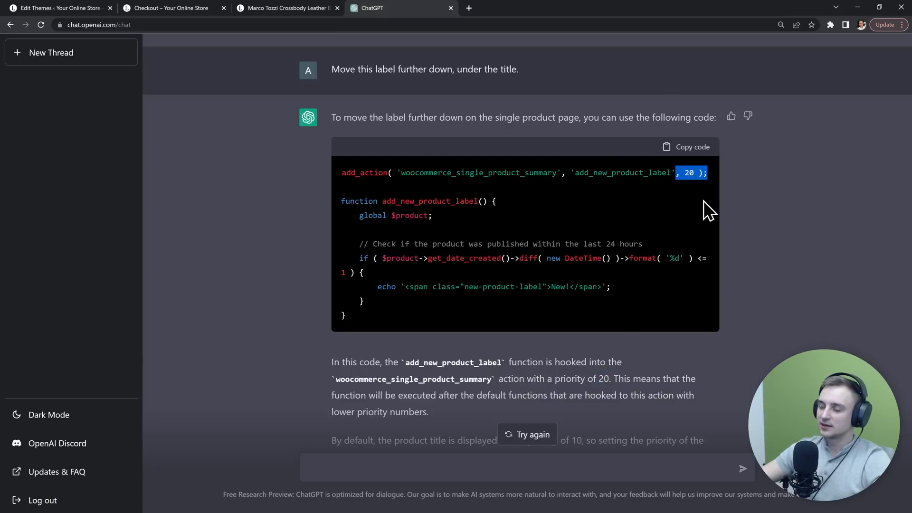
pyautogui.scroll(-3)
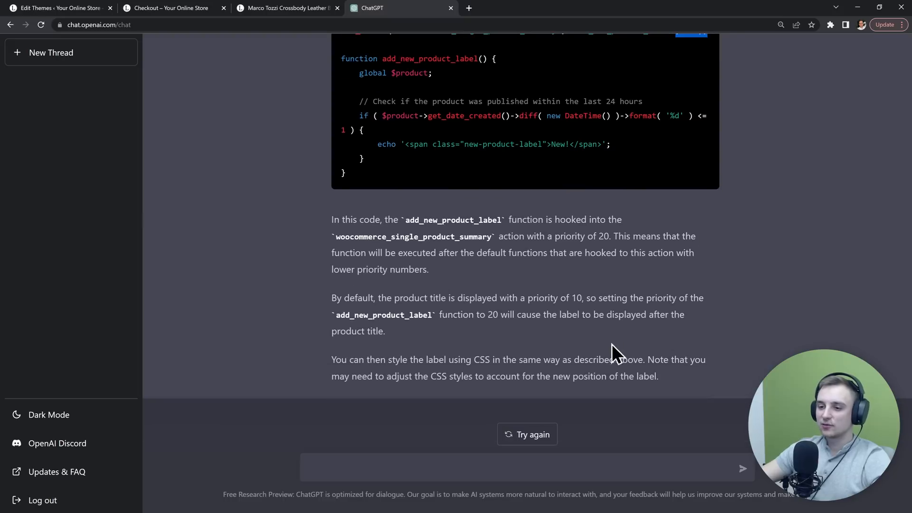
pyautogui.moveTo(499, 299)
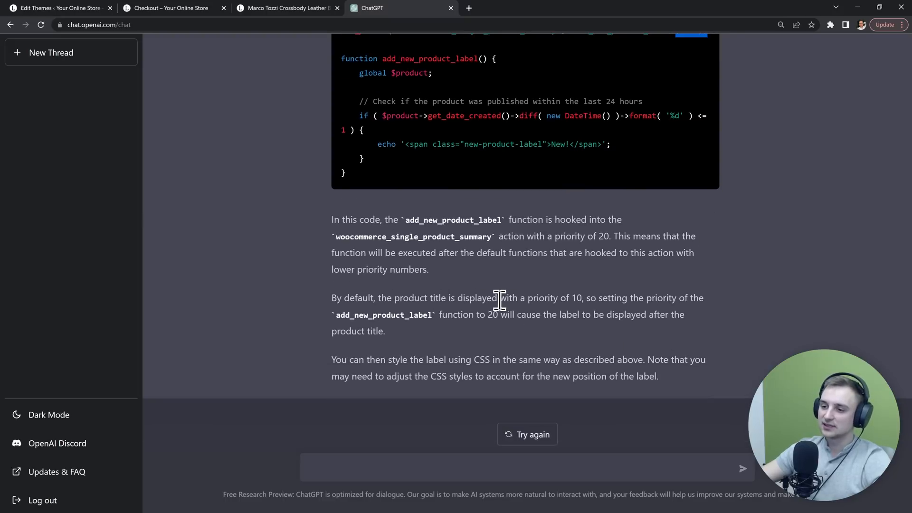
pyautogui.moveTo(599, 298)
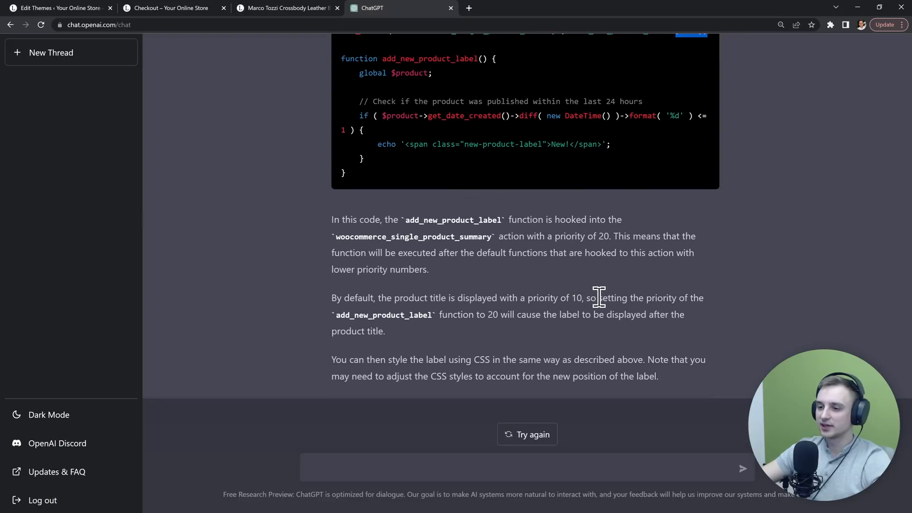
pyautogui.scroll(3)
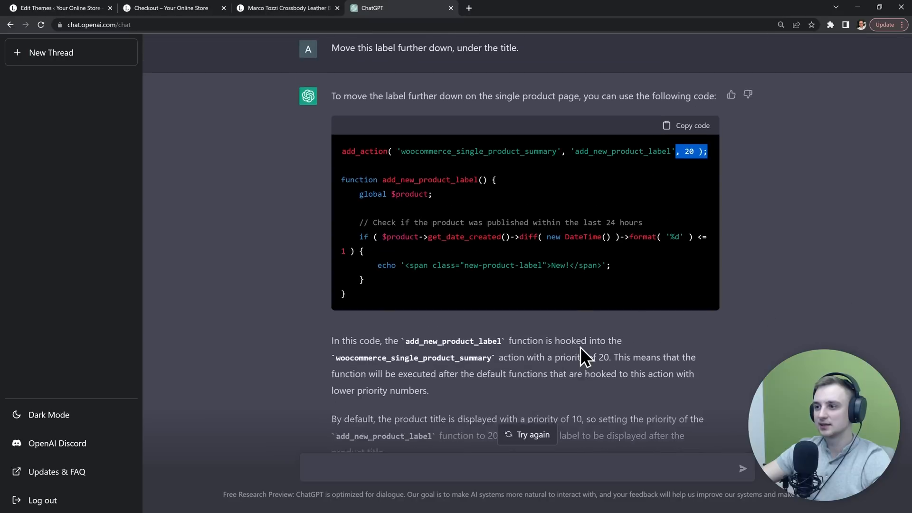
pyautogui.scroll(3)
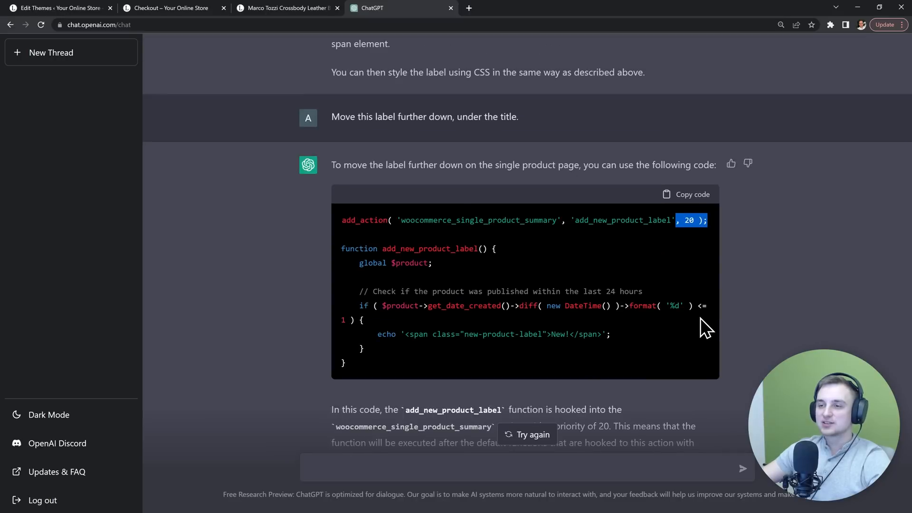
pyautogui.click(58, 8)
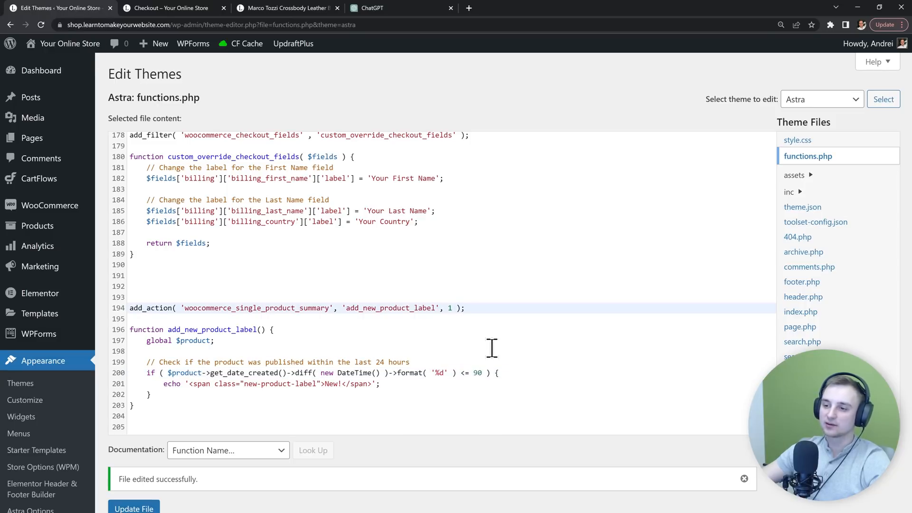
# - Set the label hook priority to 20, save functions.php and check the product page
pyautogui.write('20')
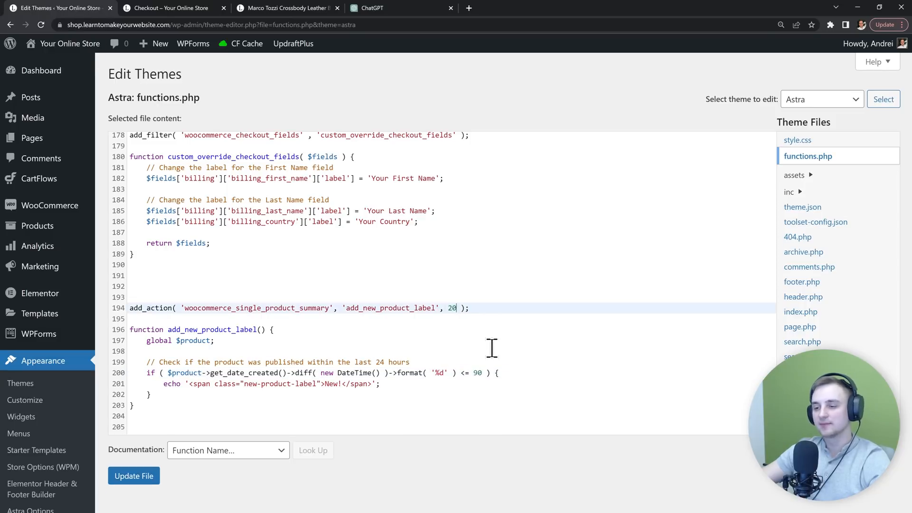
pyautogui.click(133, 476)
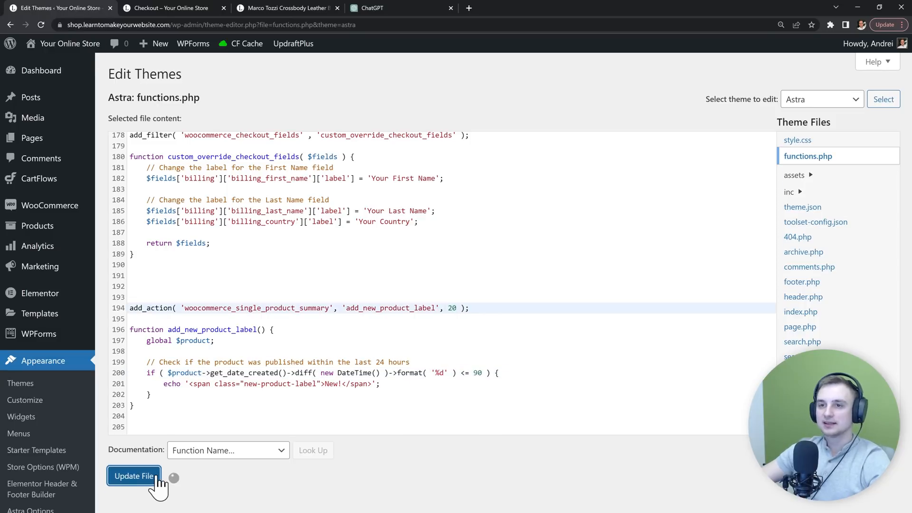
pyautogui.click(133, 476)
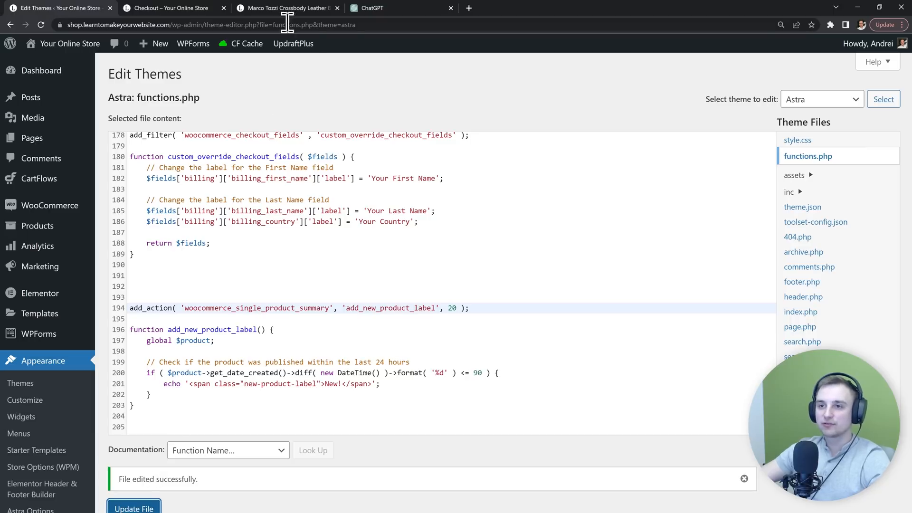
pyautogui.click(285, 8)
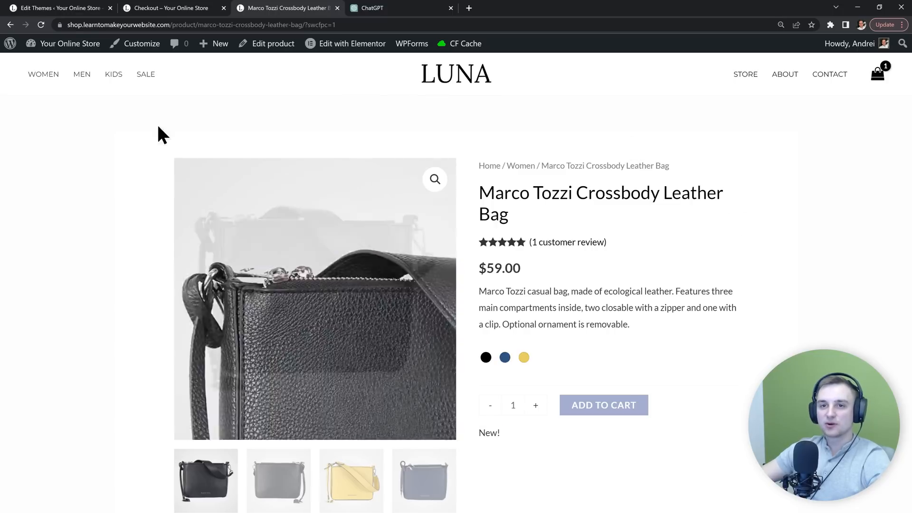
pyautogui.click(58, 8)
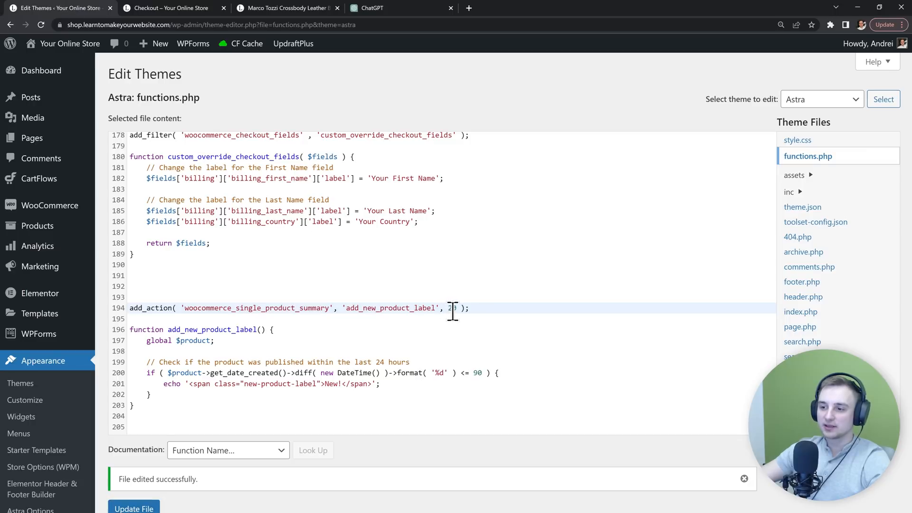
# - Try priorities 10 and 5, rechecking until New! sits just above the title
pyautogui.click(133, 476)
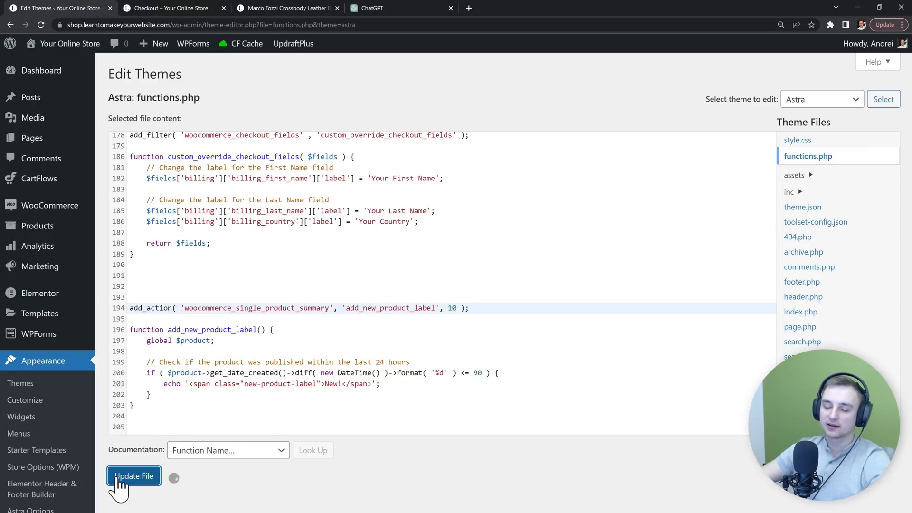
pyautogui.click(285, 8)
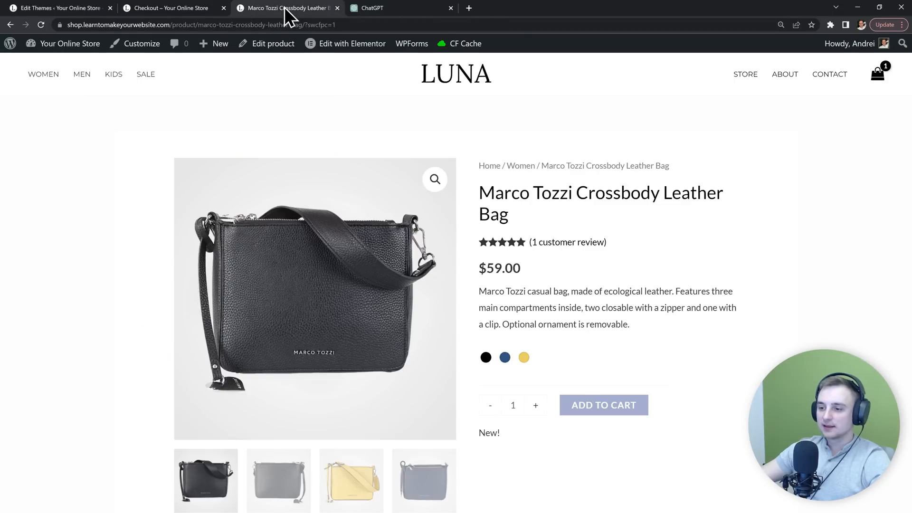
pyautogui.click(57, 8)
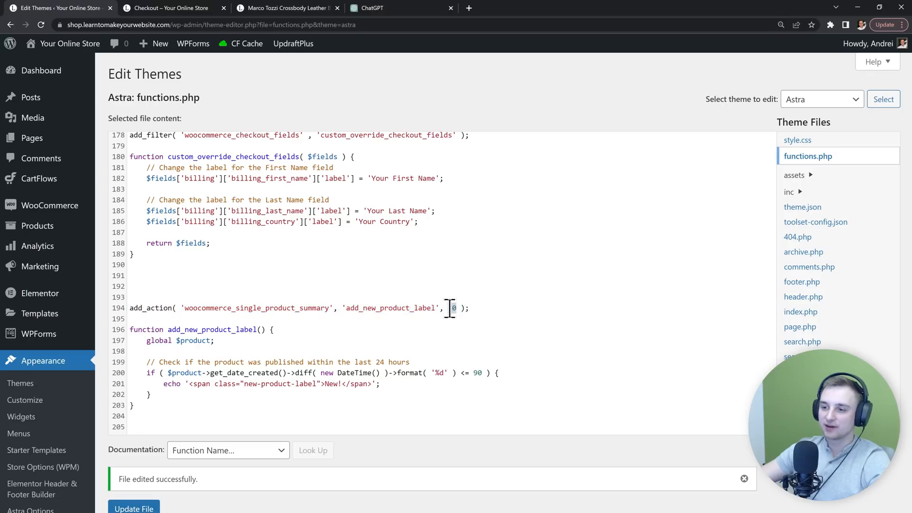
pyautogui.click(285, 8)
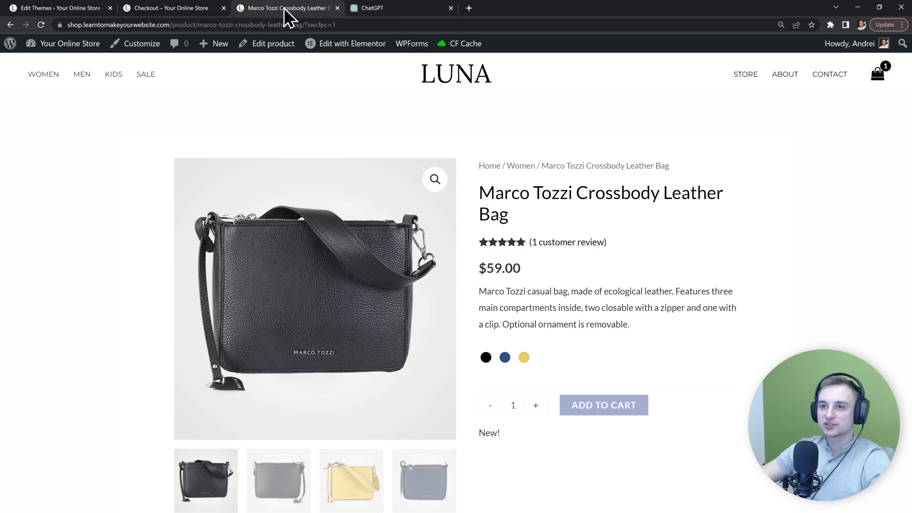
pyautogui.scroll(-3)
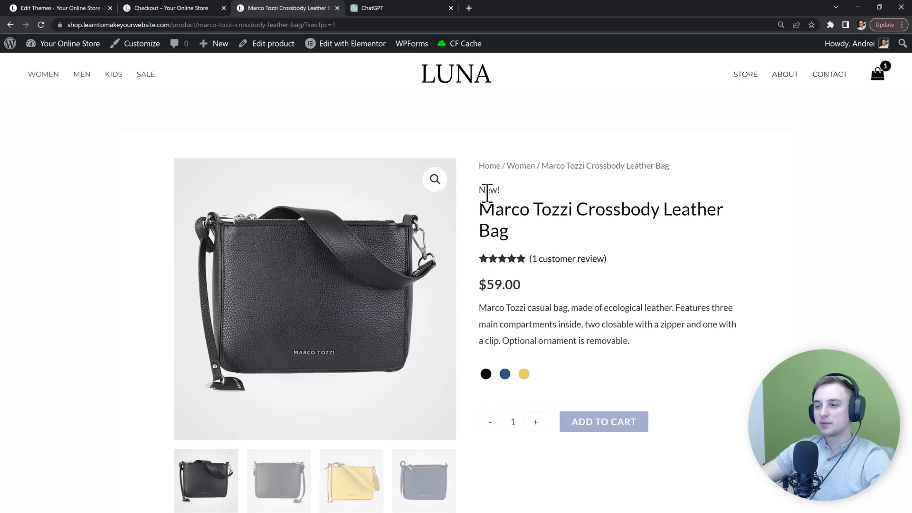
pyautogui.moveTo(593, 196)
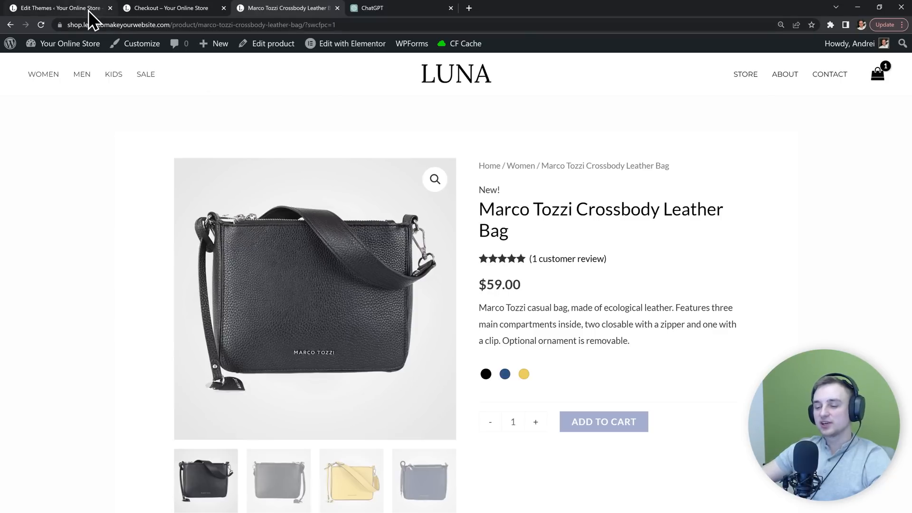
pyautogui.click(58, 7)
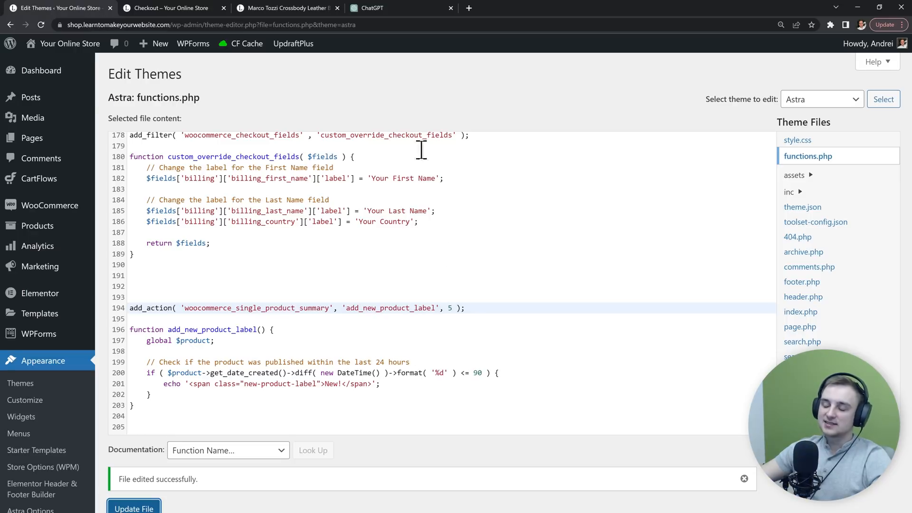
pyautogui.click(375, 7)
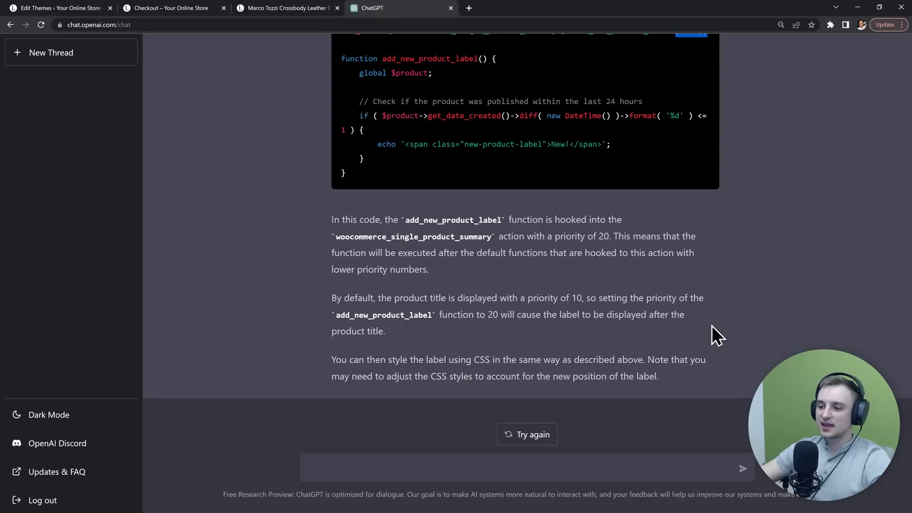
# - Ask ChatGPT to style the label with green background, 4px radius, white text and spacing
pyautogui.write('Make')
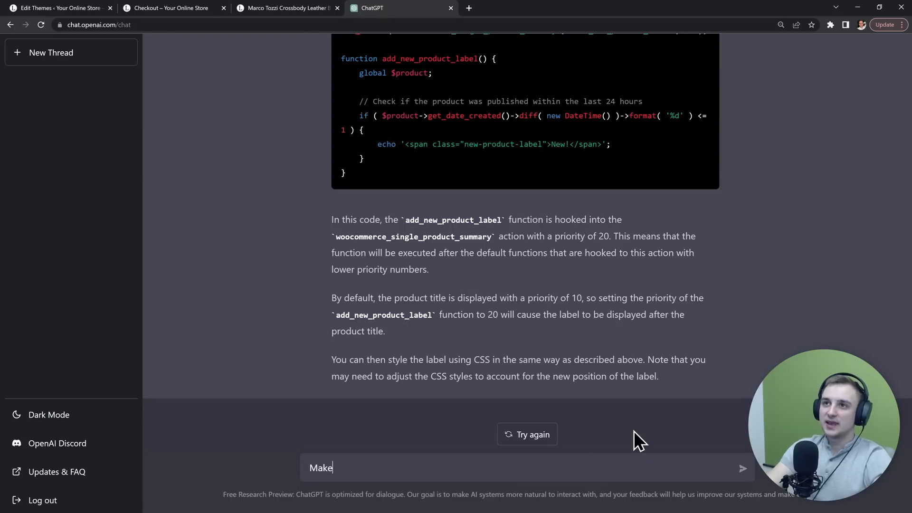
pyautogui.write('the text have a green back')
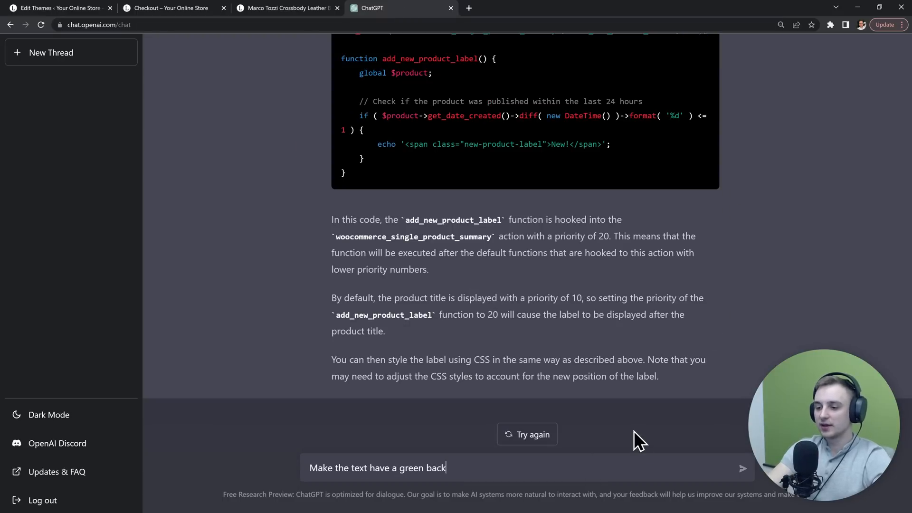
pyautogui.write('ground with a radius o')
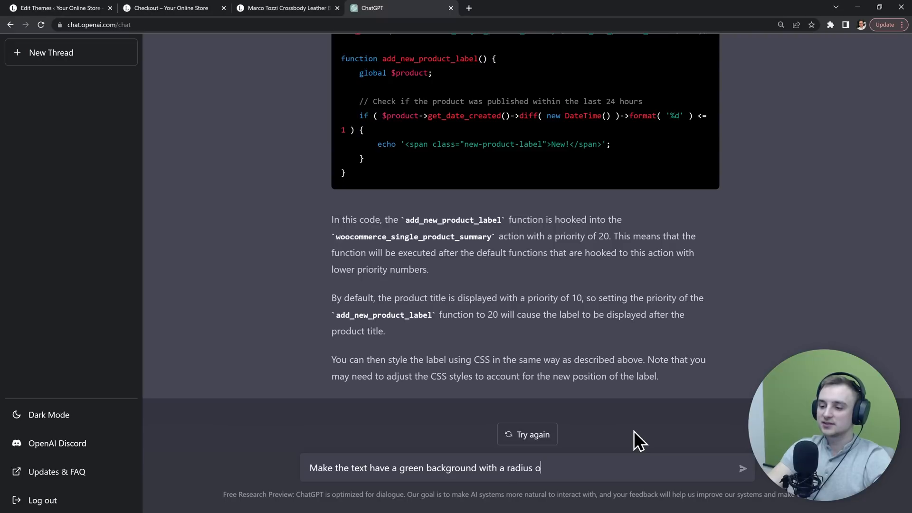
pyautogui.write('f 4 pixels,')
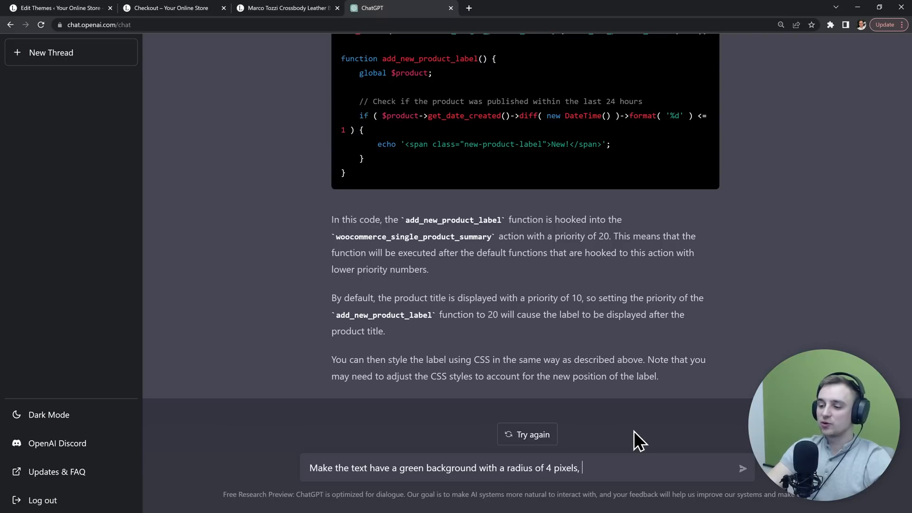
pyautogui.write('white text and some spac')
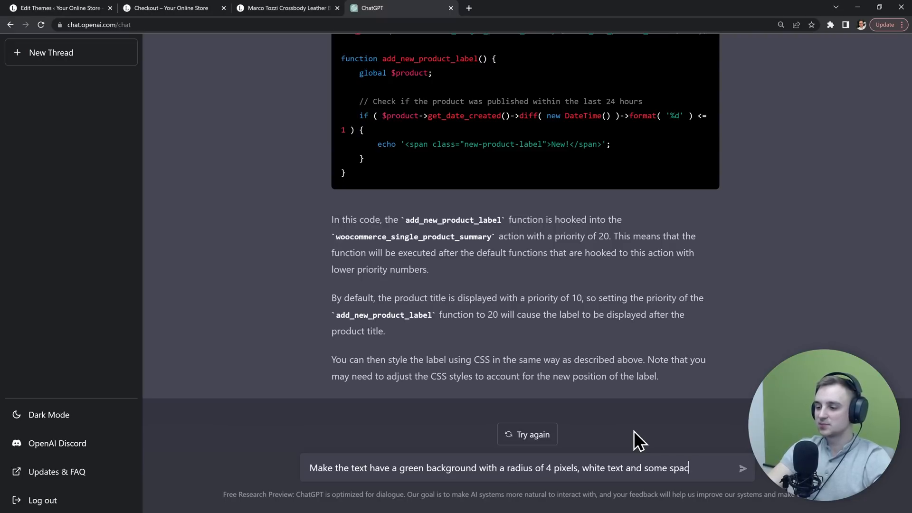
pyautogui.click(743, 467)
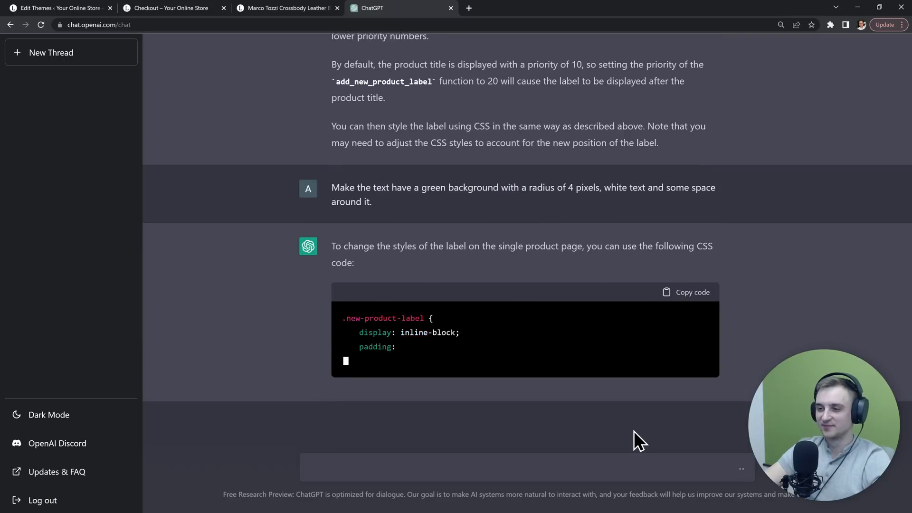
# - Review ChatGPT's wp_add_inline_style CSS answer and begin a follow-up question
pyautogui.scroll(-3)
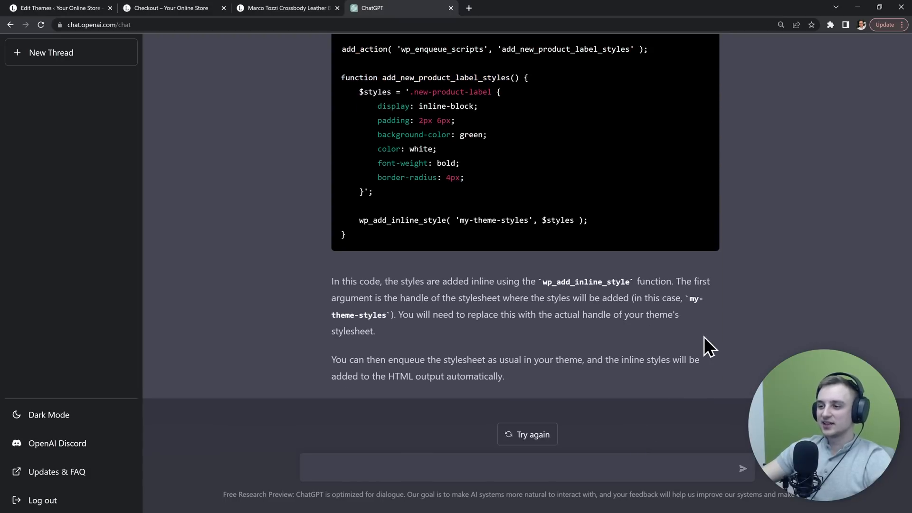
pyautogui.scroll(3)
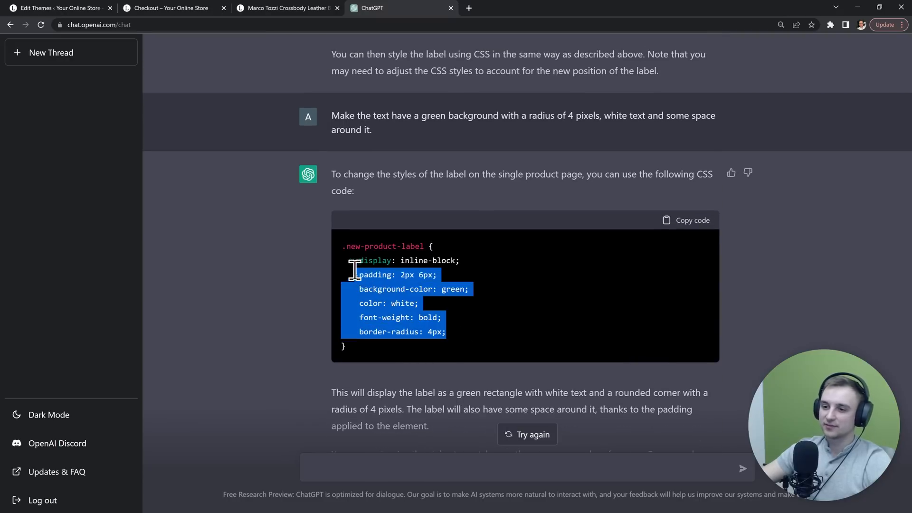
pyautogui.click(309, 270)
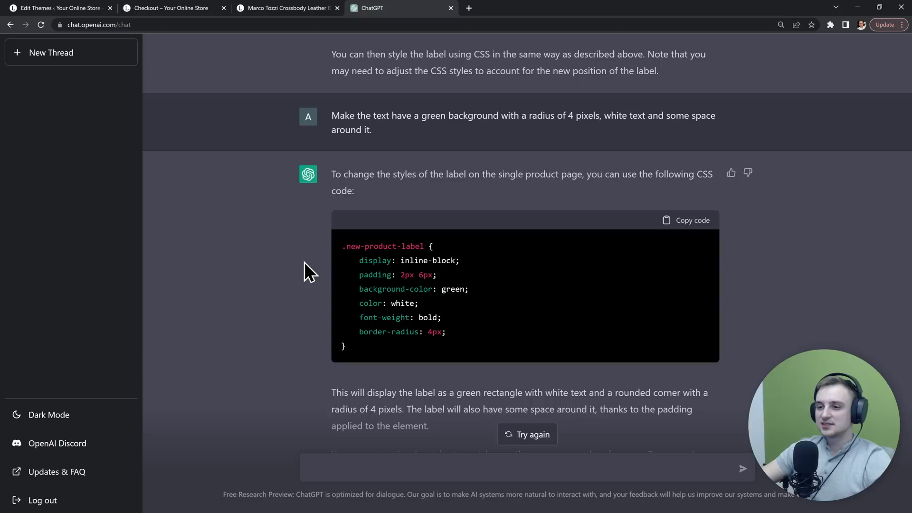
pyautogui.moveTo(338, 298)
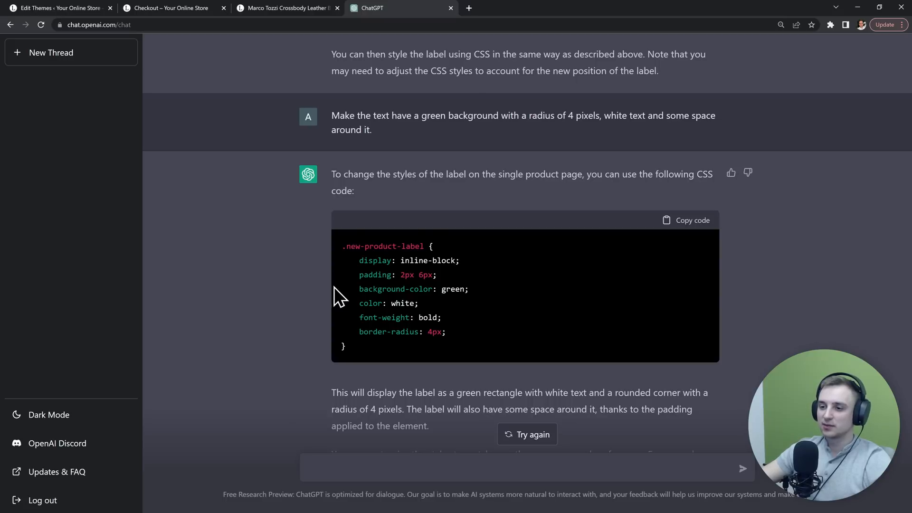
pyautogui.scroll(-3)
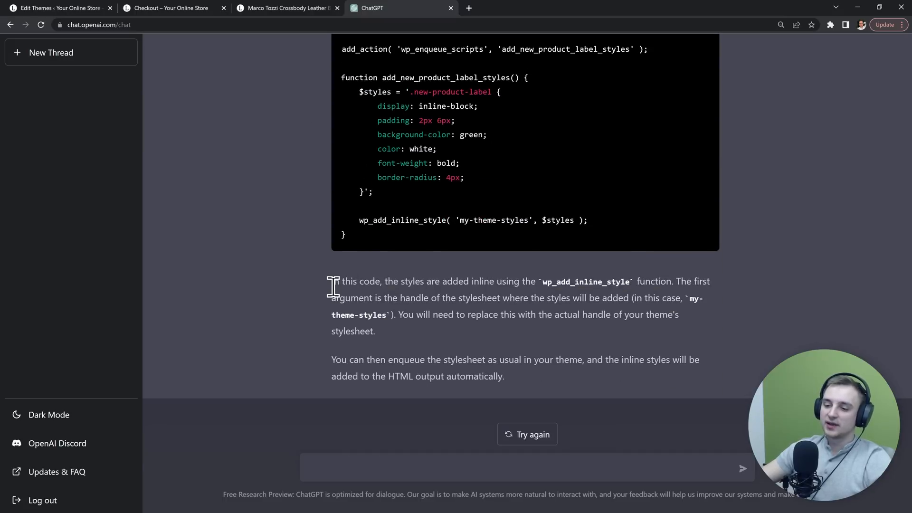
pyautogui.moveTo(399, 464)
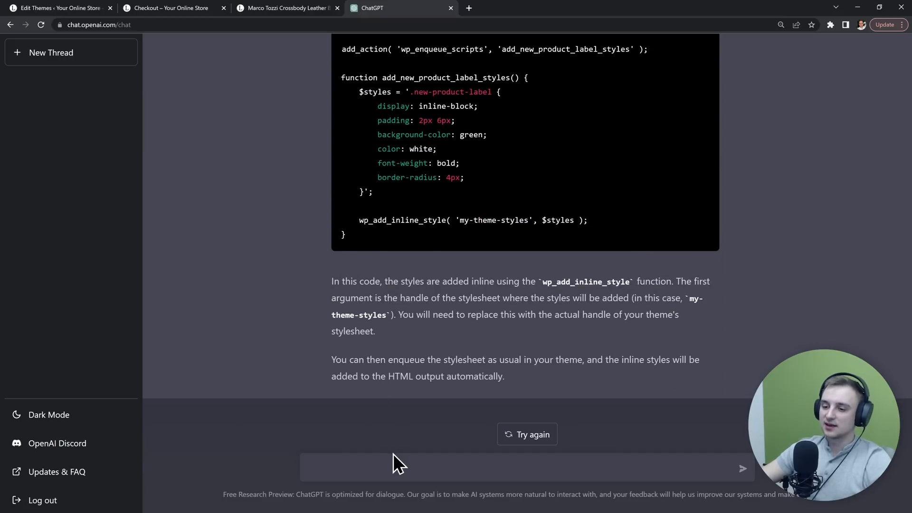
pyautogui.write('Can you w')
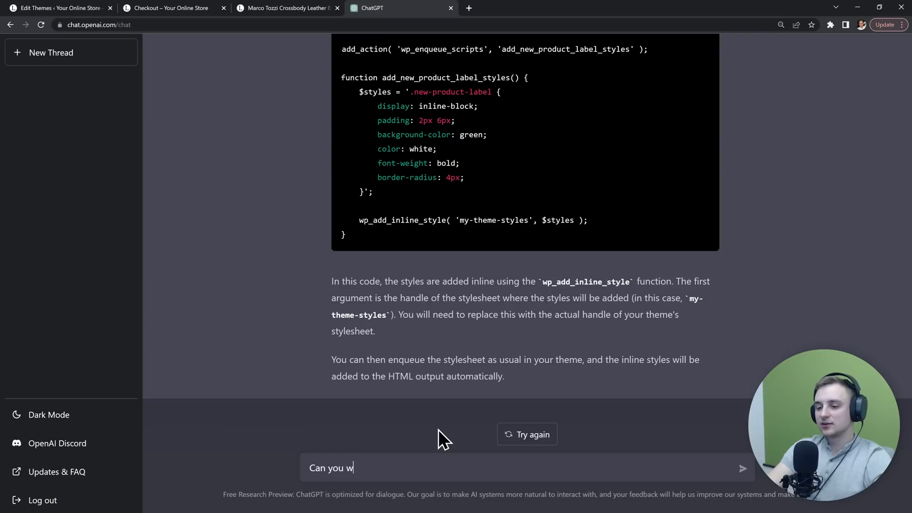
# - Ask ChatGPT to rewrite the styles as inline CSS in the original code, and review the reply
pyautogui.write('rite this as inline cs')
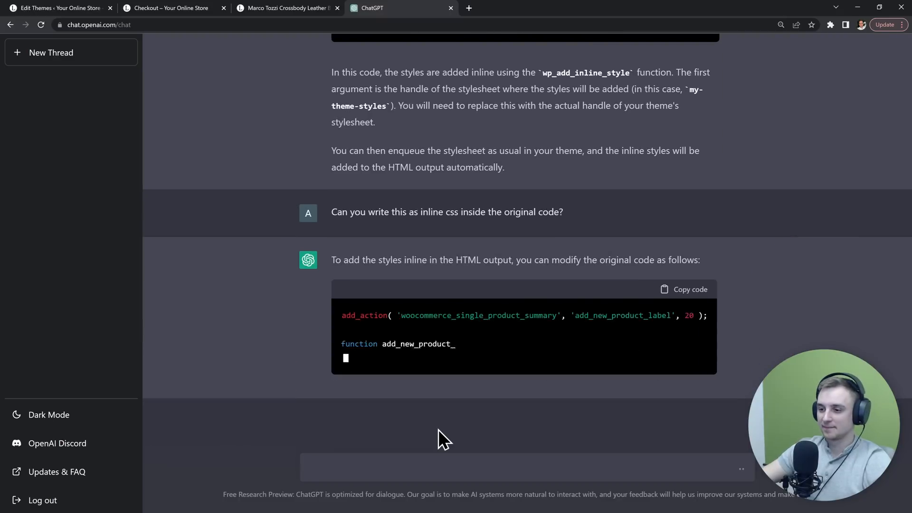
pyautogui.scroll(-3)
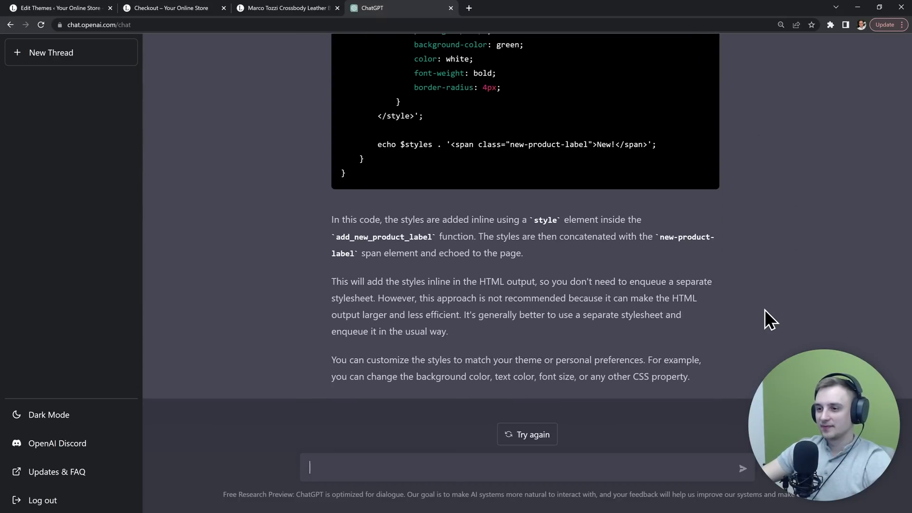
pyautogui.scroll(3)
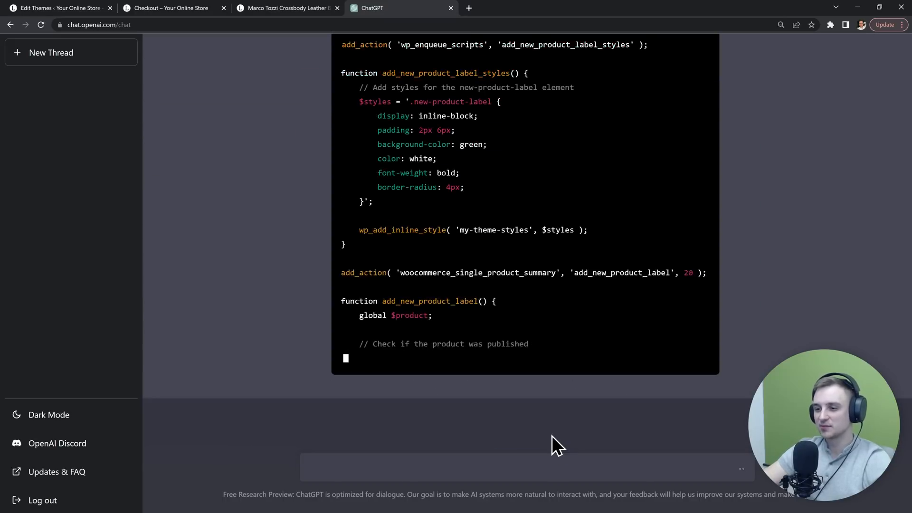
pyautogui.scroll(3)
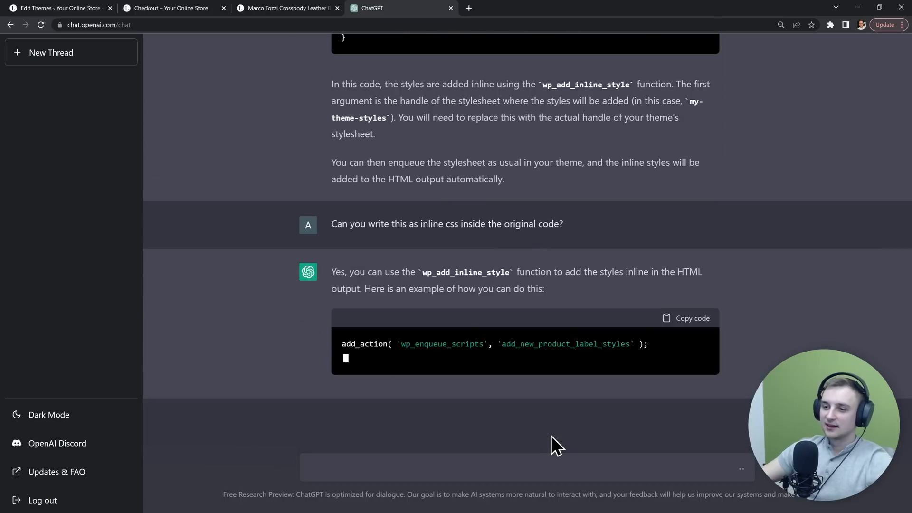
pyautogui.scroll(3)
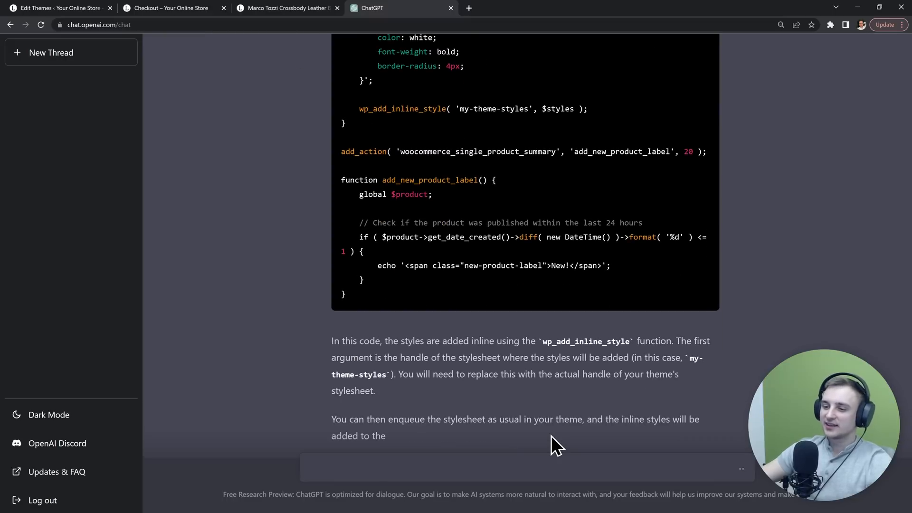
pyautogui.scroll(3)
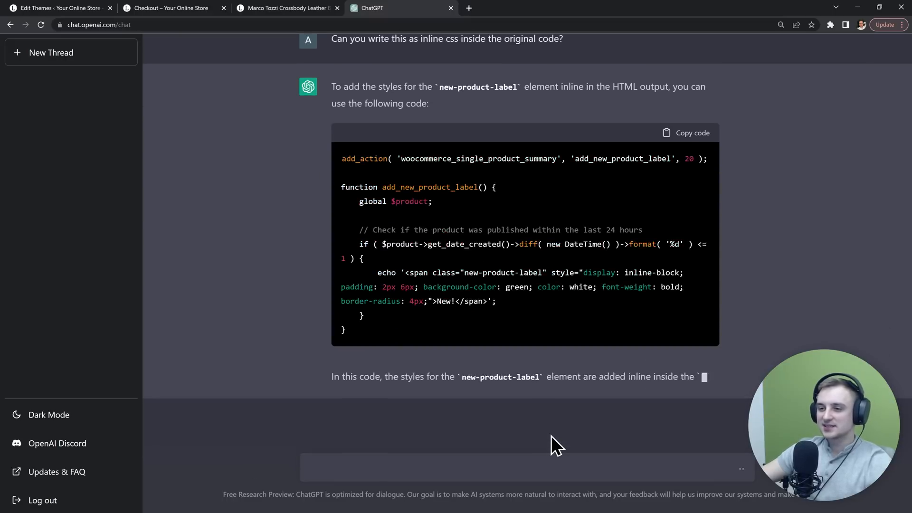
pyautogui.scroll(-3)
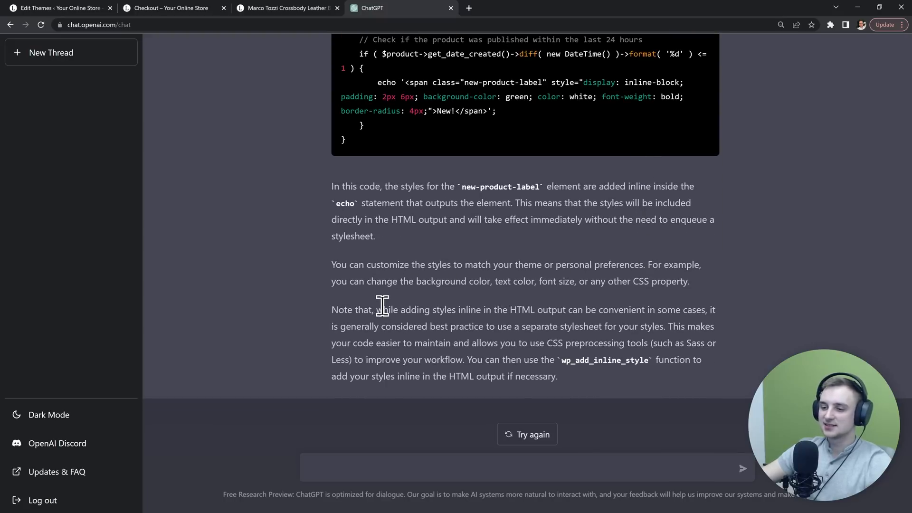
pyautogui.moveTo(617, 309)
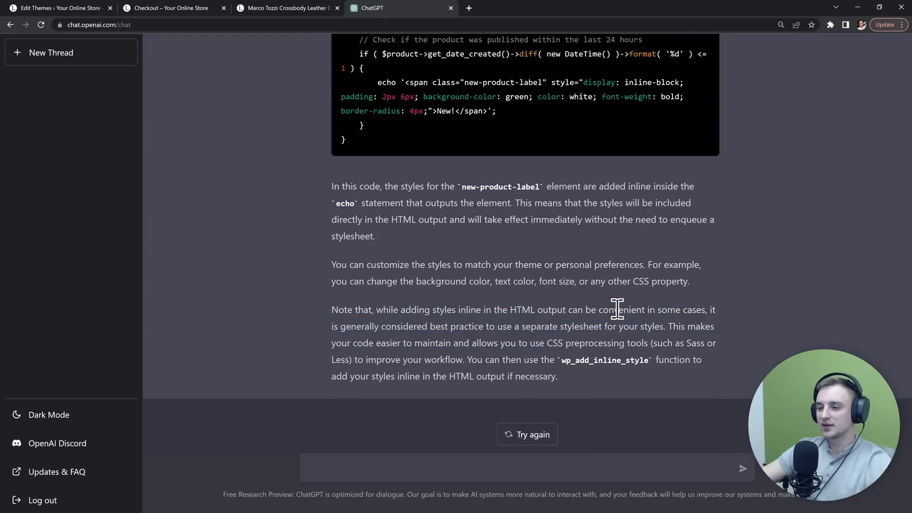
pyautogui.scroll(3)
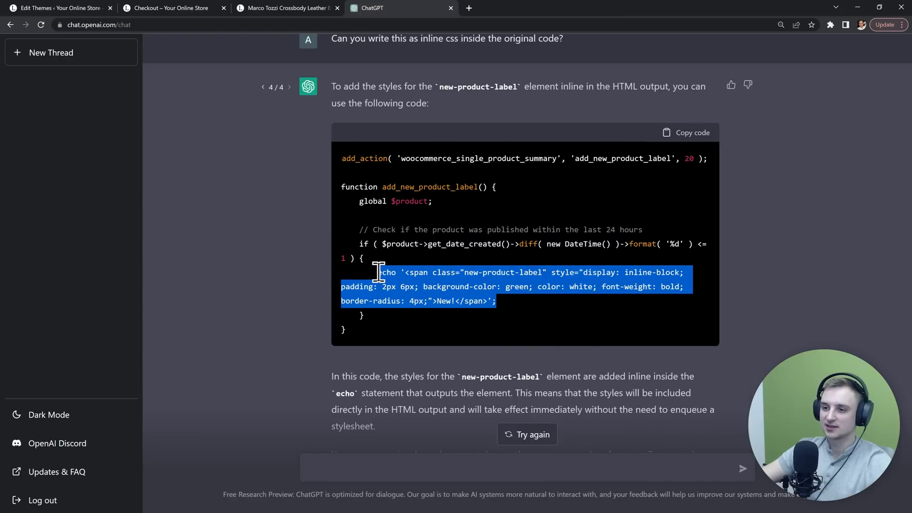
pyautogui.moveTo(55, 15)
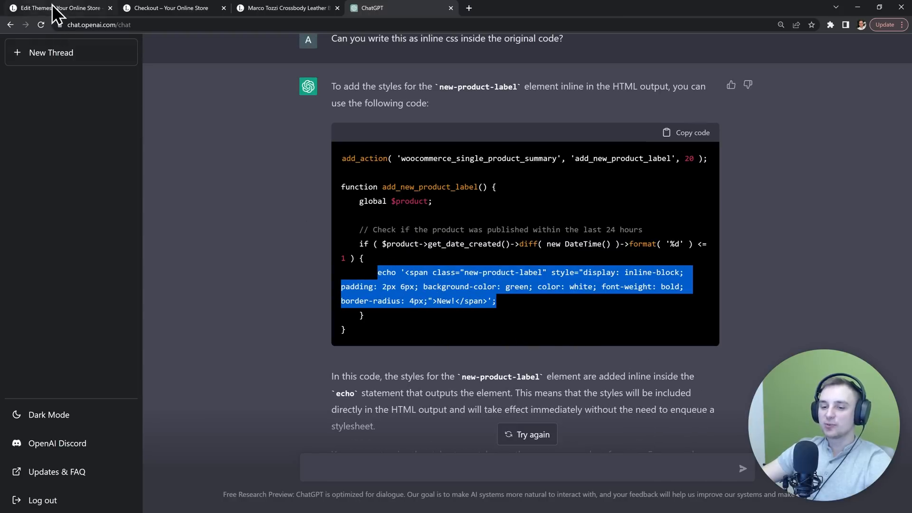
# - Save the inline-styled label in functions.php, check the badge, then raise padding to 8px 16px
pyautogui.click(58, 8)
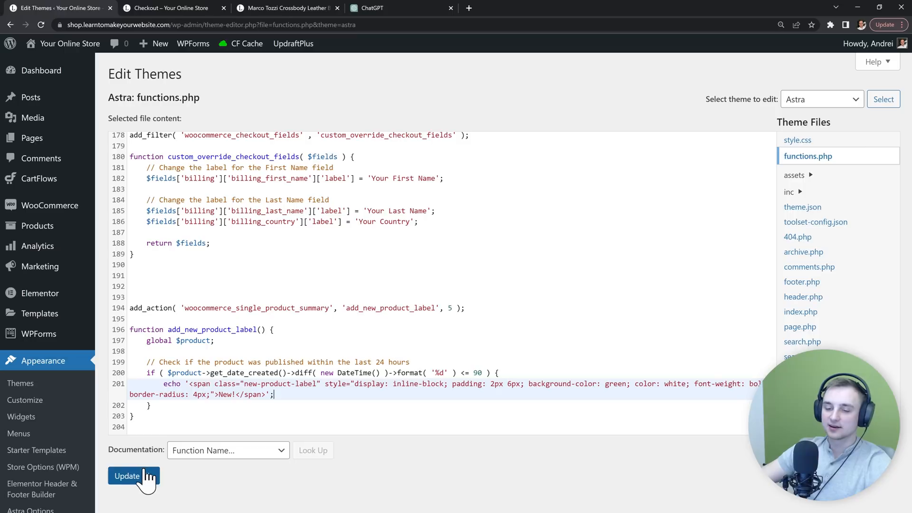
pyautogui.click(127, 476)
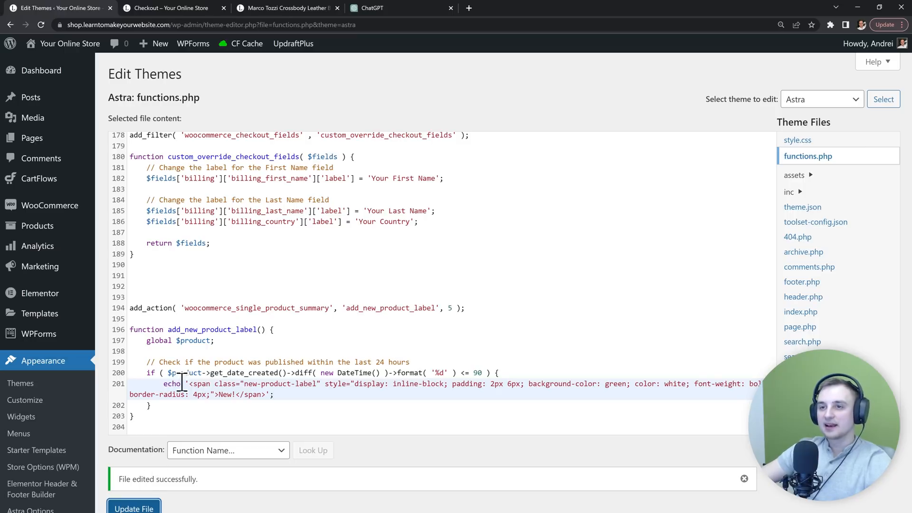
pyautogui.click(285, 8)
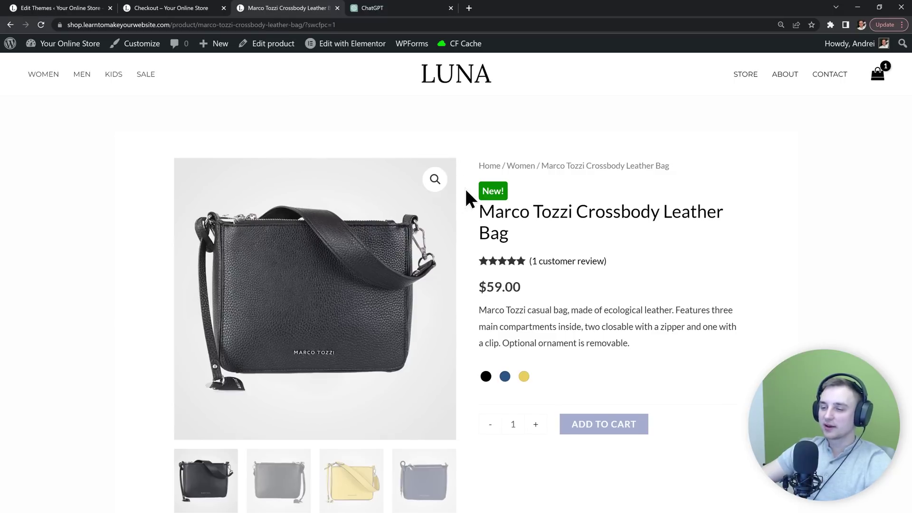
pyautogui.moveTo(555, 195)
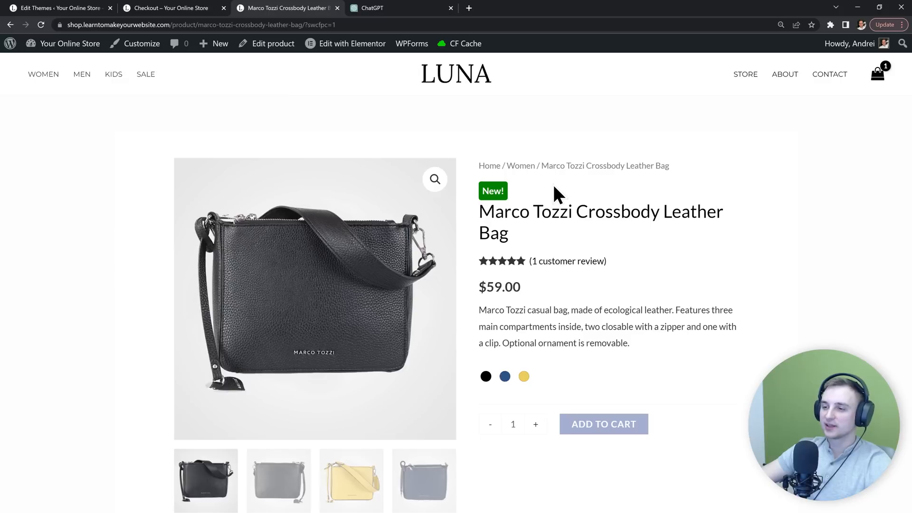
pyautogui.moveTo(323, 127)
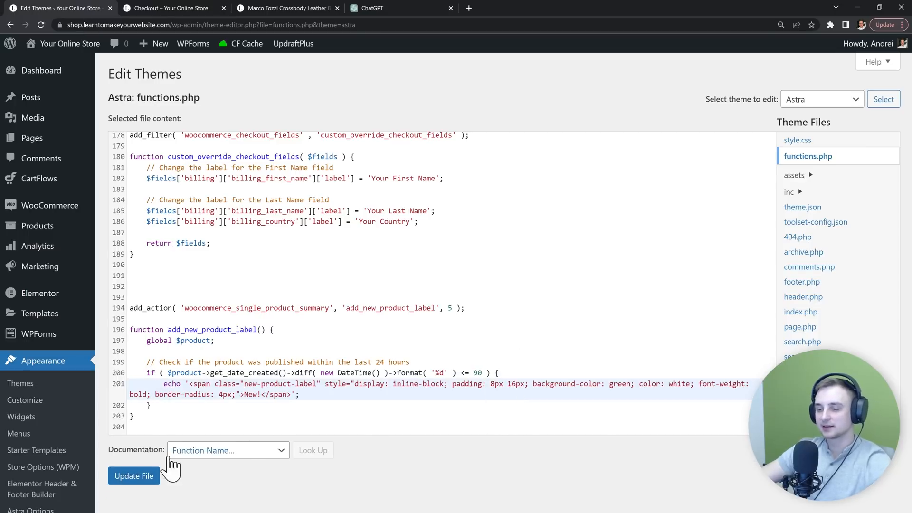
pyautogui.click(285, 7)
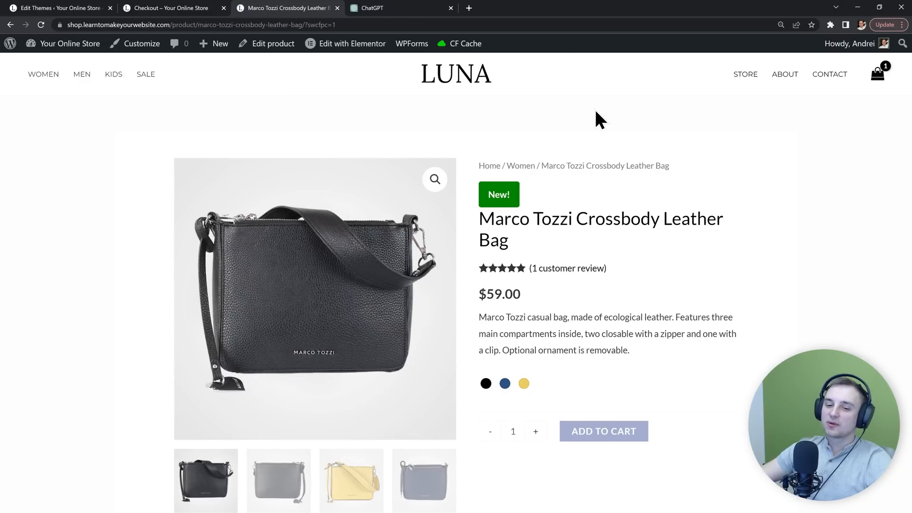
pyautogui.moveTo(463, 240)
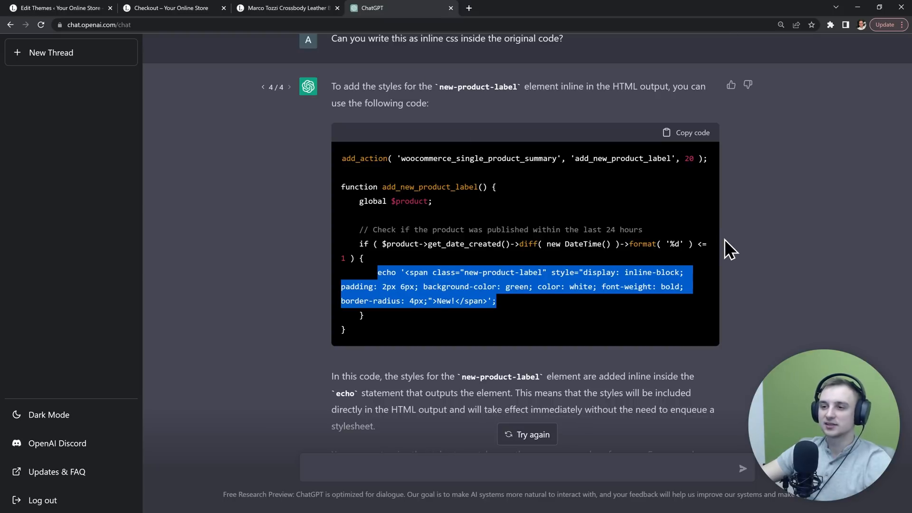
# - Start a new ChatGPT thread and bring up the store's checkout page
pyautogui.click(51, 52)
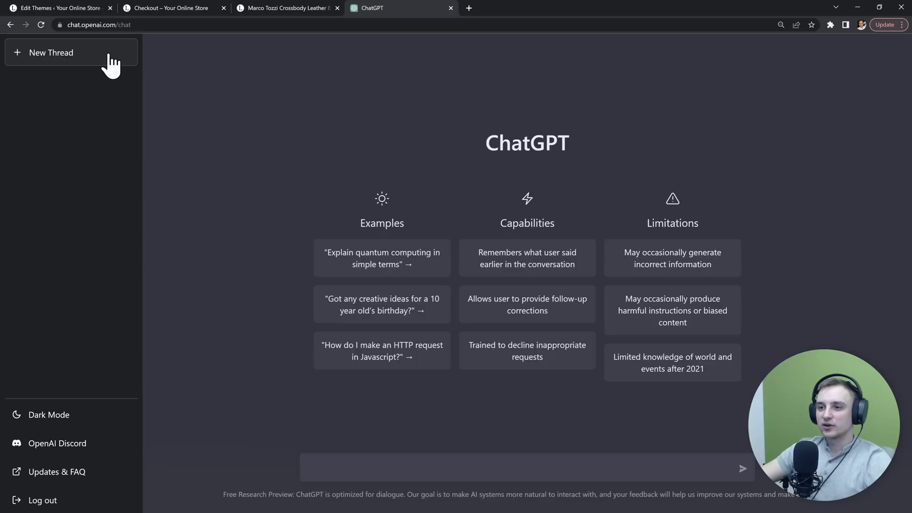
pyautogui.moveTo(585, 428)
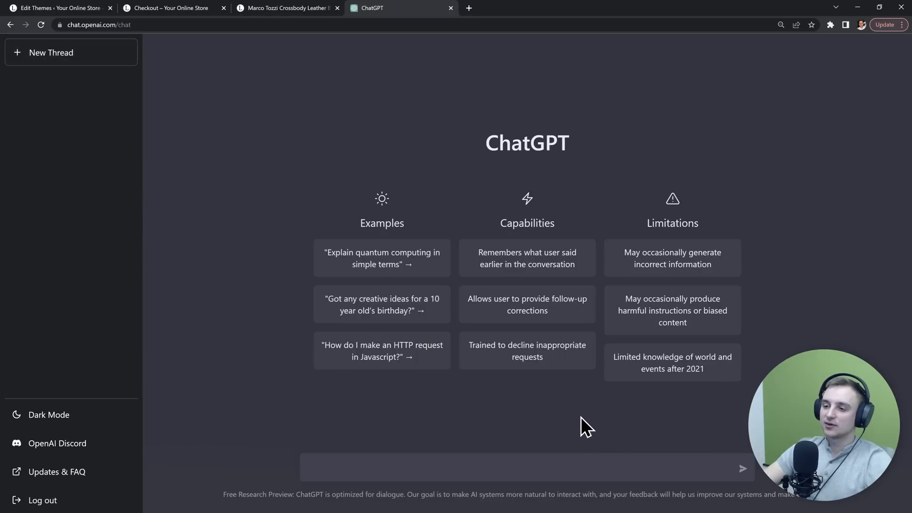
pyautogui.click(169, 7)
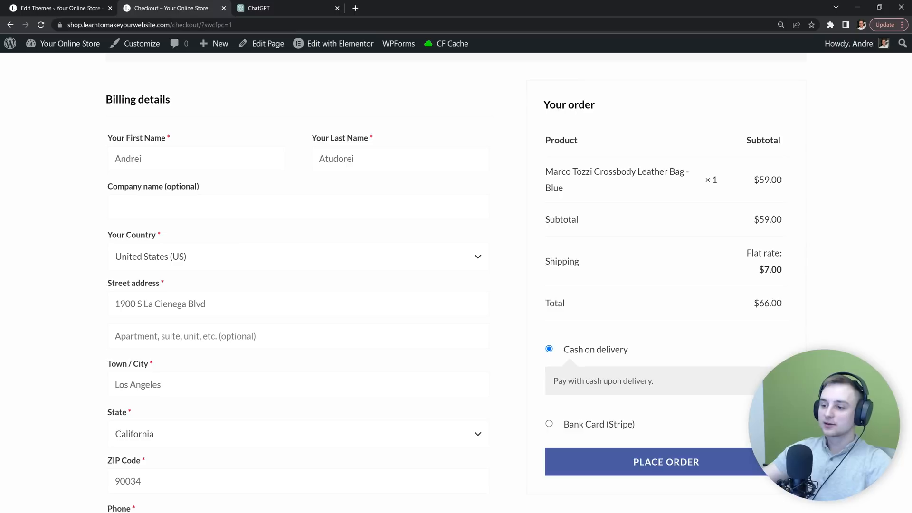
pyautogui.moveTo(583, 433)
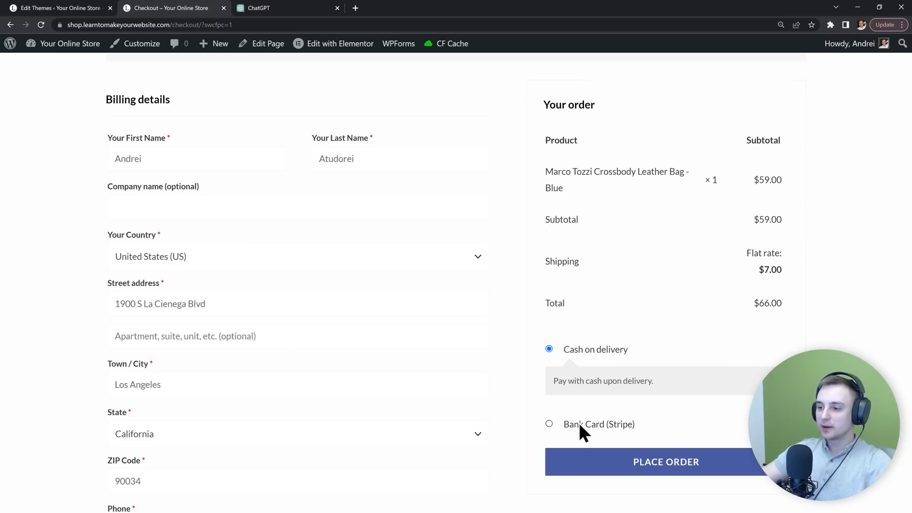
pyautogui.moveTo(638, 433)
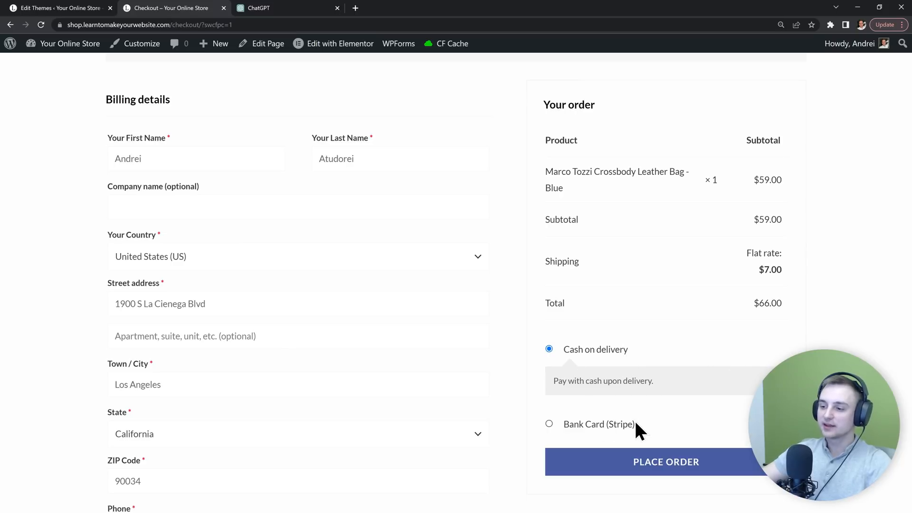
pyautogui.moveTo(560, 359)
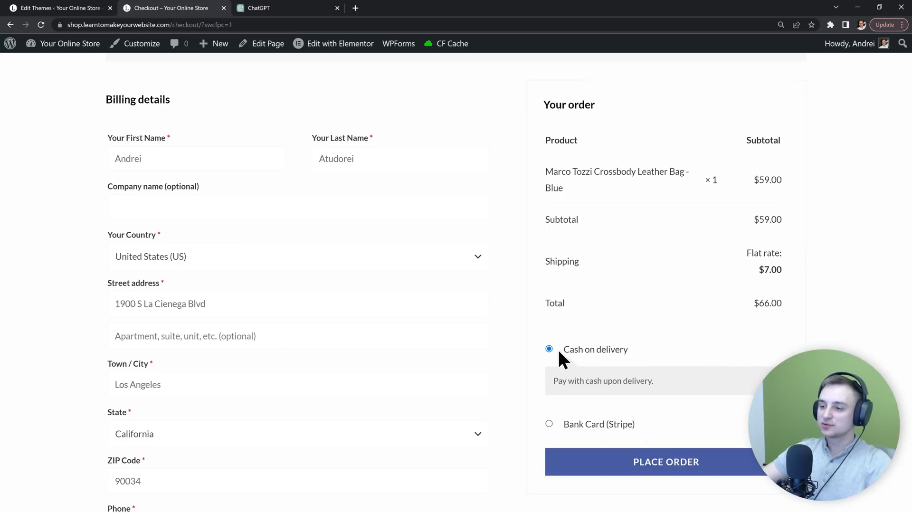
pyautogui.moveTo(674, 351)
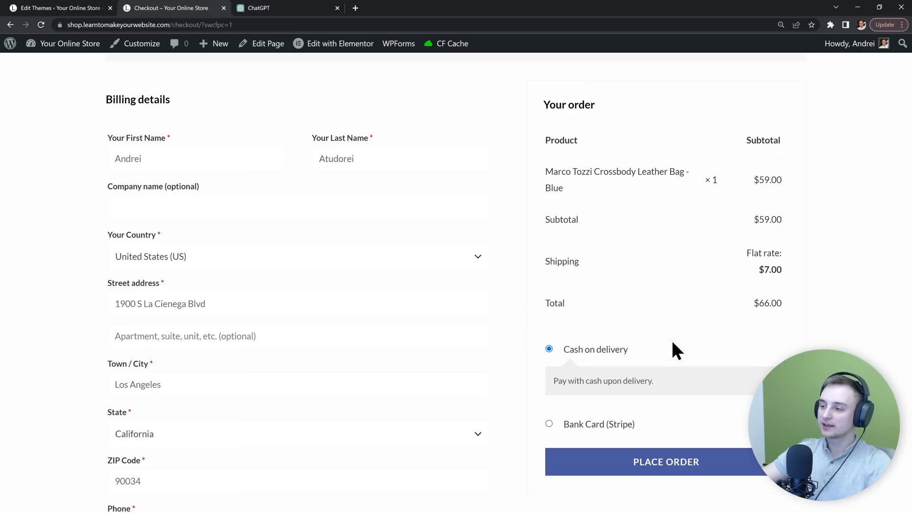
pyautogui.moveTo(741, 334)
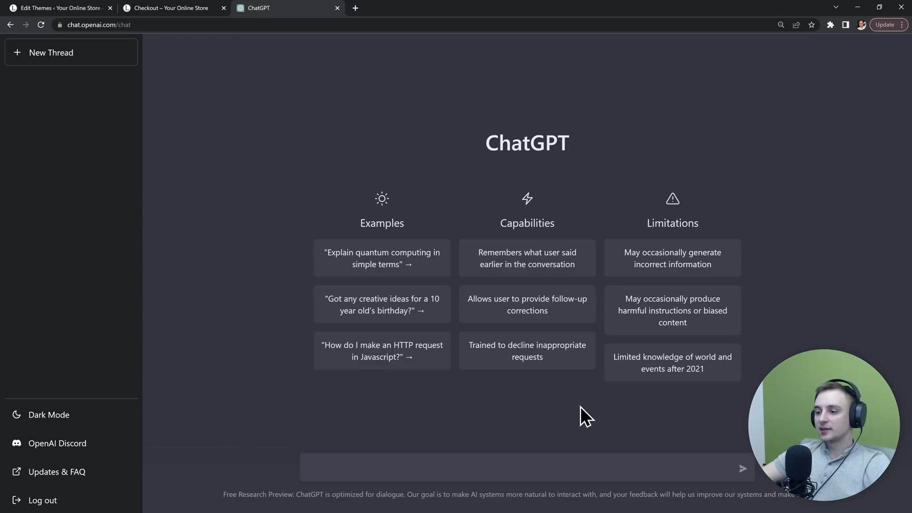
pyautogui.moveTo(580, 432)
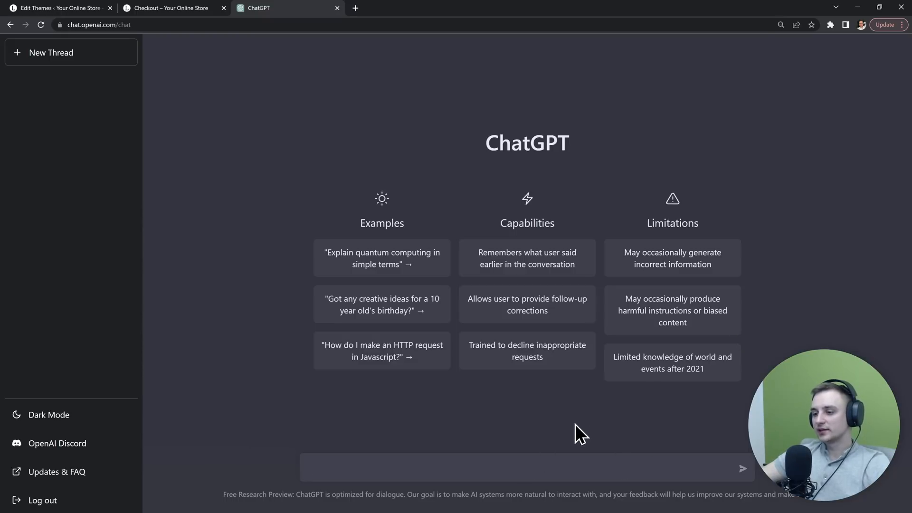
# - Ask ChatGPT for WordPress code adding a $5 shipping fee to the COD payment option
pyautogui.write('Write me some WordPress code that adds a $5 shipping fee to the COD payment option.')
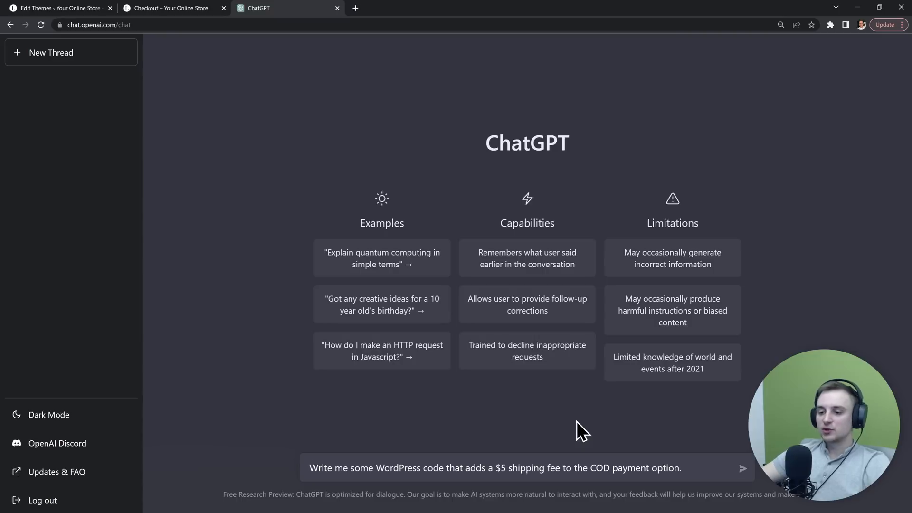
pyautogui.moveTo(480, 467)
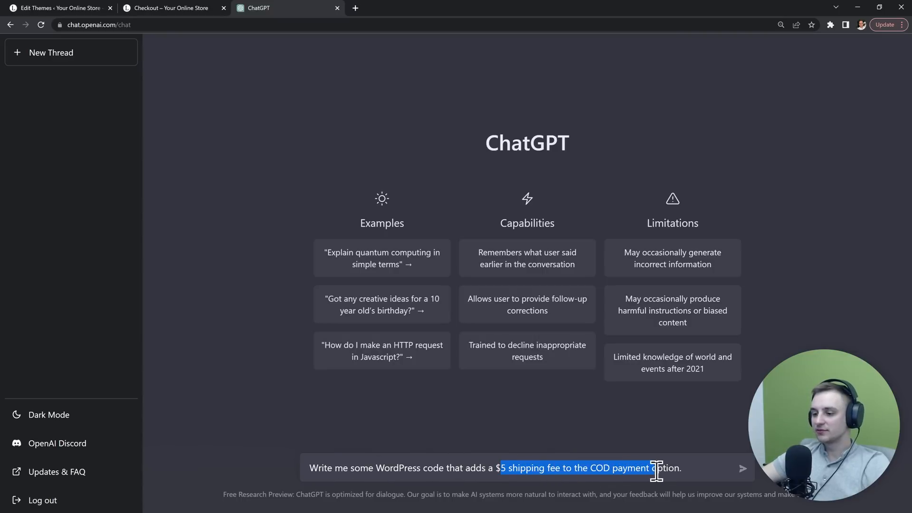
pyautogui.click(681, 467)
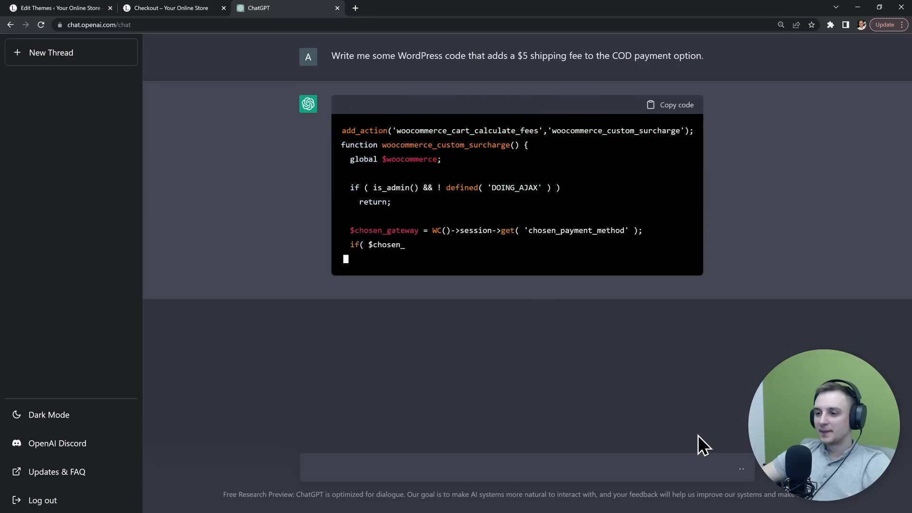
pyautogui.scroll(-3)
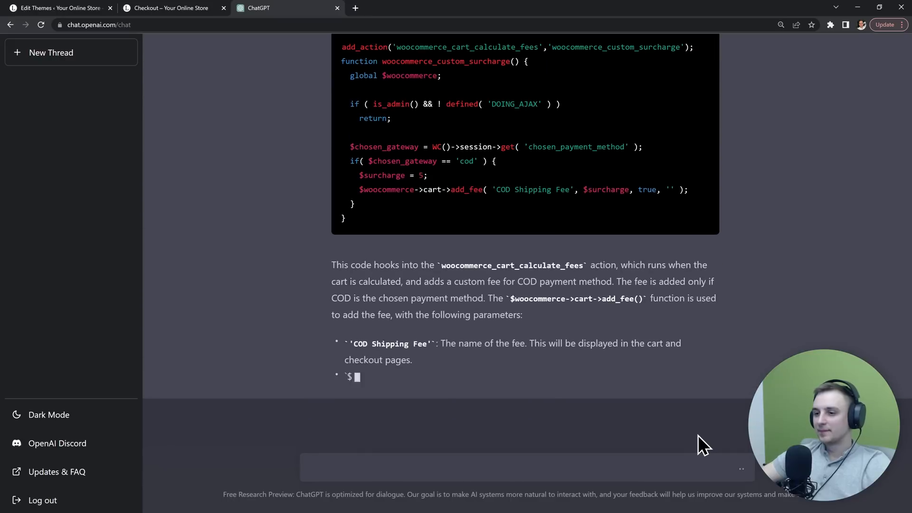
pyautogui.scroll(3)
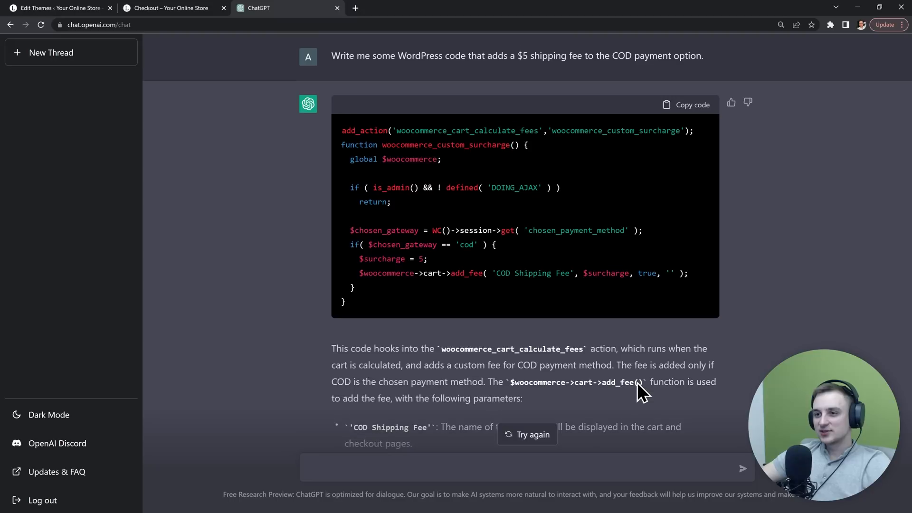
pyautogui.moveTo(529, 250)
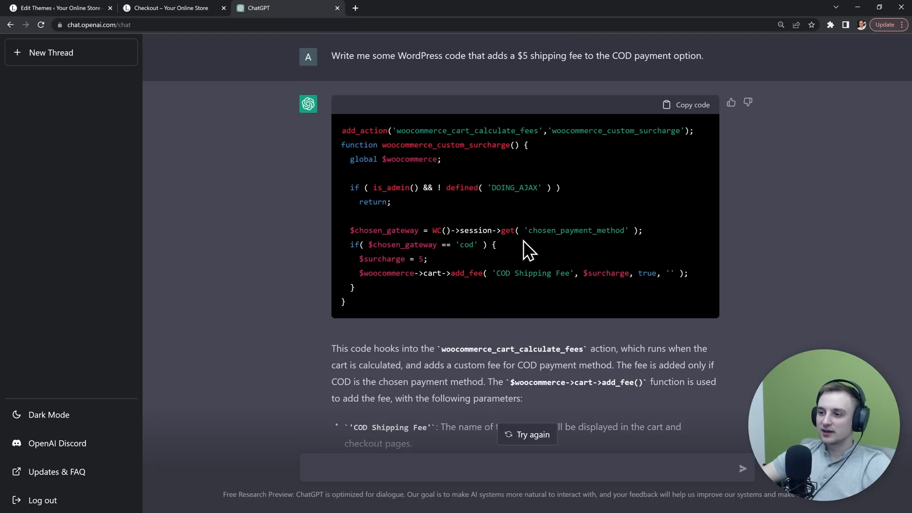
pyautogui.moveTo(630, 230)
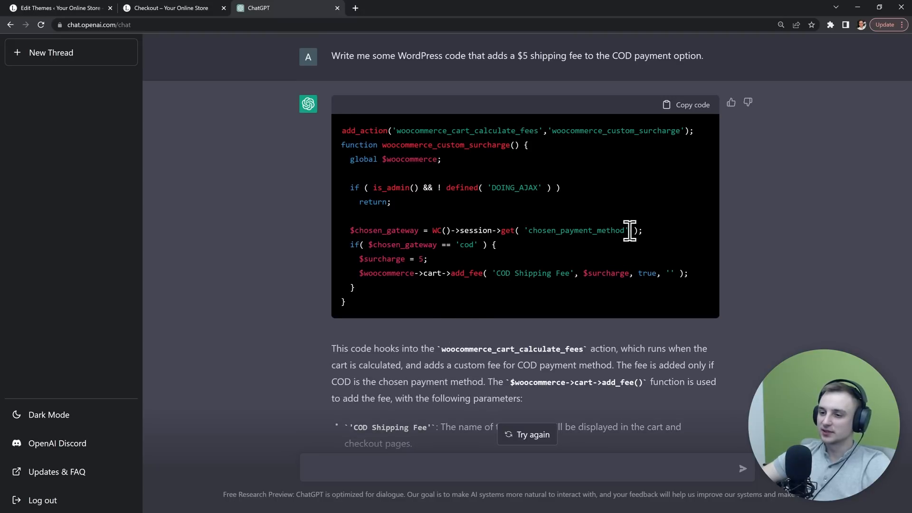
pyautogui.moveTo(462, 245)
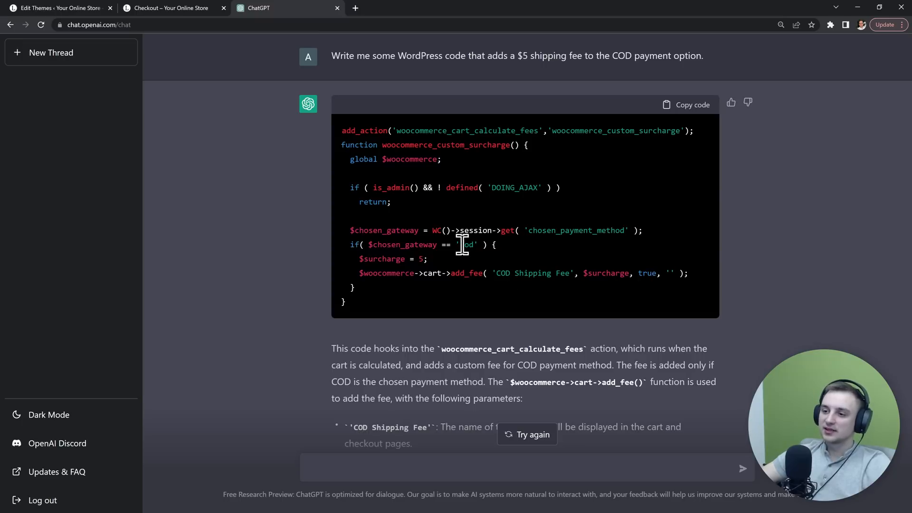
pyautogui.moveTo(445, 270)
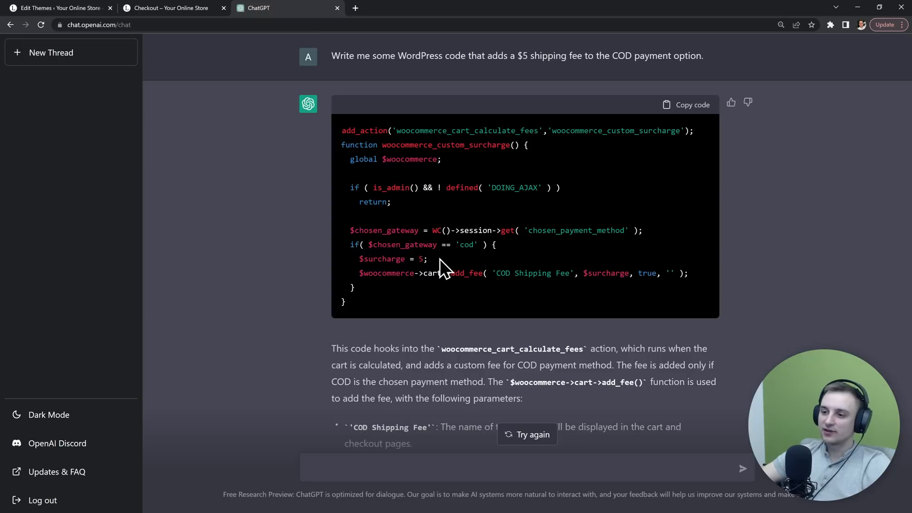
pyautogui.moveTo(692, 113)
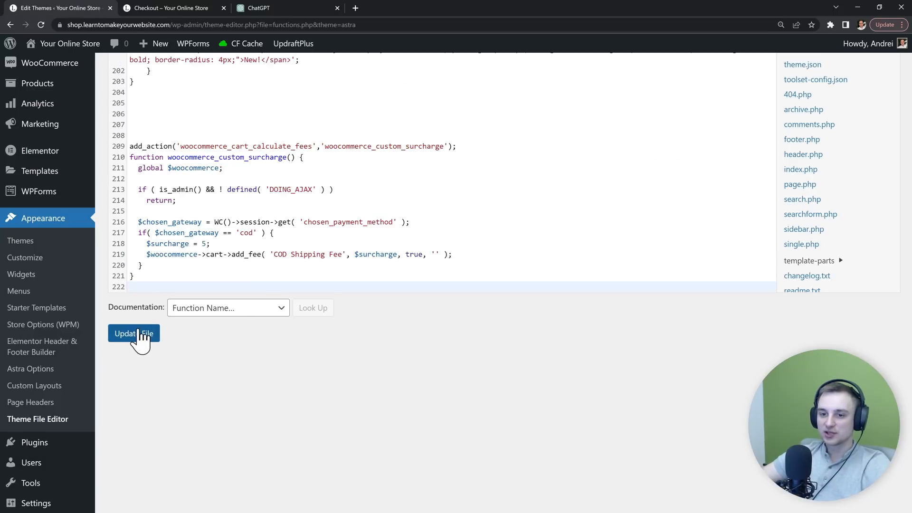
# - Save the fee code to functions.php and confirm checkout shows the $5 COD fee, totalling $71
pyautogui.click(169, 7)
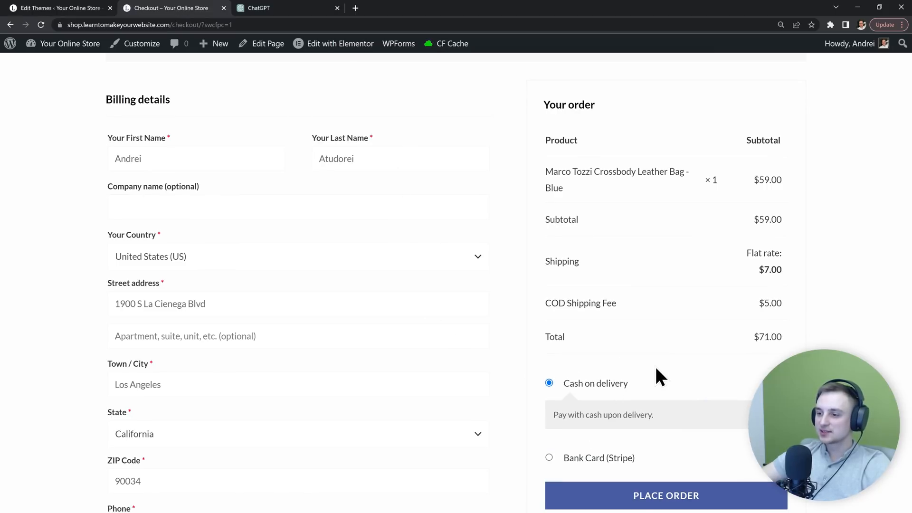
pyautogui.moveTo(663, 313)
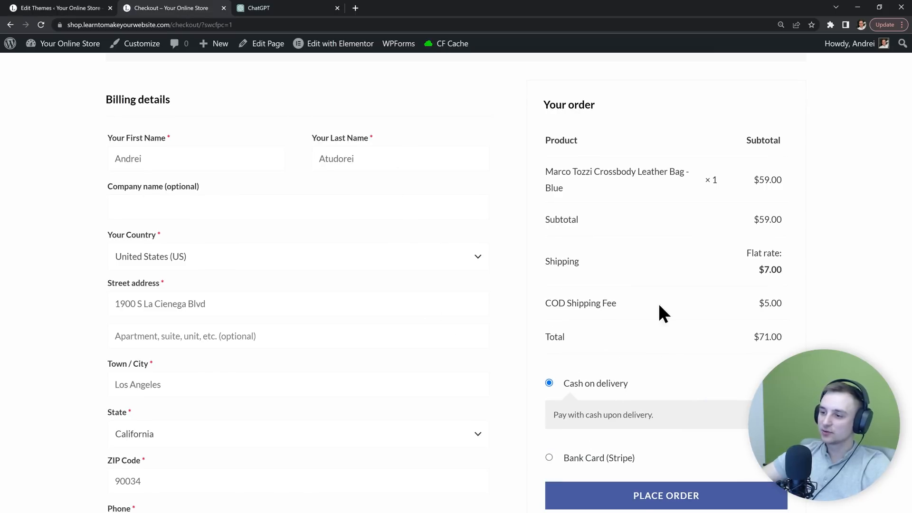
pyautogui.scroll(-3)
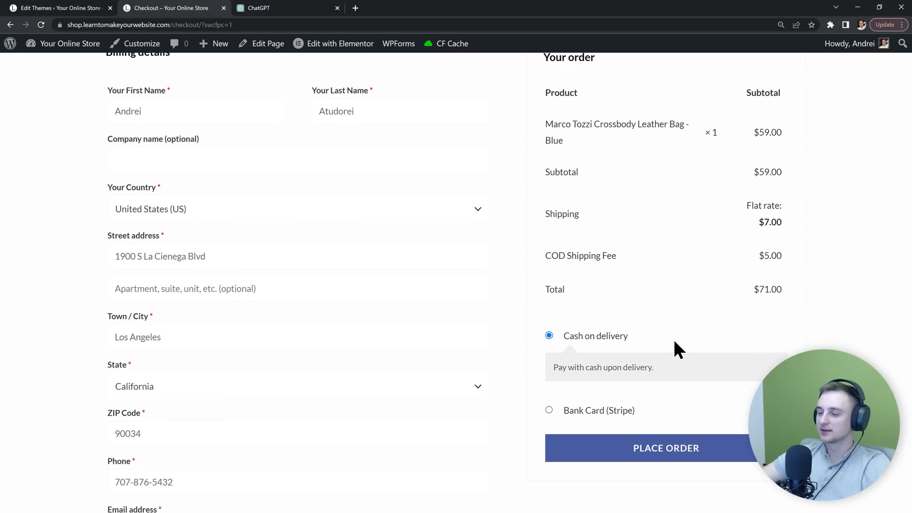
pyautogui.click(285, 8)
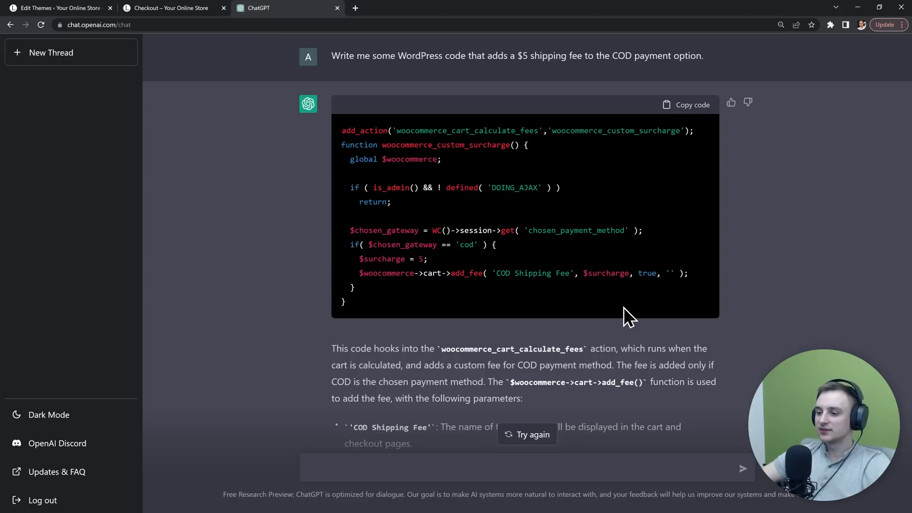
pyautogui.moveTo(680, 335)
pyautogui.write('Add the fee only if the s')
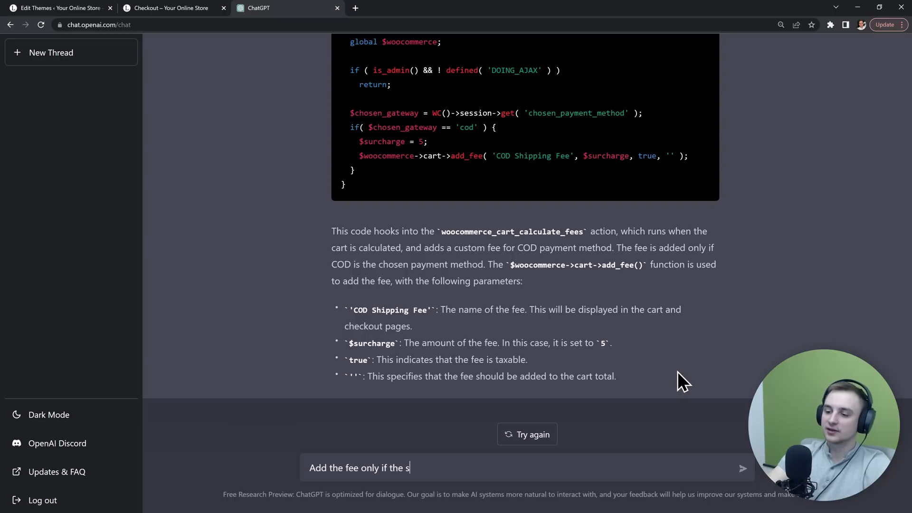
# - Ask ChatGPT for fee code that applies only to shipping addresses outside California
pyautogui.write('hipping address is out')
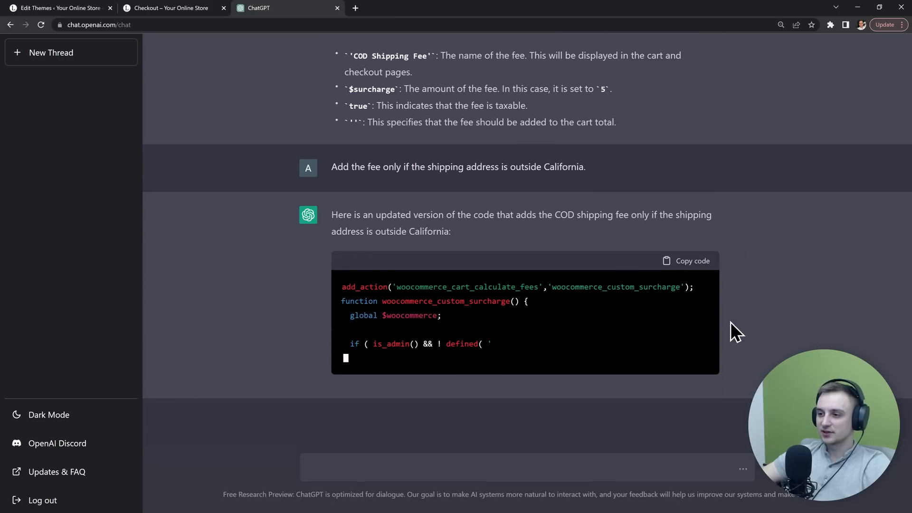
pyautogui.scroll(-3)
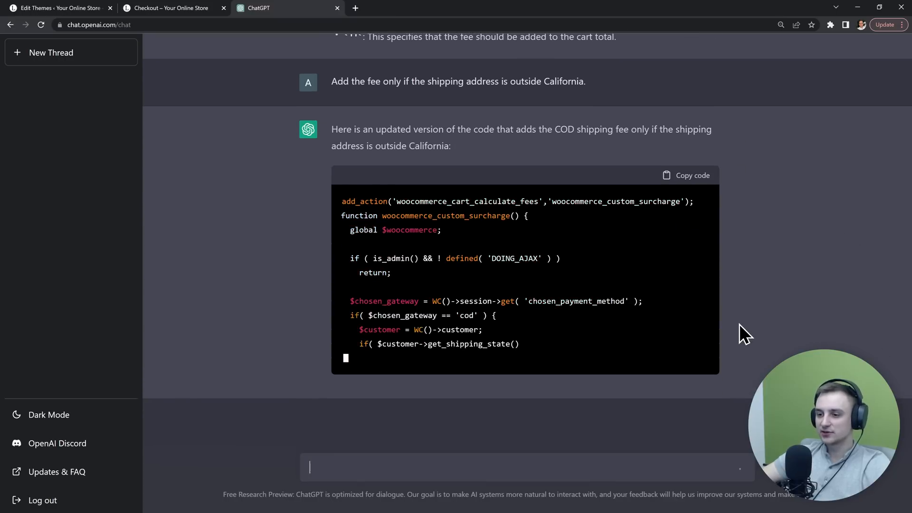
pyautogui.scroll(-3)
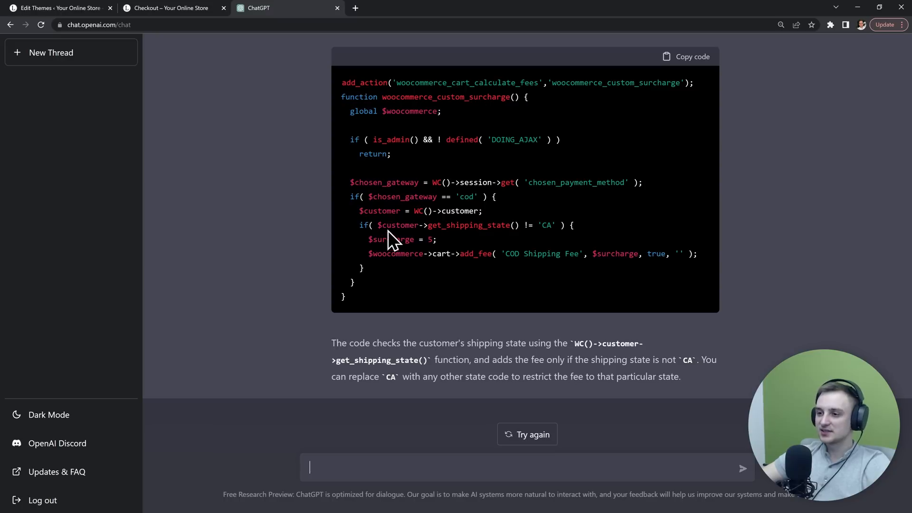
pyautogui.moveTo(553, 247)
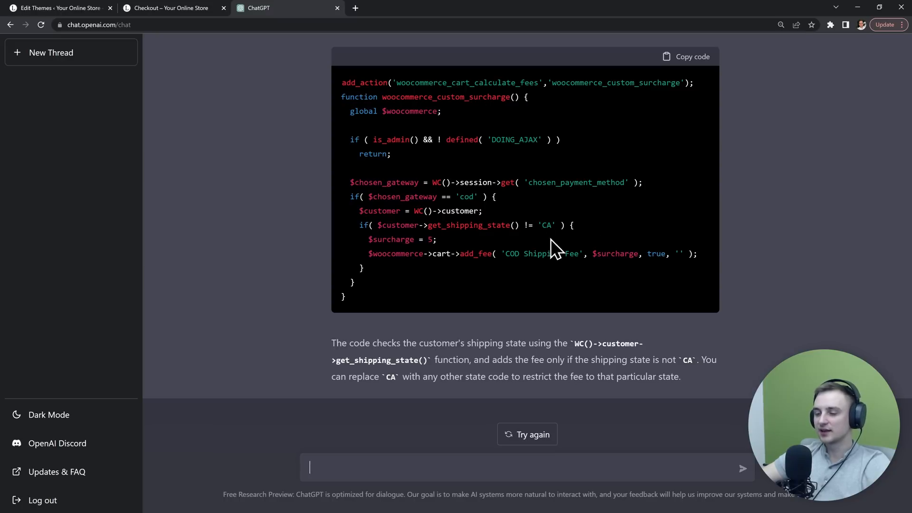
pyautogui.moveTo(535, 288)
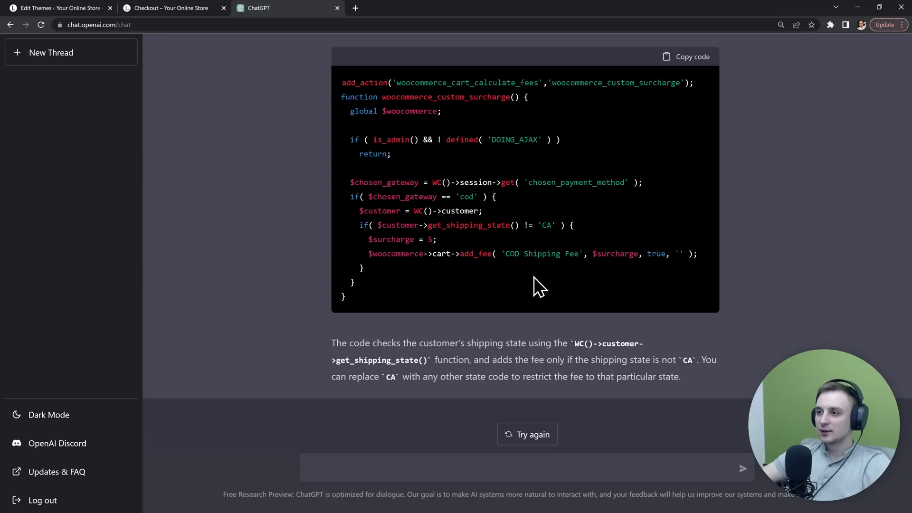
# - Save functions.php with the California-exempt $5 COD fee code and go to the checkout page
pyautogui.click(58, 8)
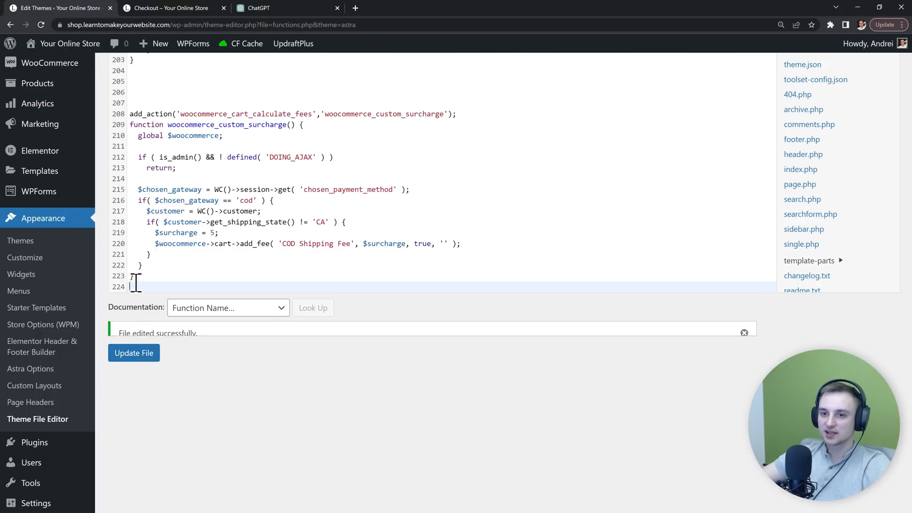
pyautogui.click(133, 333)
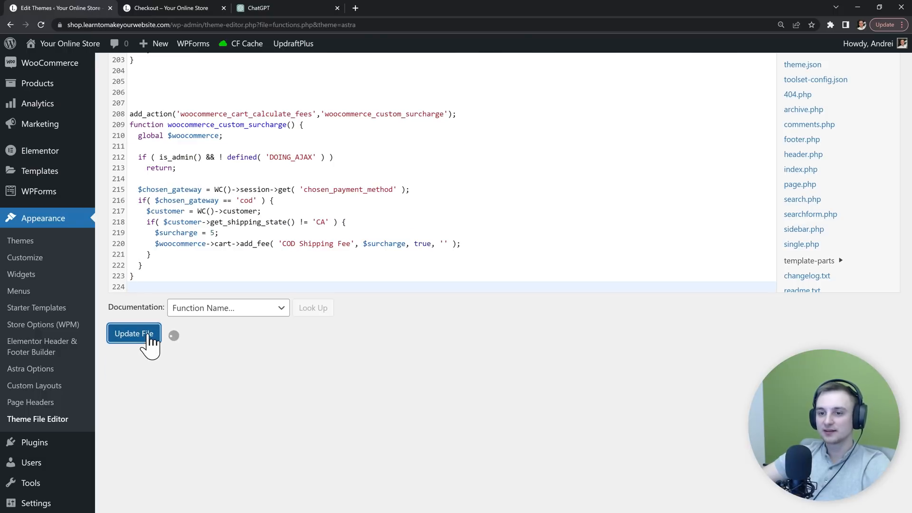
pyautogui.click(171, 8)
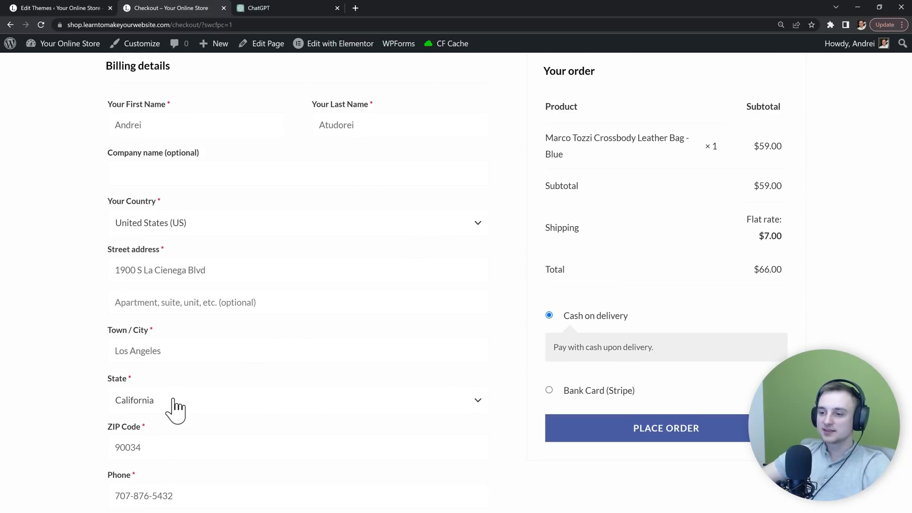
pyautogui.moveTo(195, 396)
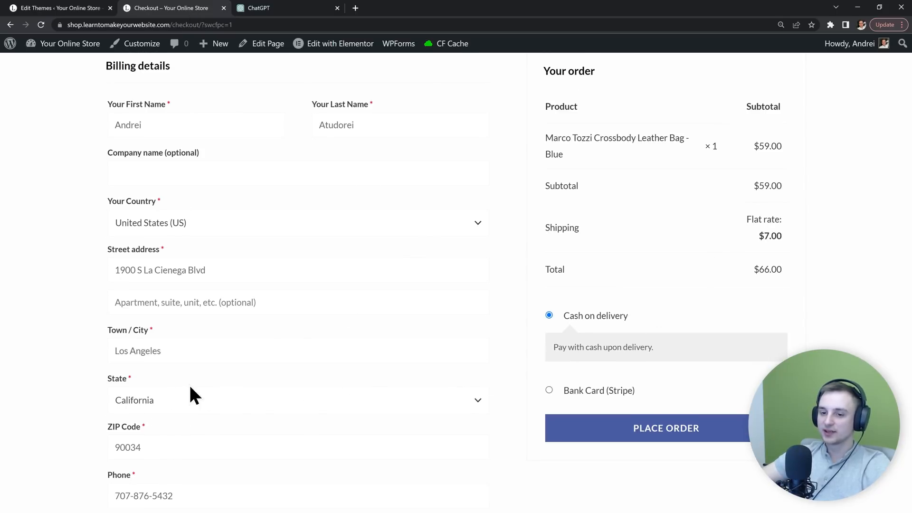
pyautogui.click(298, 399)
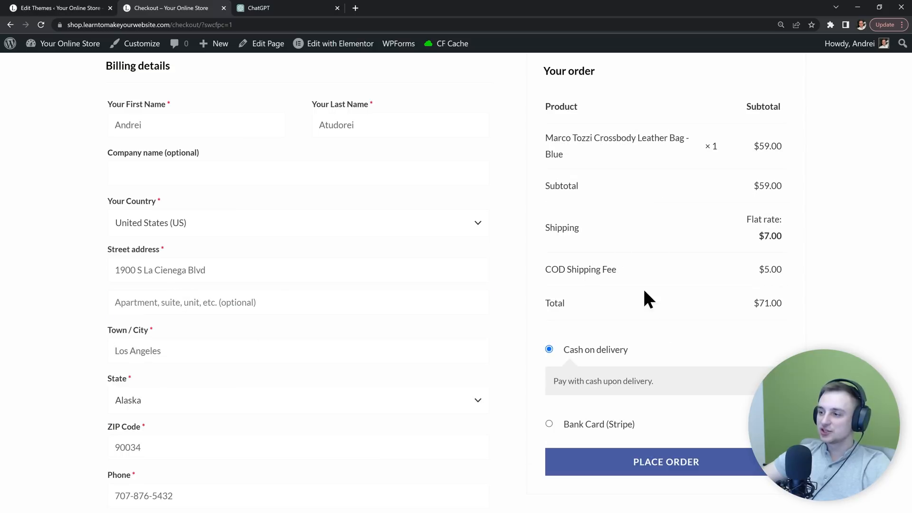
pyautogui.click(298, 399)
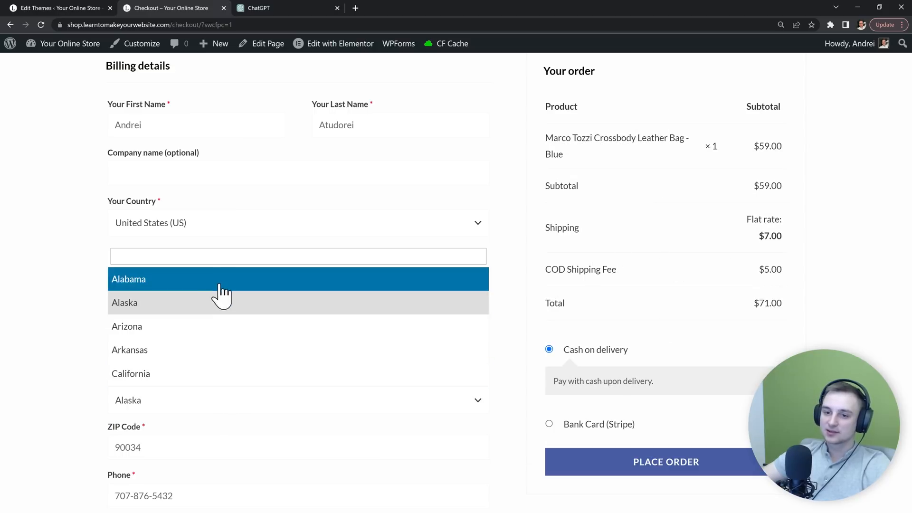
pyautogui.click(130, 373)
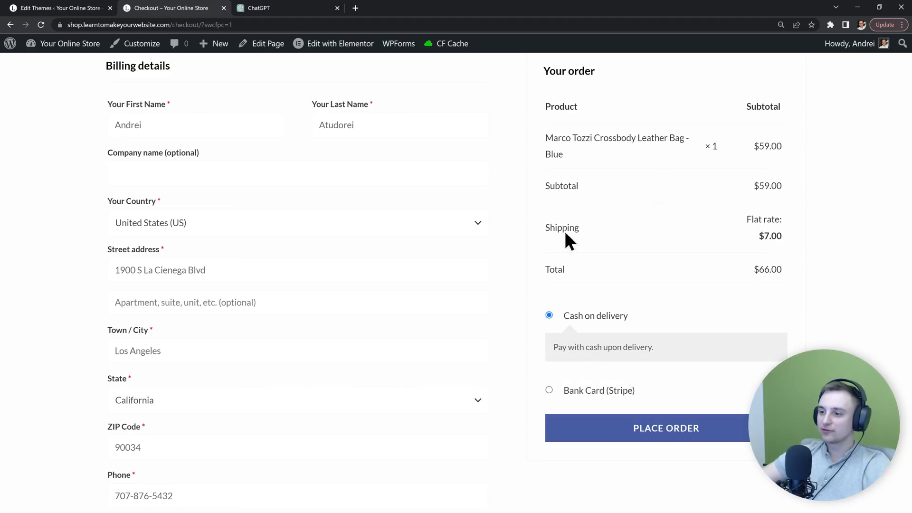
pyautogui.moveTo(649, 277)
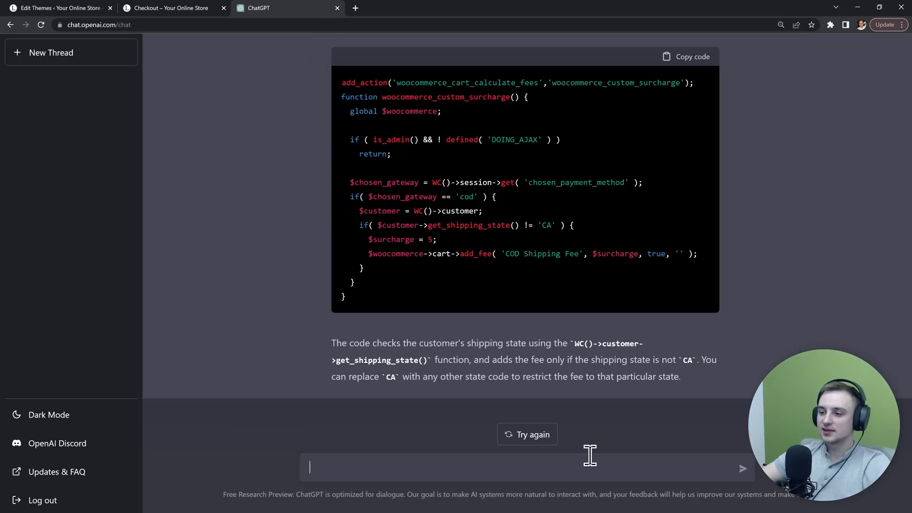
pyautogui.write('Can you turn this into a p')
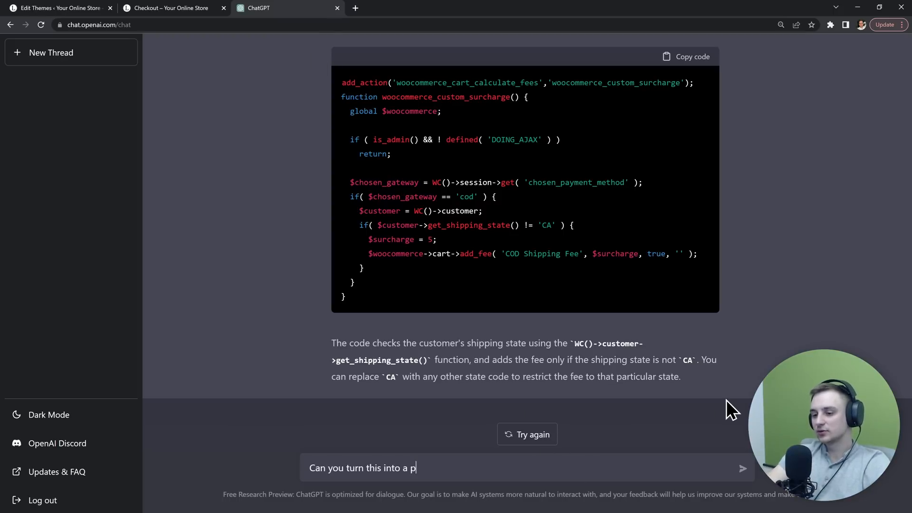
pyautogui.press('Return')
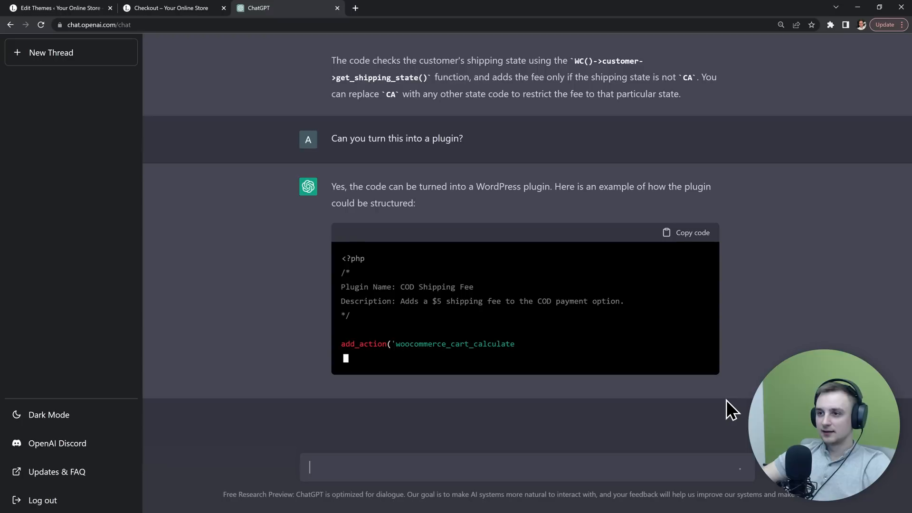
pyautogui.scroll(-3)
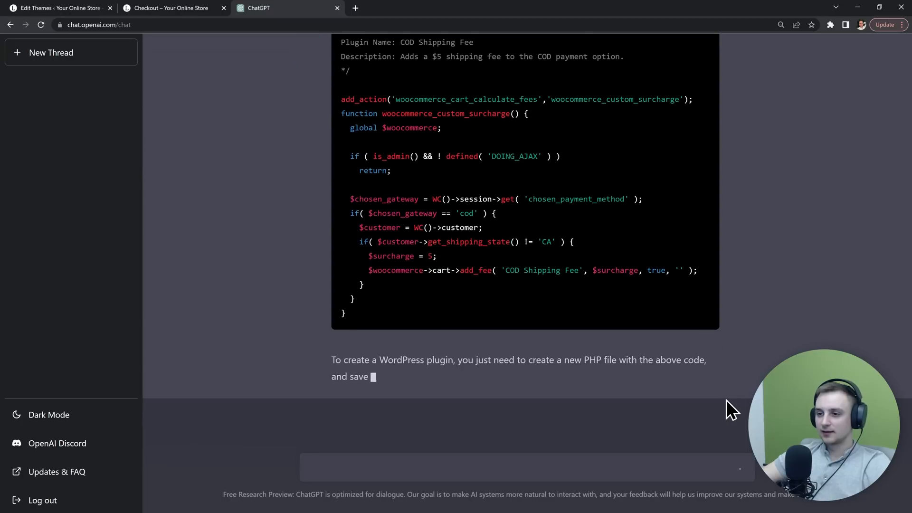
pyautogui.scroll(3)
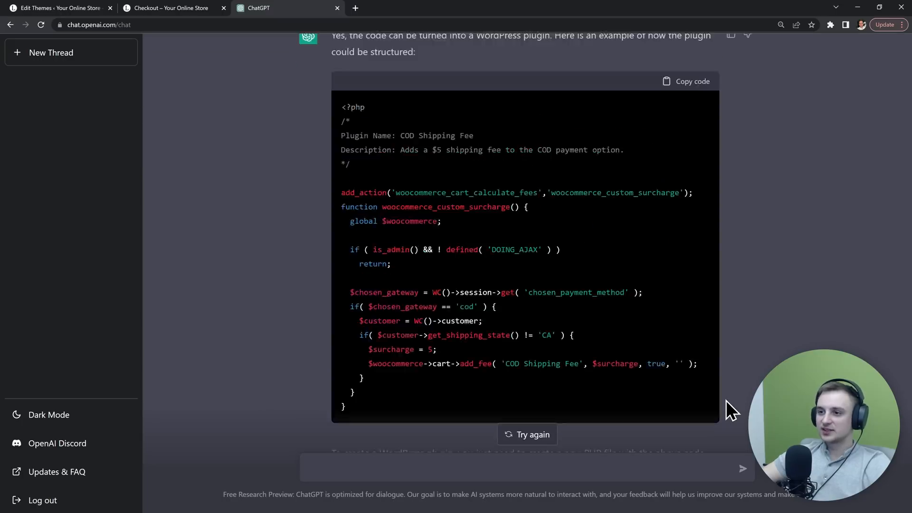
pyautogui.scroll(3)
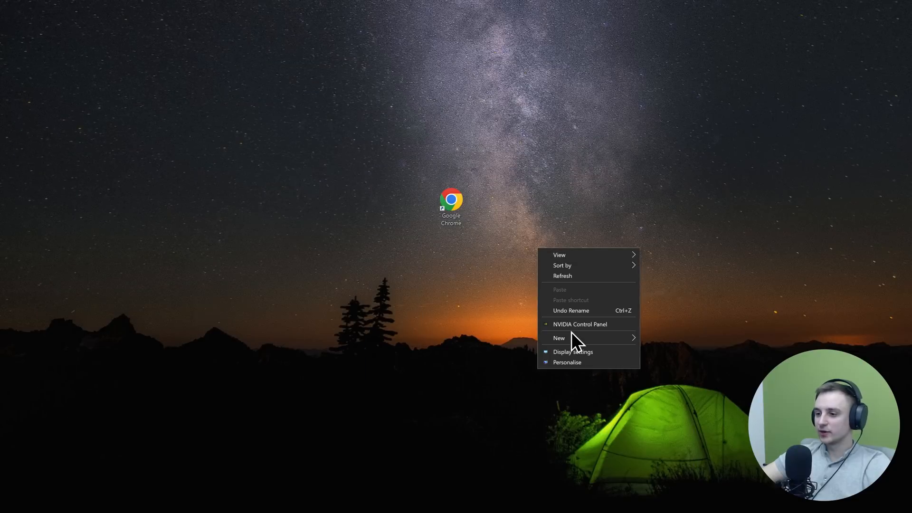
# - Make a desktop cod-fee folder holding a new cod-fee.php file, and open the file
pyautogui.click(559, 338)
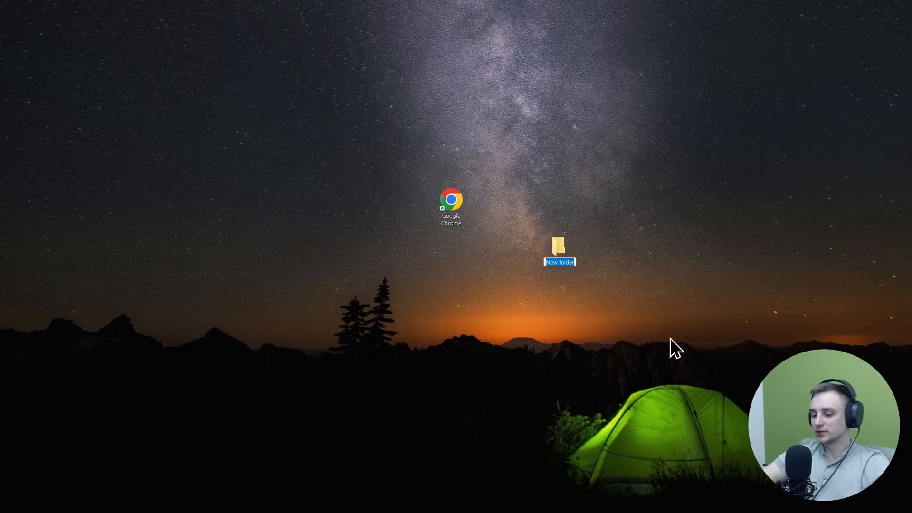
pyautogui.doubleClick(559, 244)
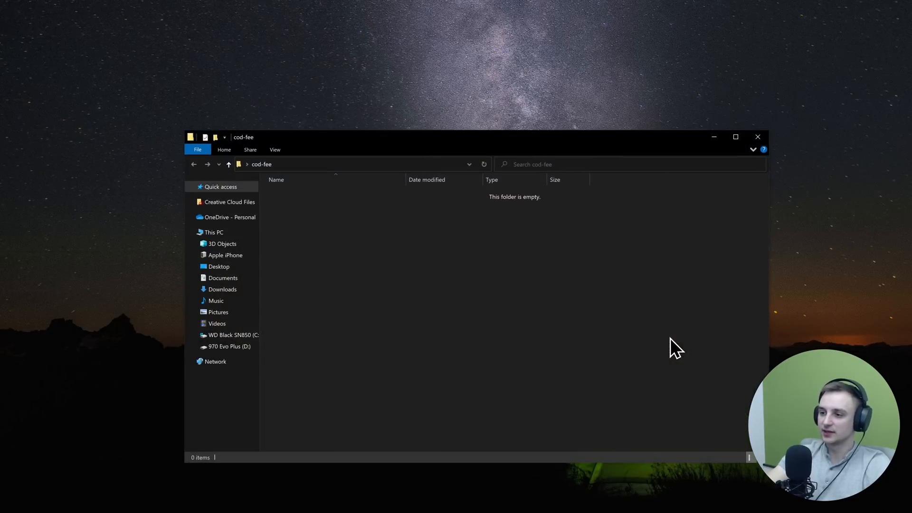
pyautogui.rightClick(599, 320)
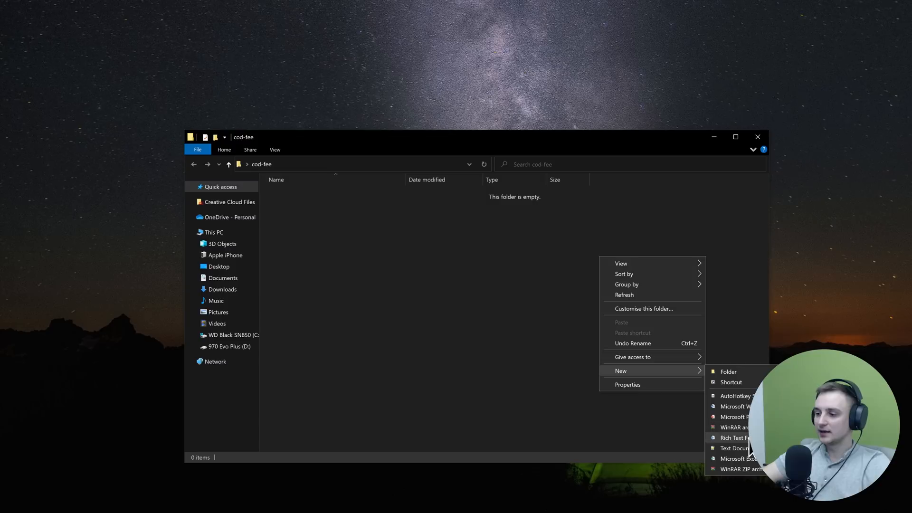
pyautogui.click(736, 448)
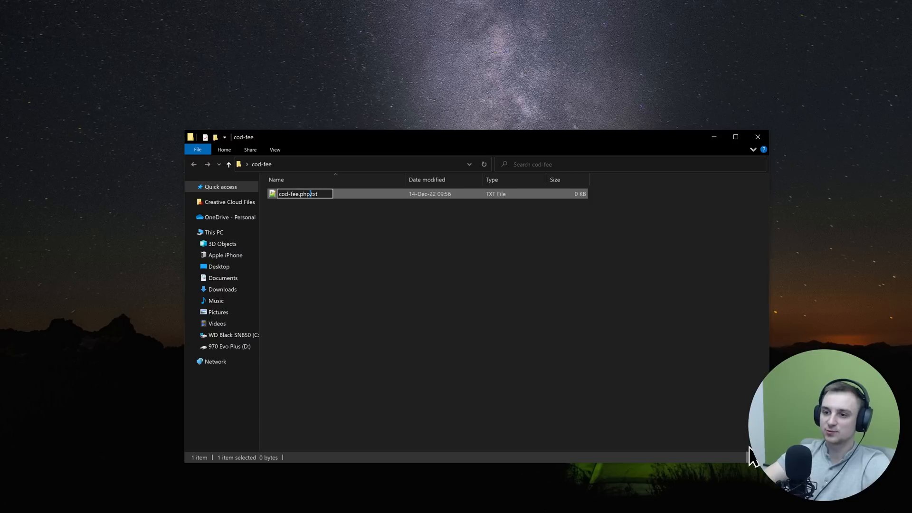
pyautogui.press('Return')
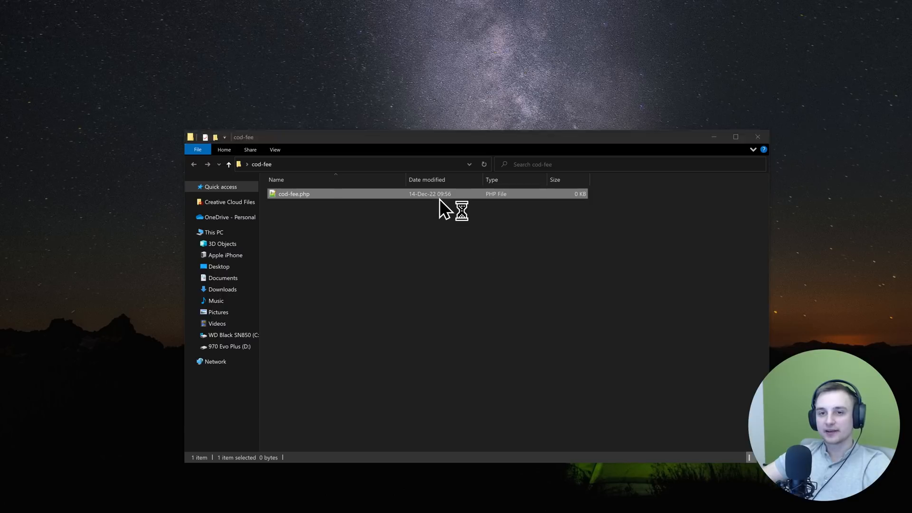
pyautogui.doubleClick(294, 194)
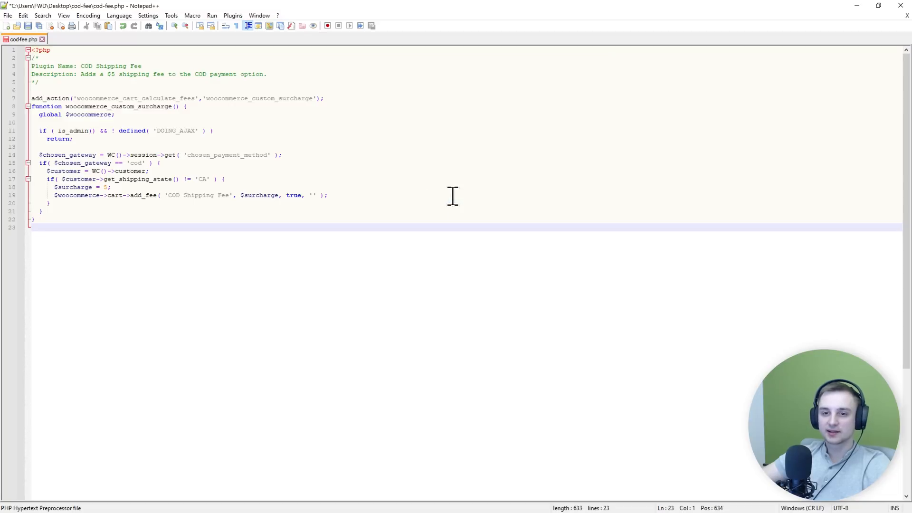
pyautogui.moveTo(84, 66)
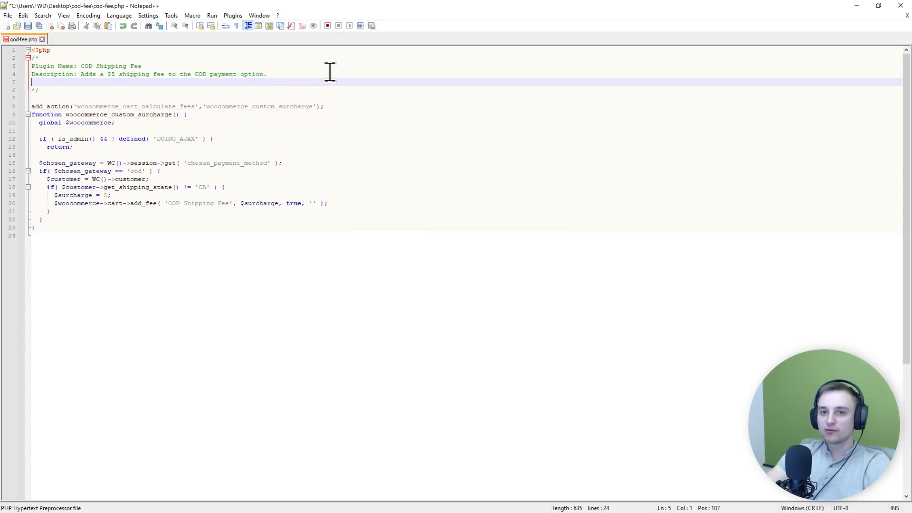
# - Add 'Author: Andrei' to the COD Shipping Fee plugin header
pyautogui.write('Author')
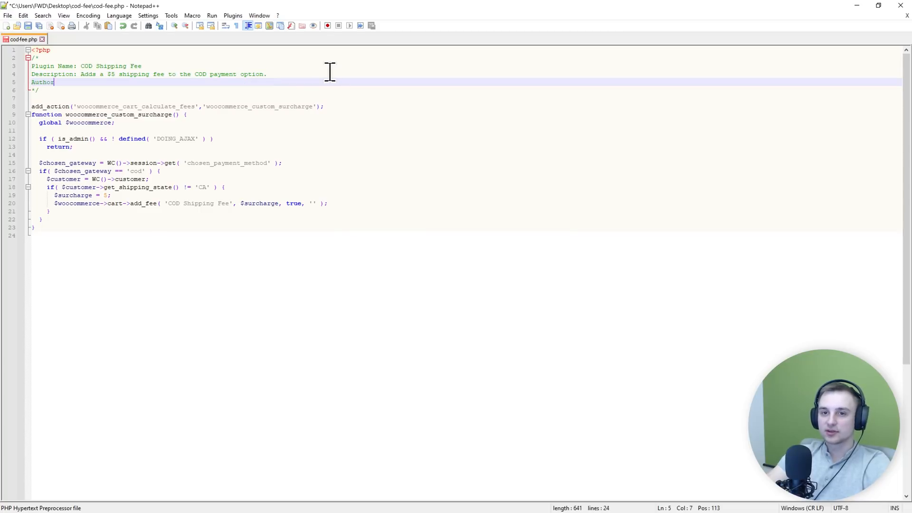
pyautogui.write(': Andrei')
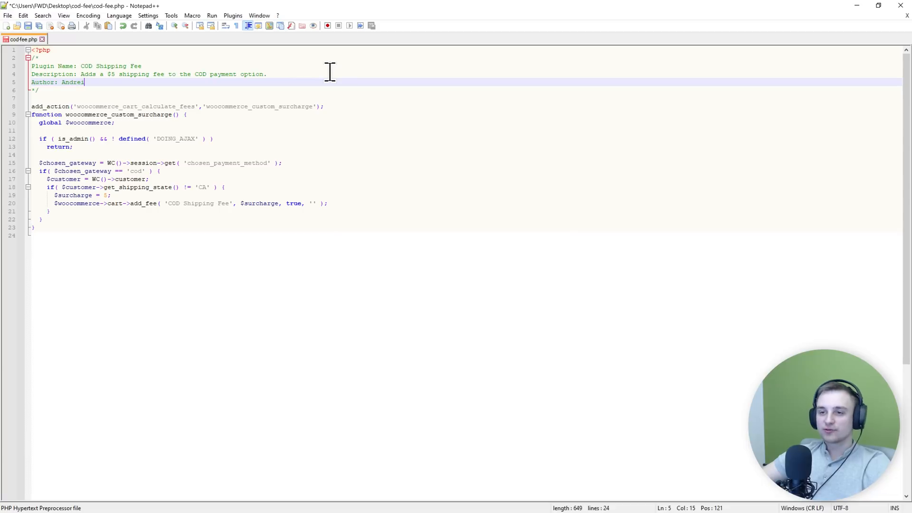
pyautogui.moveTo(463, 97)
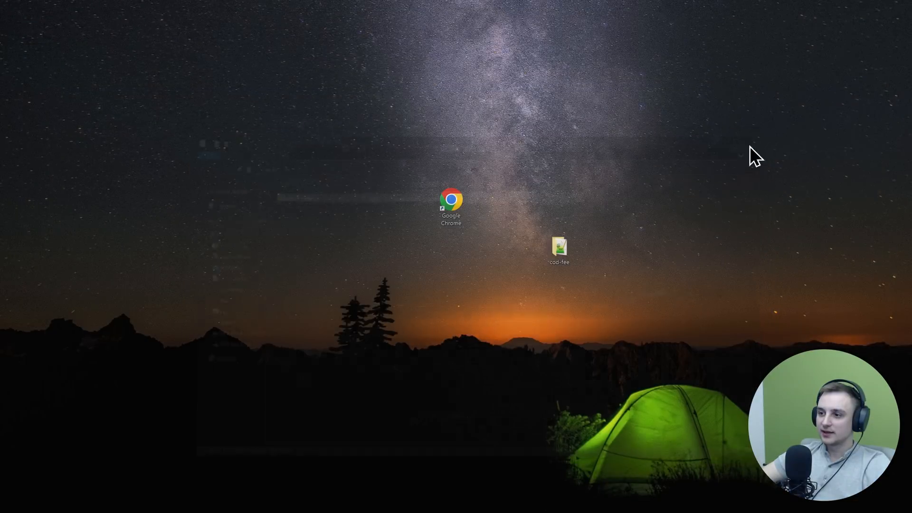
# - Pack cod-fee.php into a cod-fee.zip archive with WinRAR
pyautogui.rightClick(559, 248)
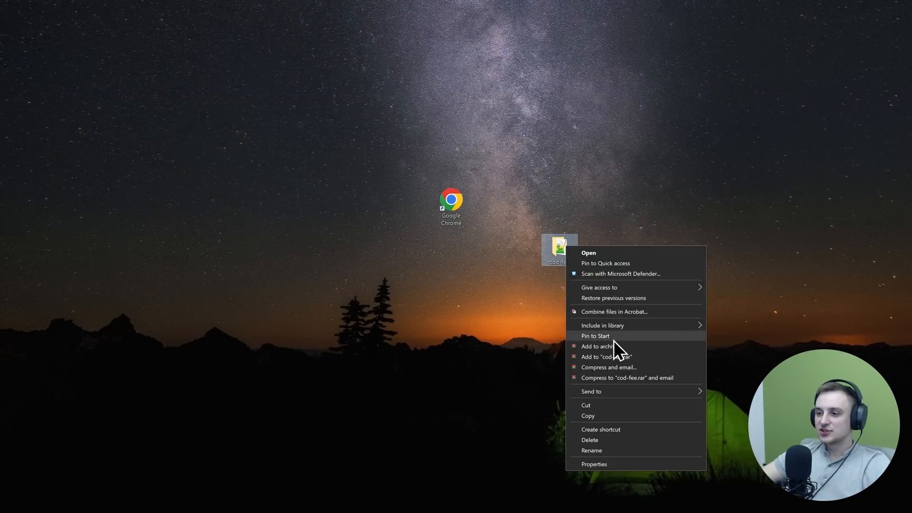
pyautogui.click(601, 346)
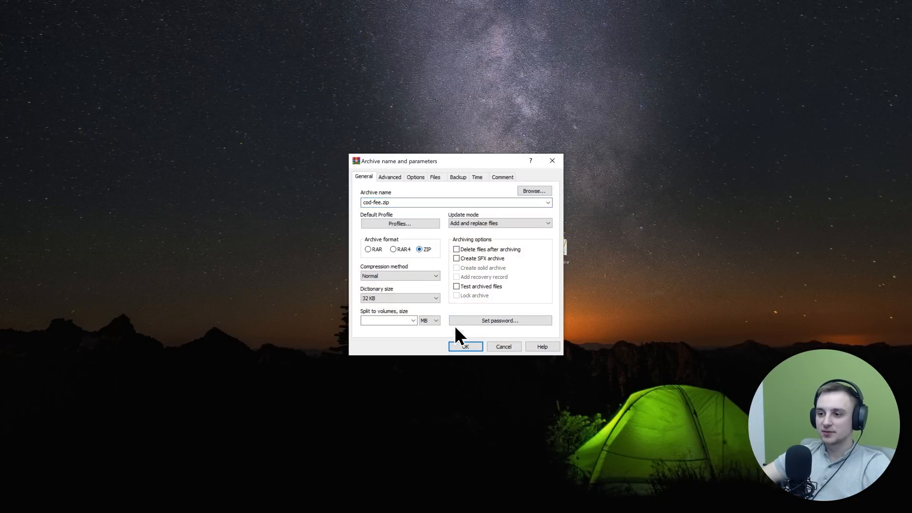
pyautogui.click(465, 346)
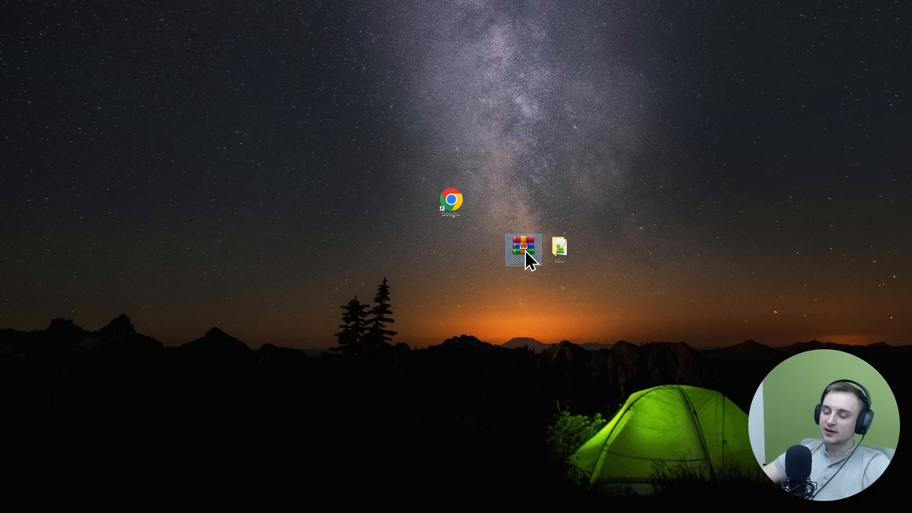
pyautogui.moveTo(523, 251)
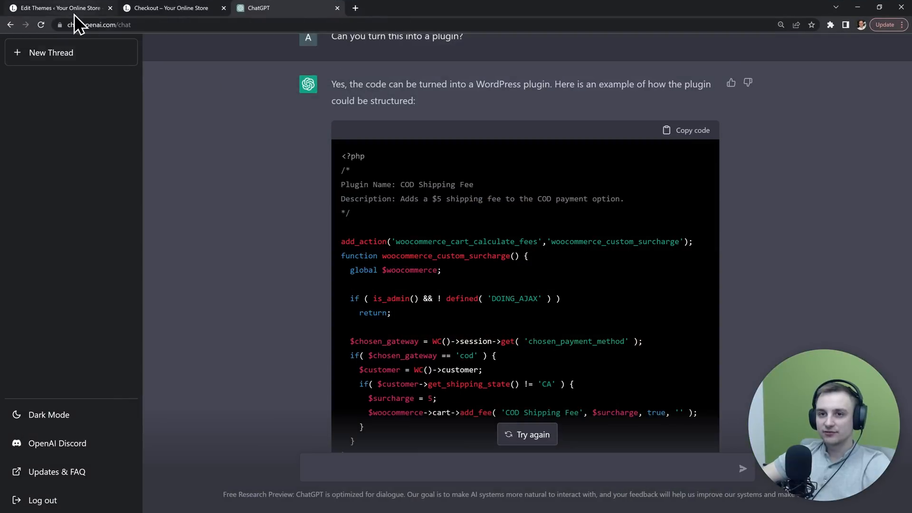
# - Save the theme's functions.php again and open Plugins > Add New
pyautogui.click(57, 8)
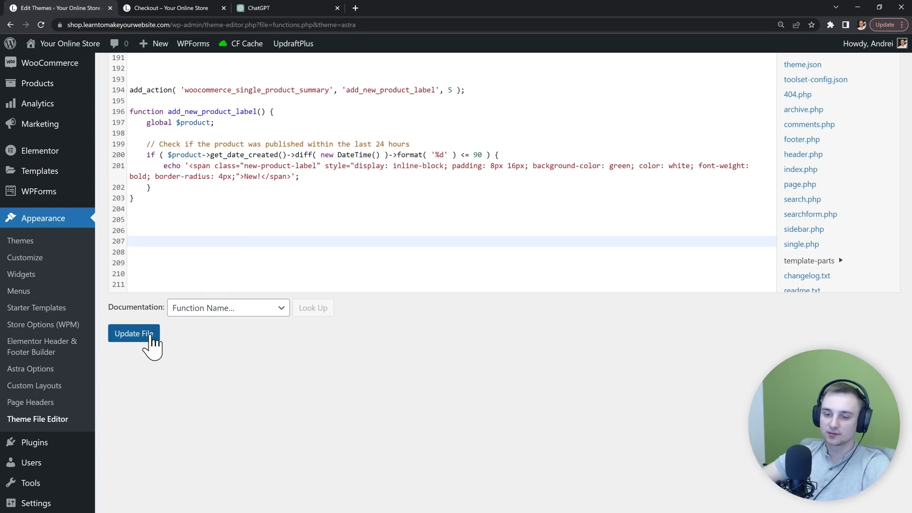
pyautogui.click(133, 333)
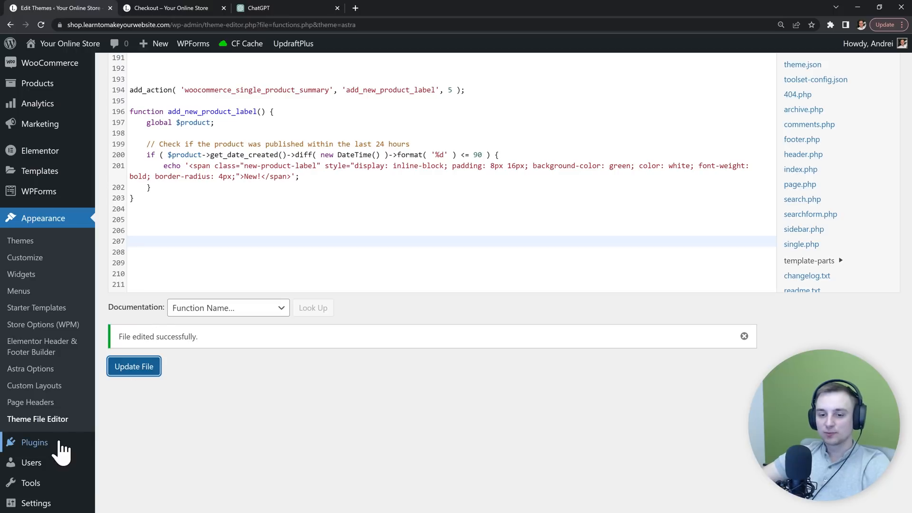
pyautogui.click(34, 442)
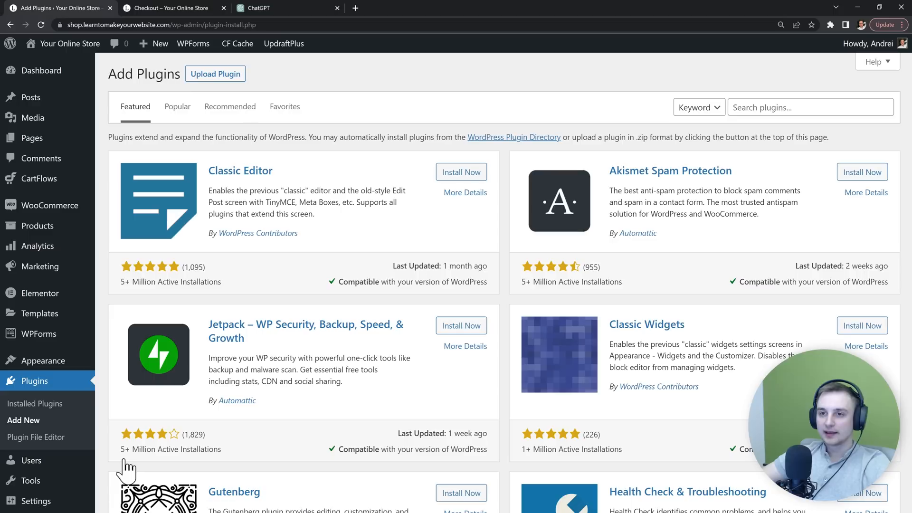
# - Install and activate the plugin from cod-fee.zip, view the COD Shipping Fee code, then return to ChatGPT
pyautogui.click(214, 74)
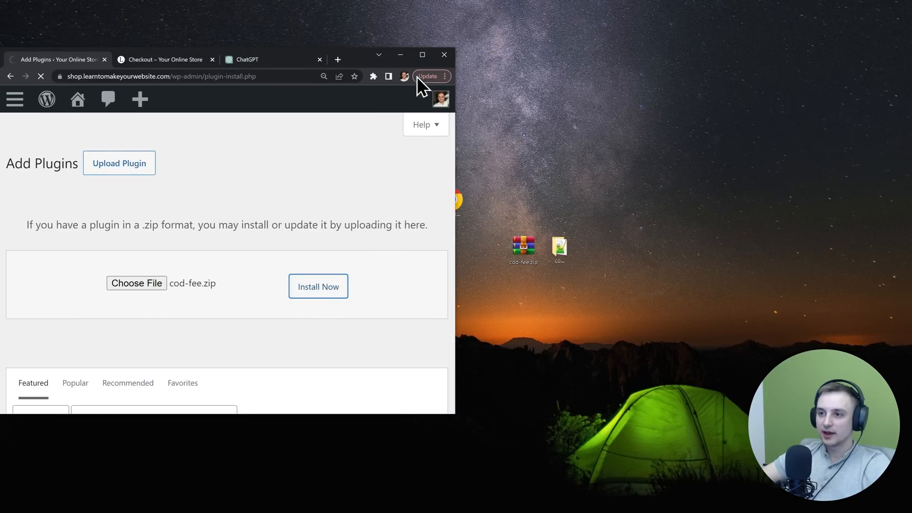
pyautogui.click(318, 286)
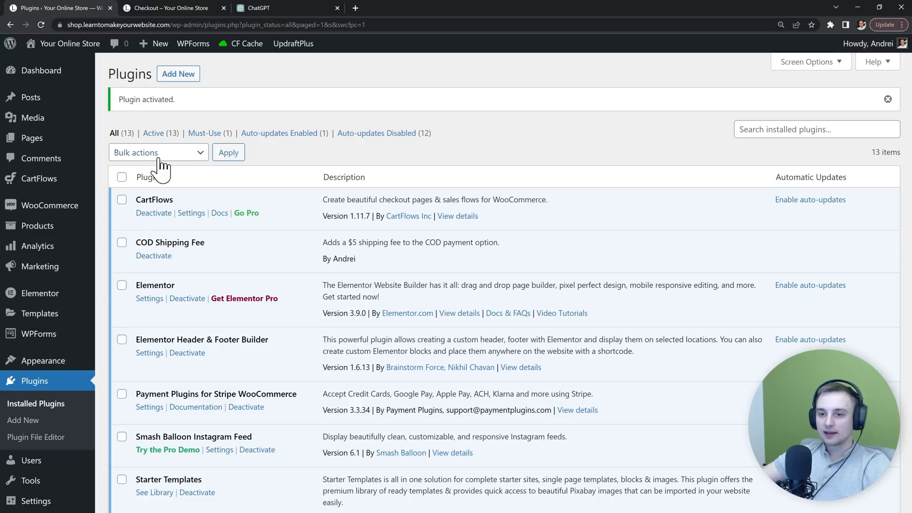
pyautogui.moveTo(332, 282)
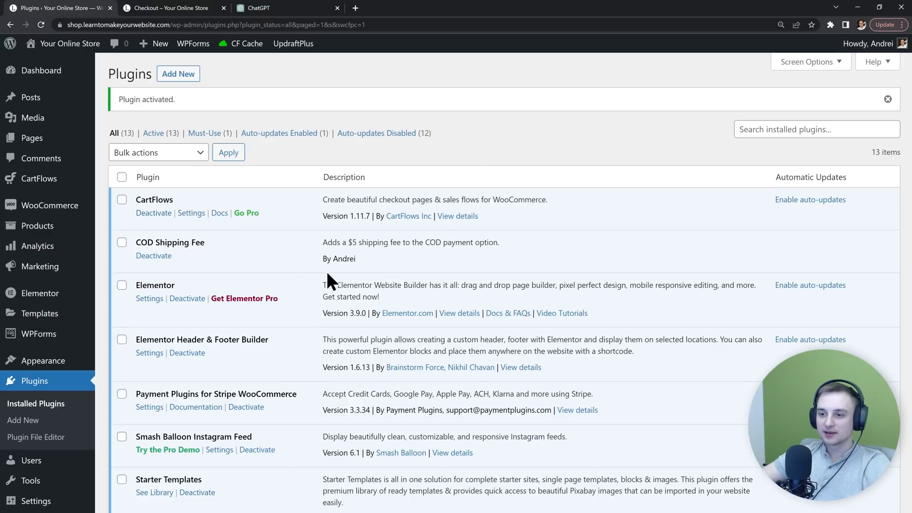
pyautogui.moveTo(117, 416)
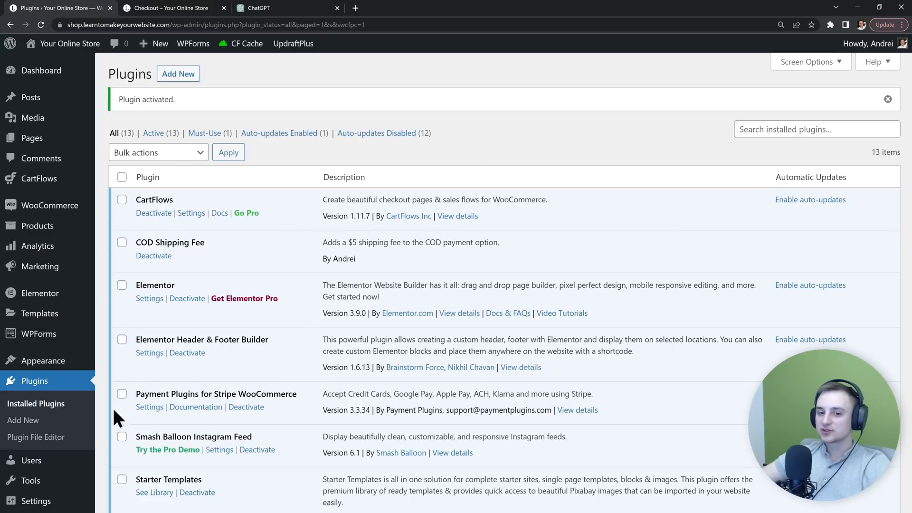
pyautogui.click(36, 437)
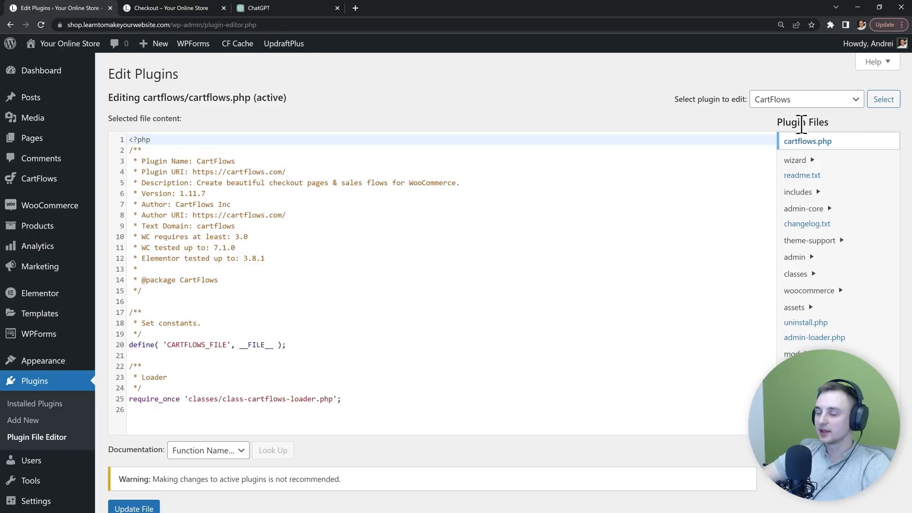
pyautogui.click(806, 99)
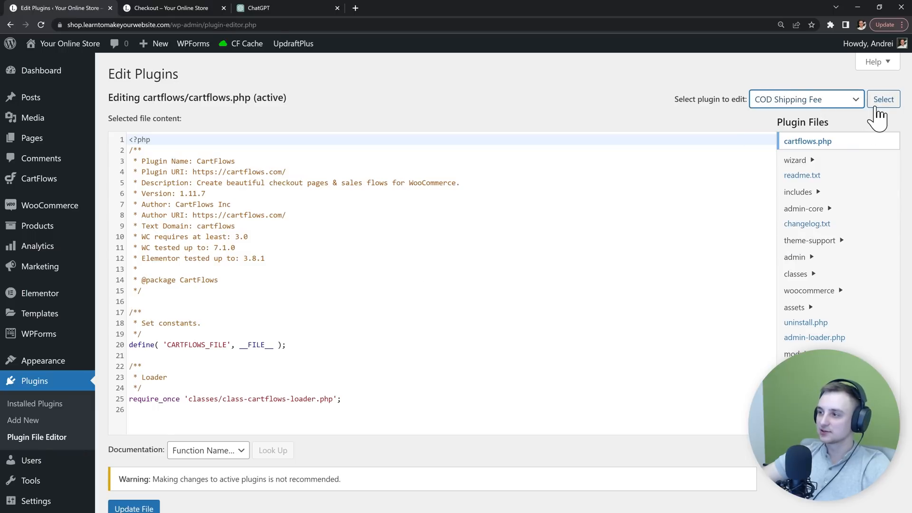
pyautogui.click(883, 99)
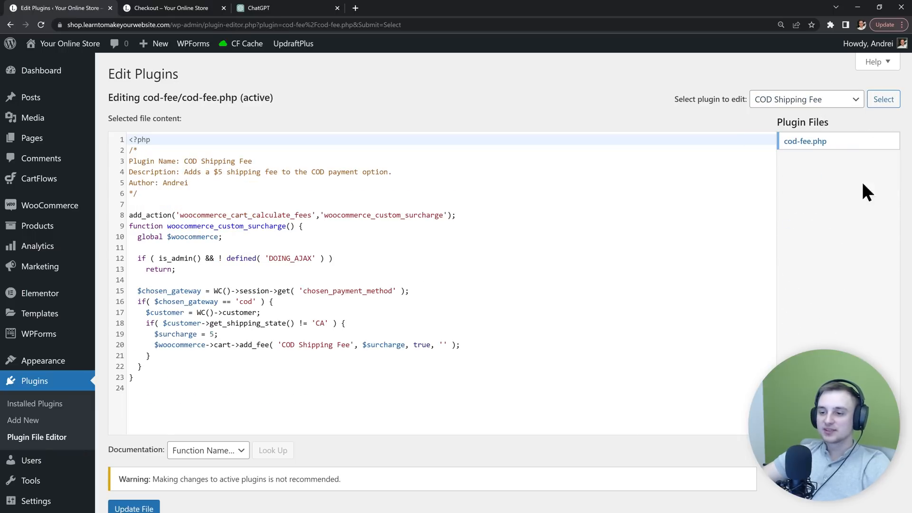
pyautogui.click(261, 8)
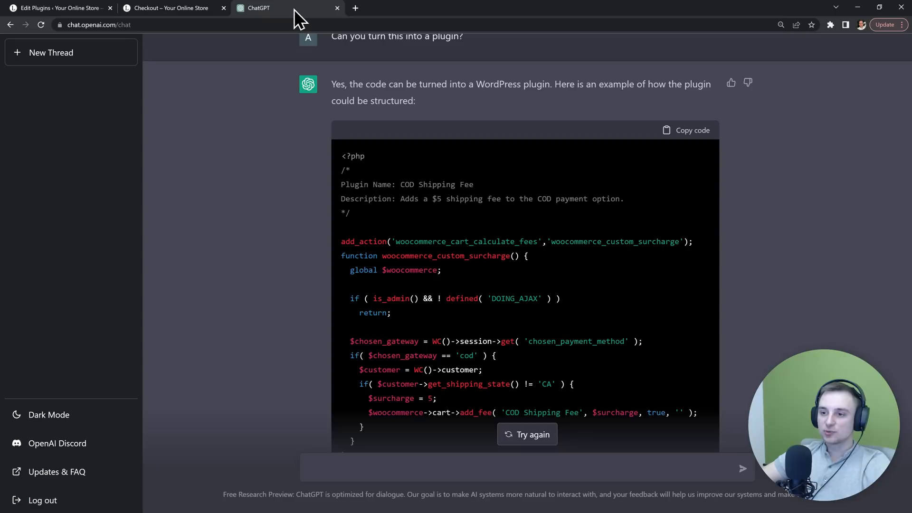
pyautogui.scroll(-3)
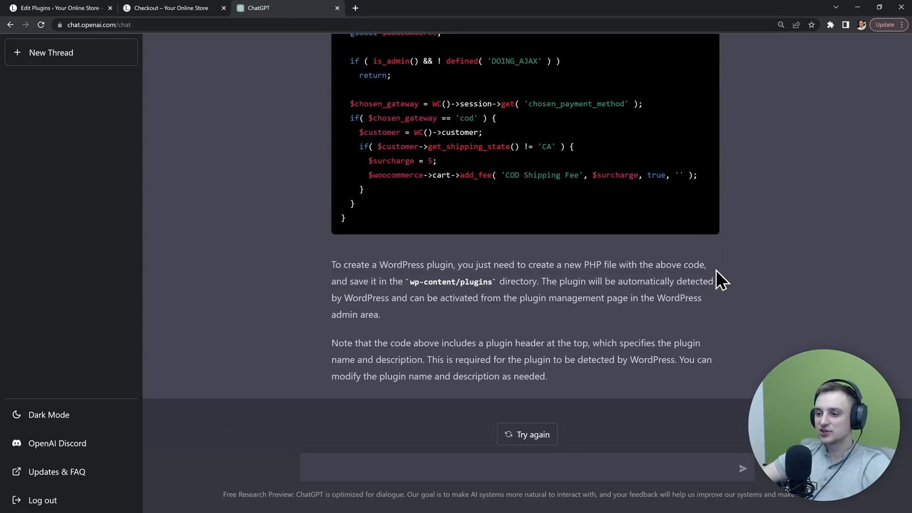